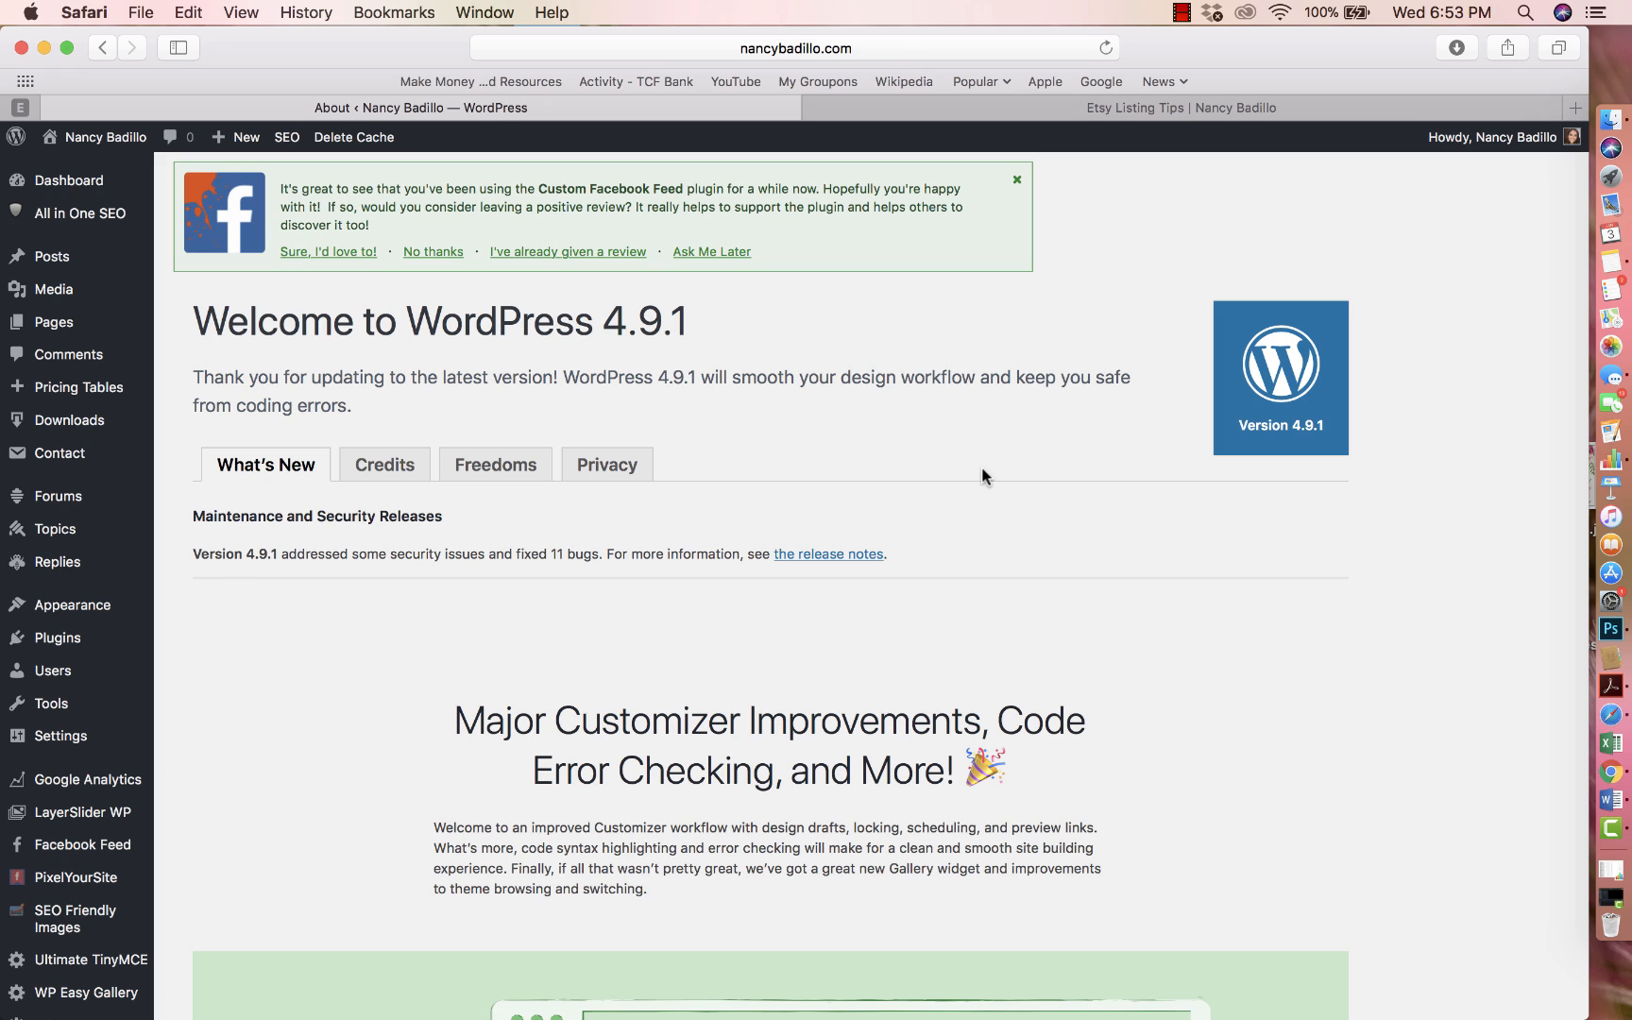
{"action": "mouse_move", "coordinate": [1166, 46]}
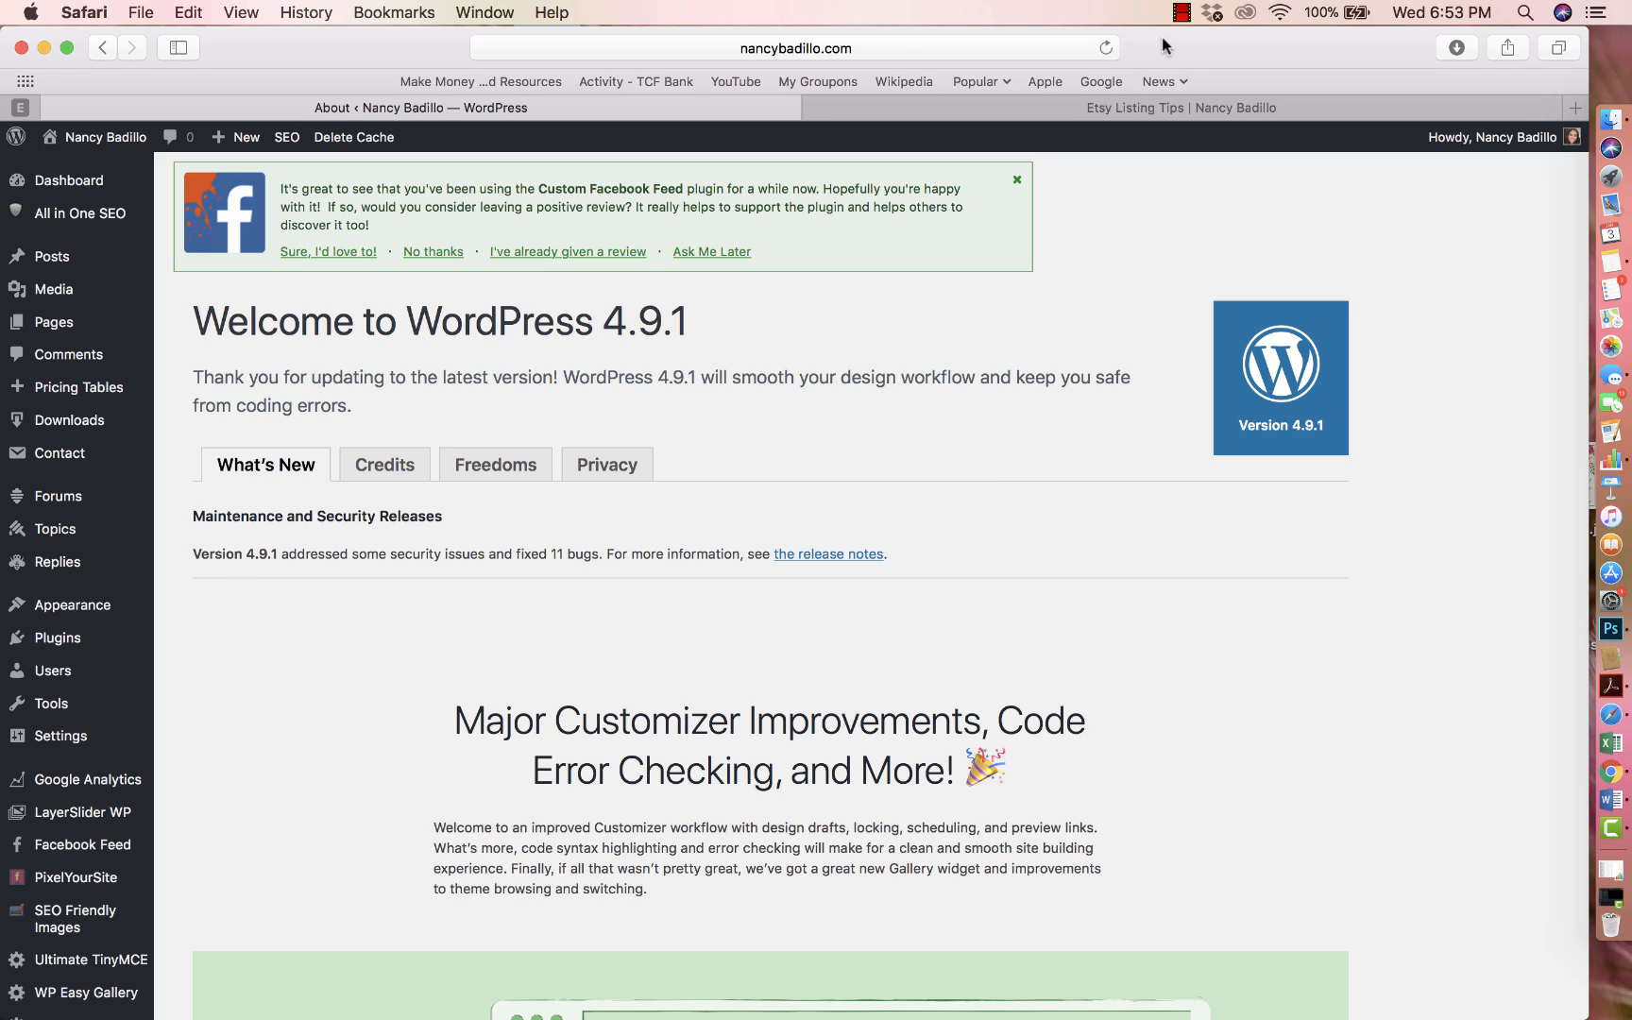
View the live 'Etsy Listing Tips' post and its introduction paragraph
{"action": "left_click", "coordinate": [1181, 107]}
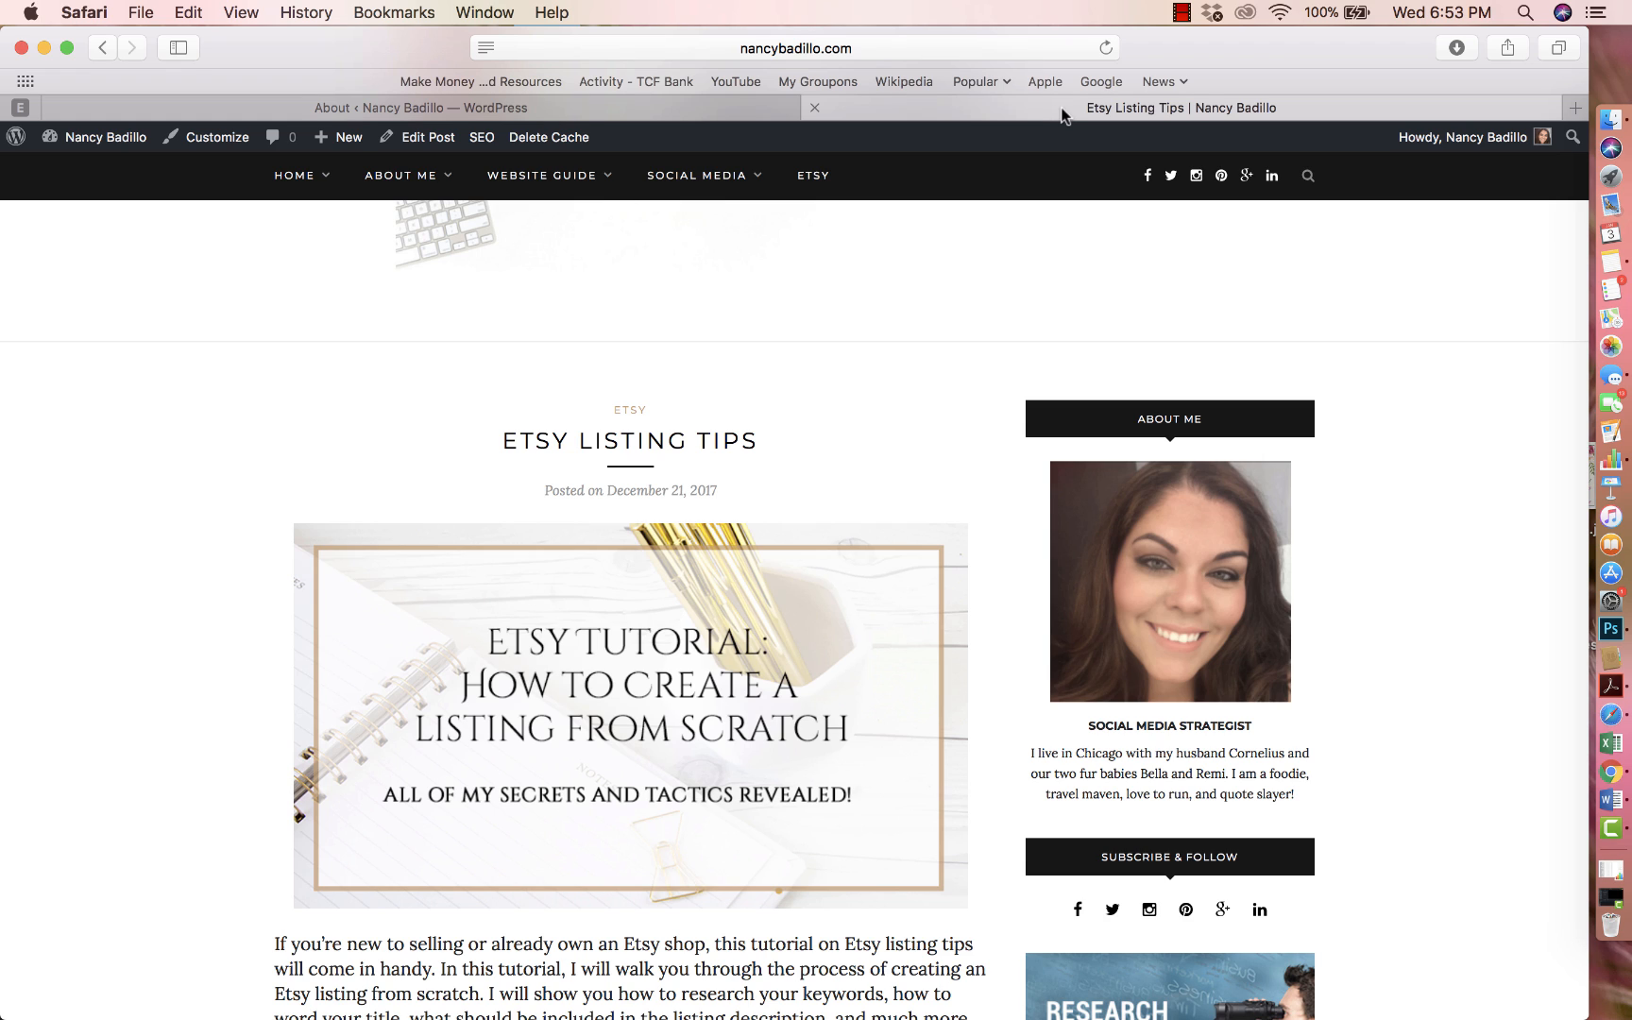
{"action": "mouse_move", "coordinate": [856, 410]}
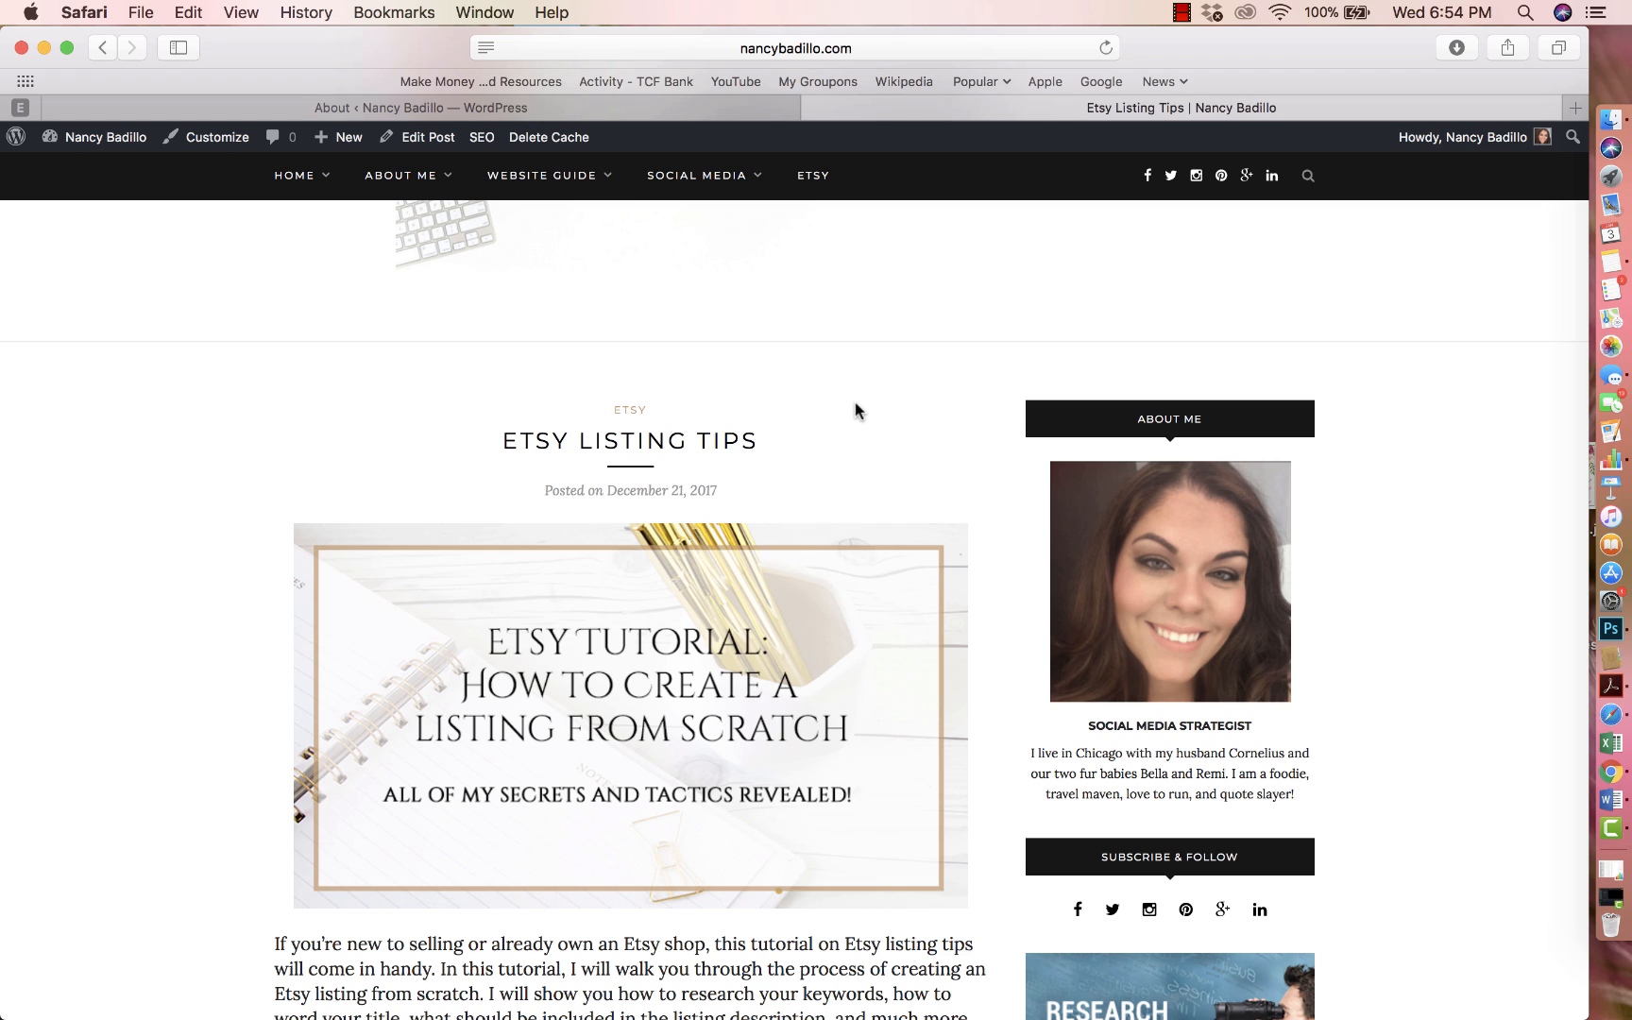
{"action": "scroll", "scroll_direction": "down", "scroll_amount": 3}
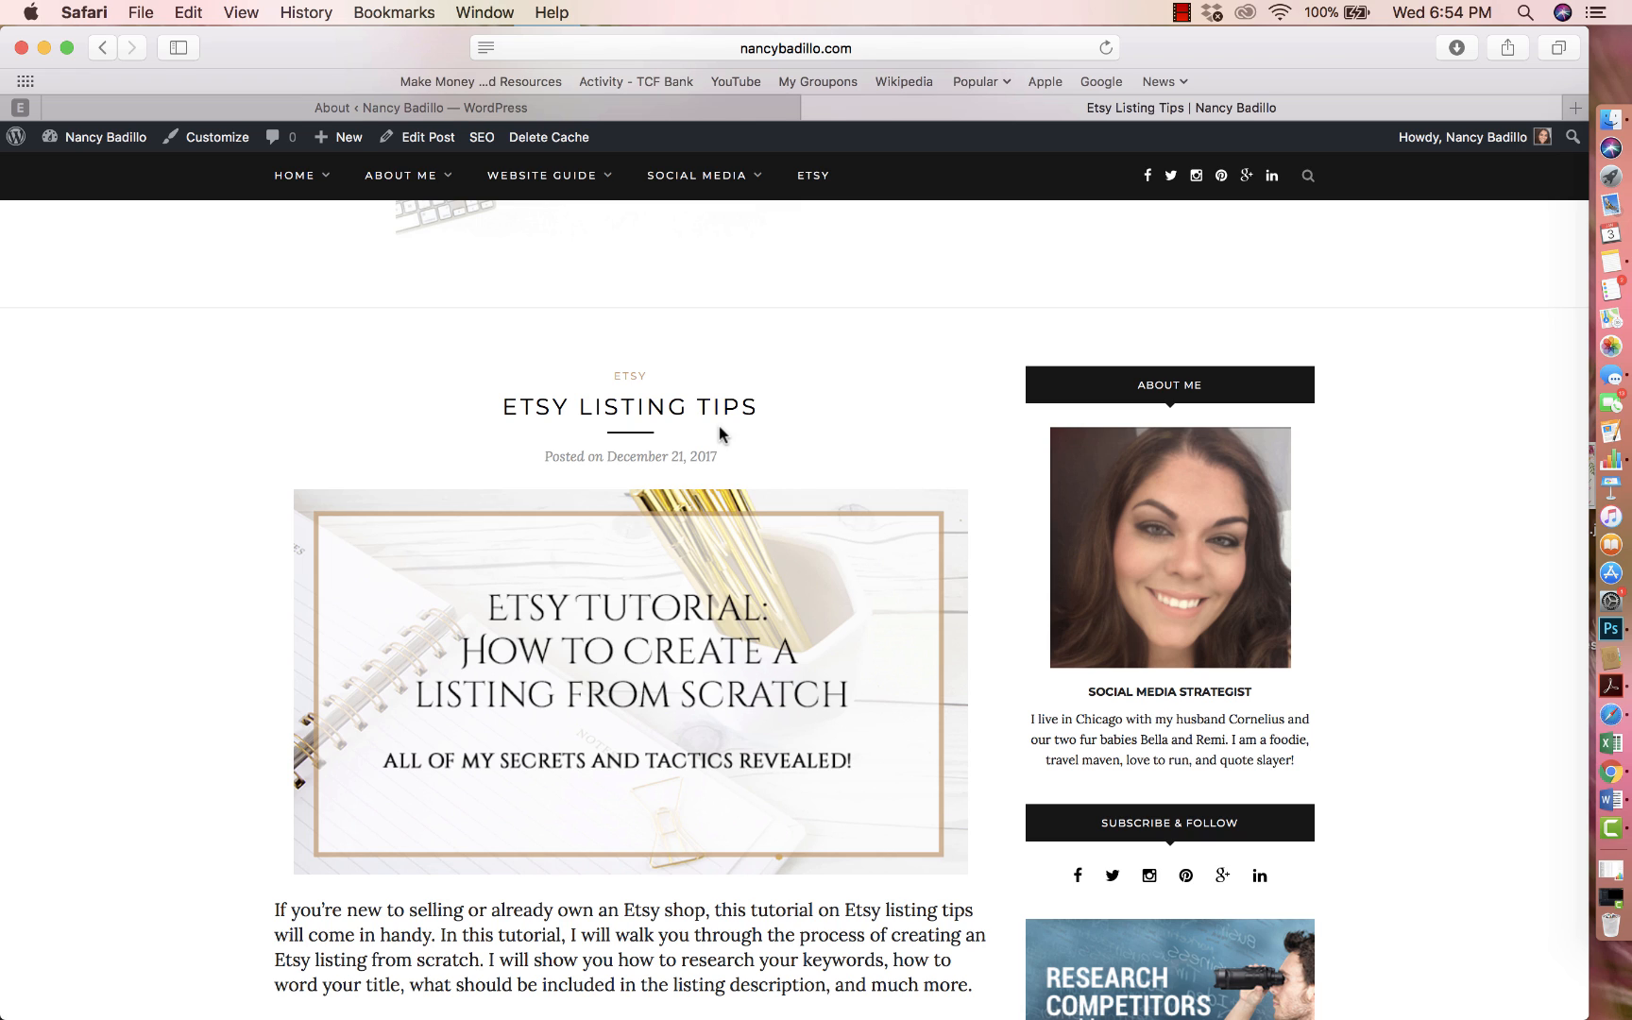
{"action": "mouse_move", "coordinate": [722, 414]}
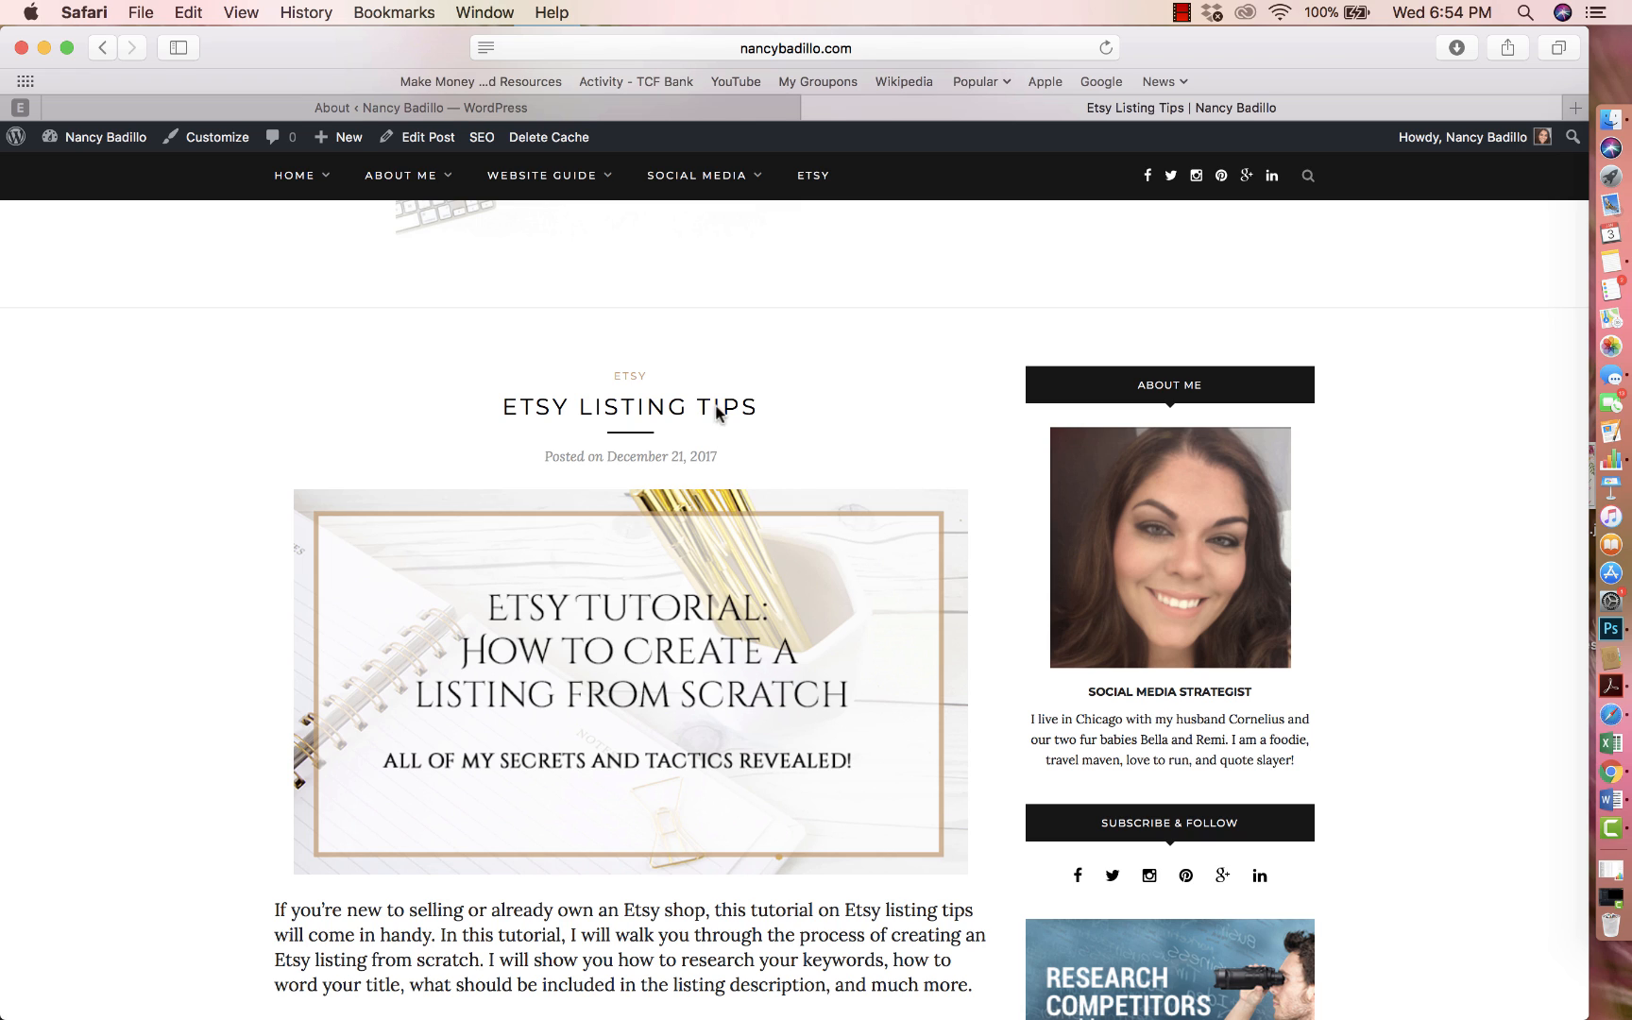
{"action": "mouse_move", "coordinate": [735, 434]}
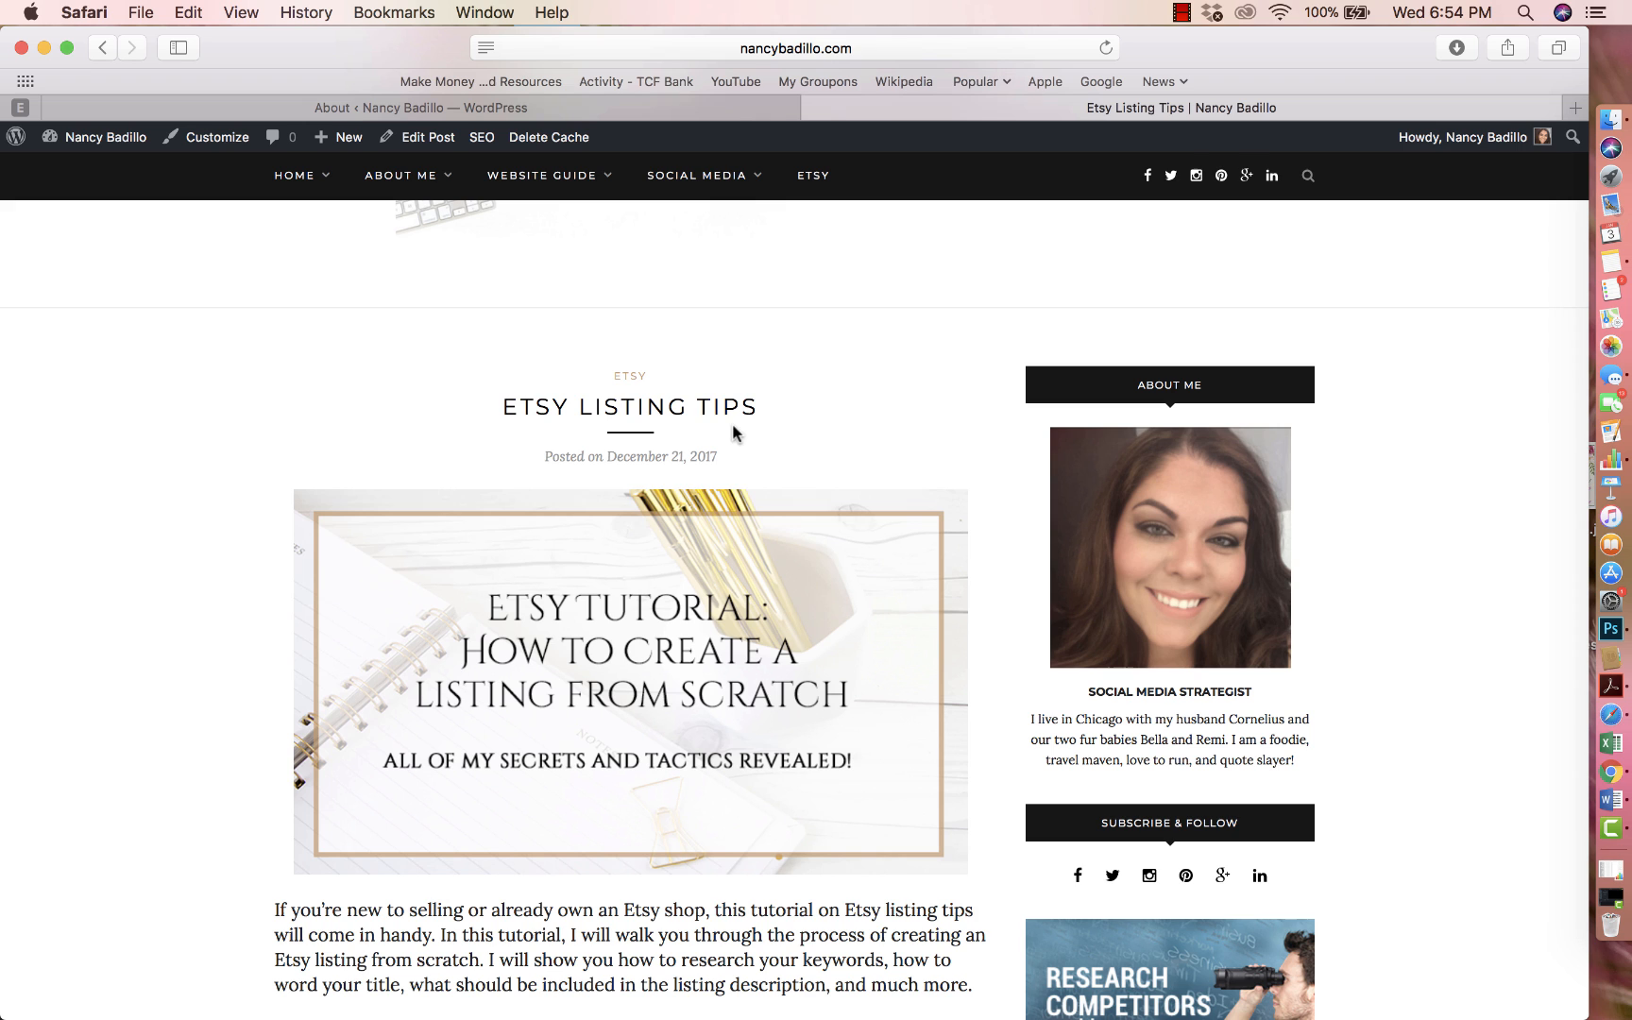
{"action": "mouse_move", "coordinate": [869, 25]}
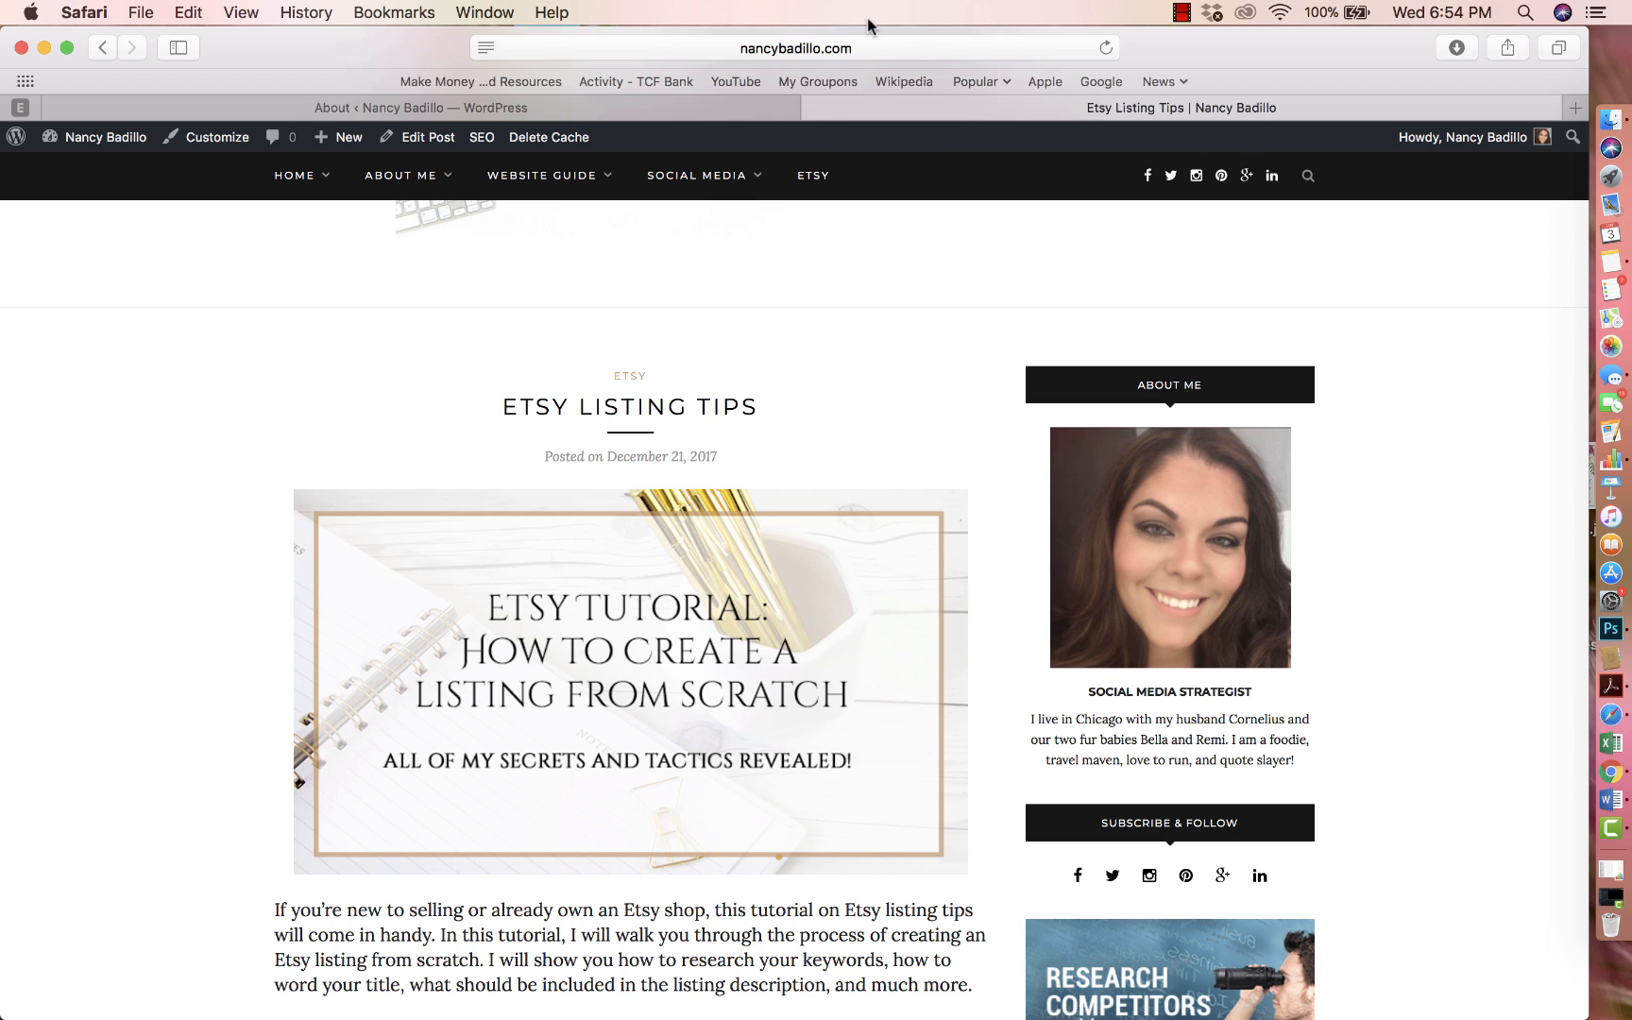
Reveal the post's full address, nancybadillo.com/etsy-listing-tips/, in the address bar
{"action": "left_click", "coordinate": [798, 47]}
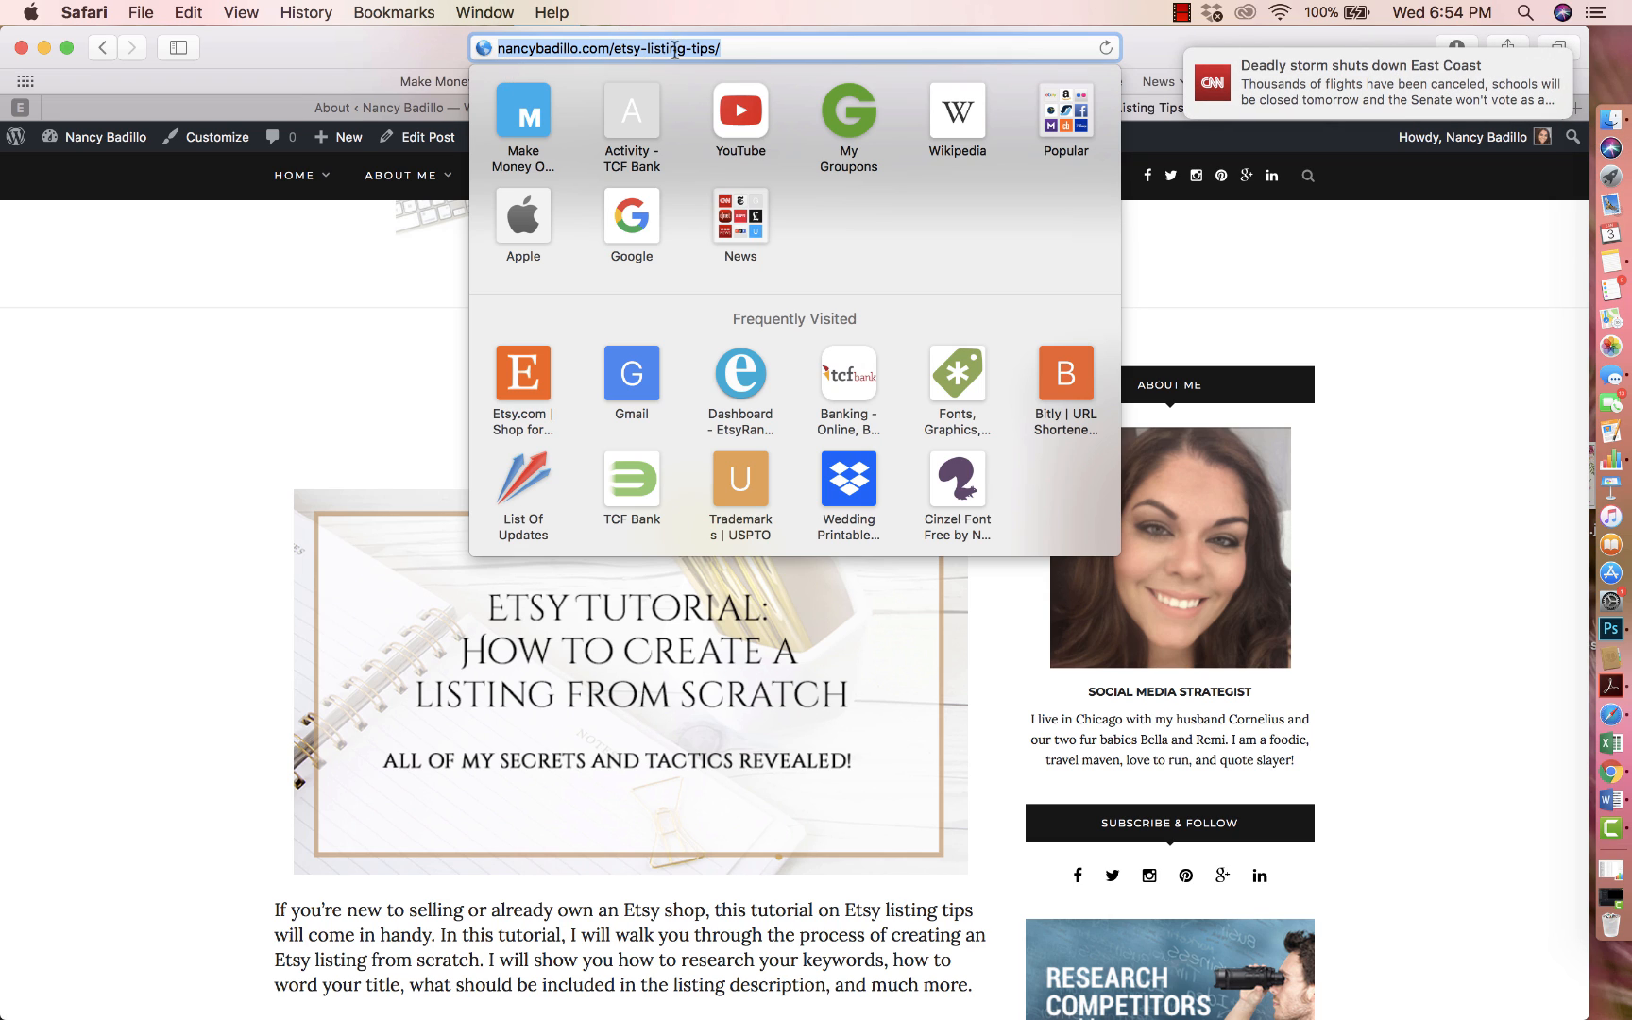
{"action": "mouse_move", "coordinate": [711, 64]}
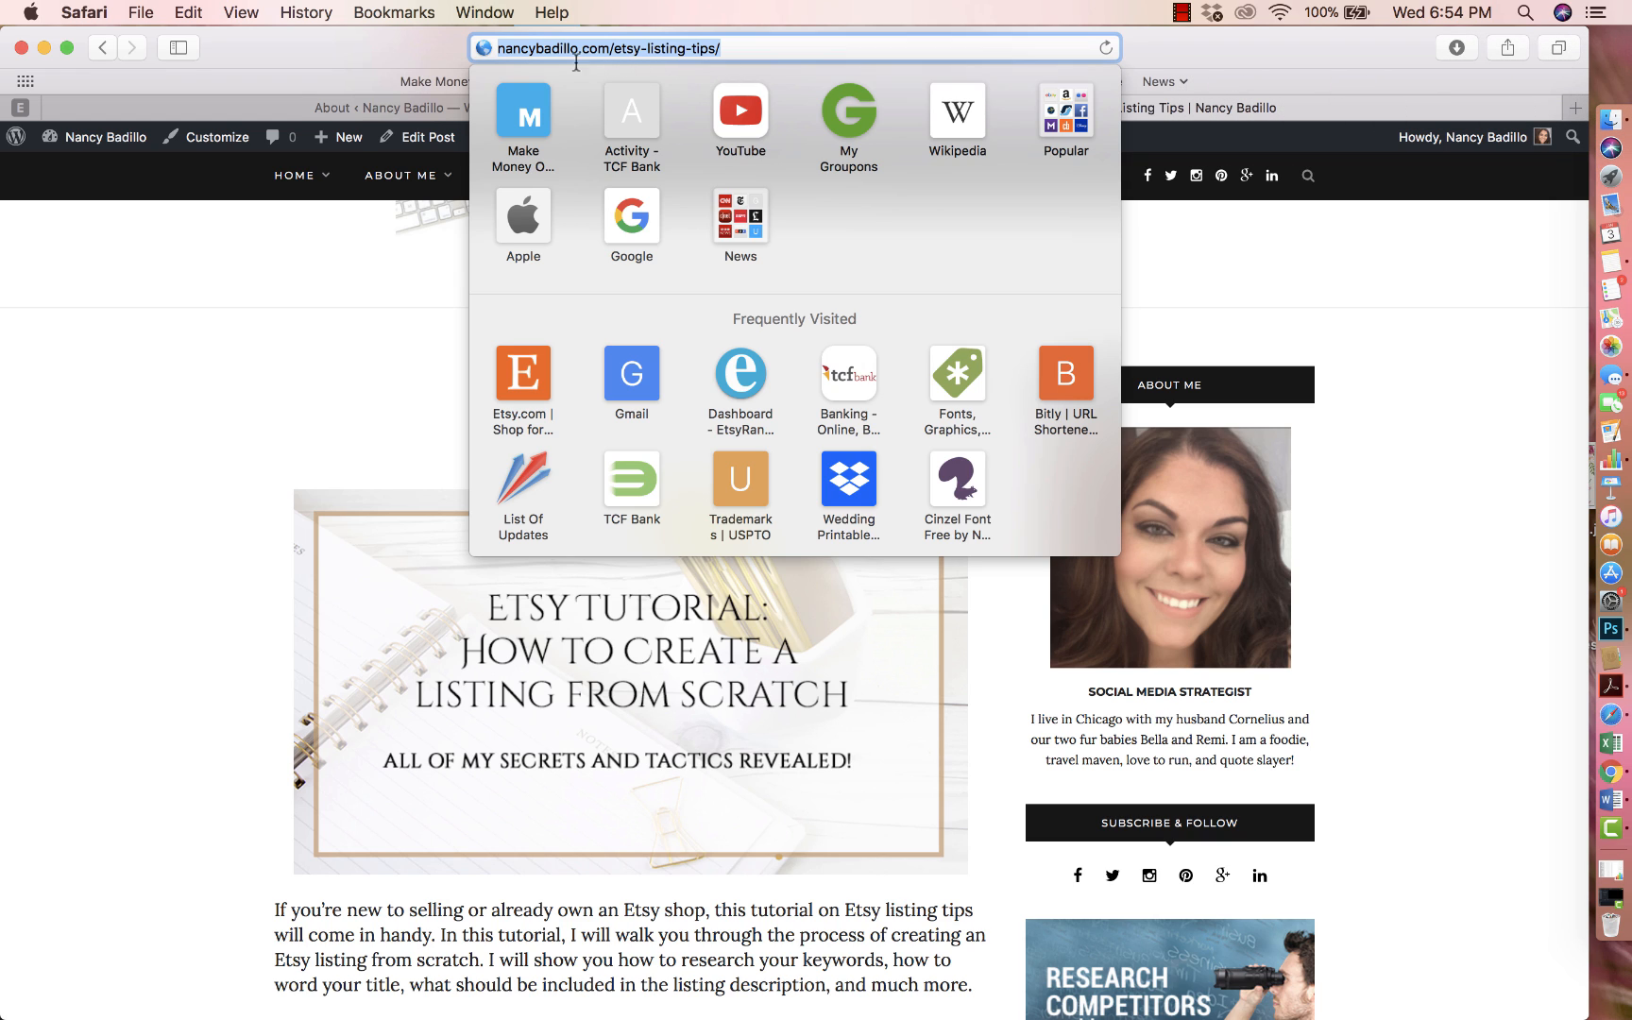
{"action": "mouse_move", "coordinate": [591, 49]}
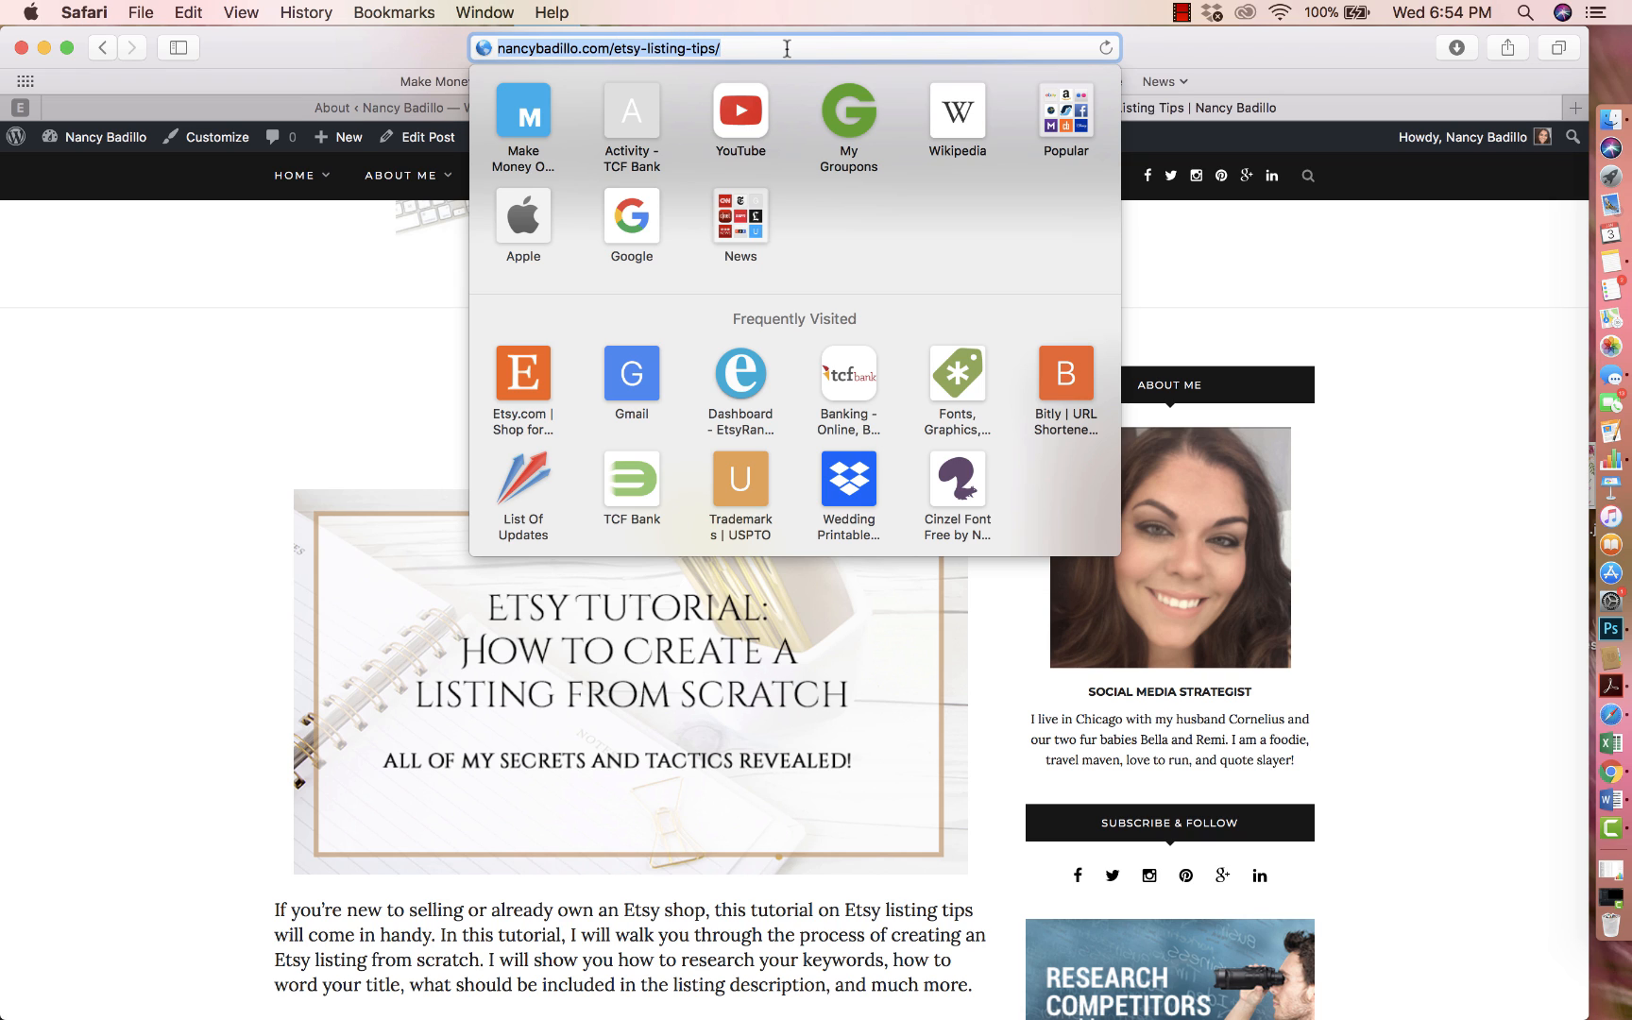
{"action": "mouse_move", "coordinate": [1067, 47]}
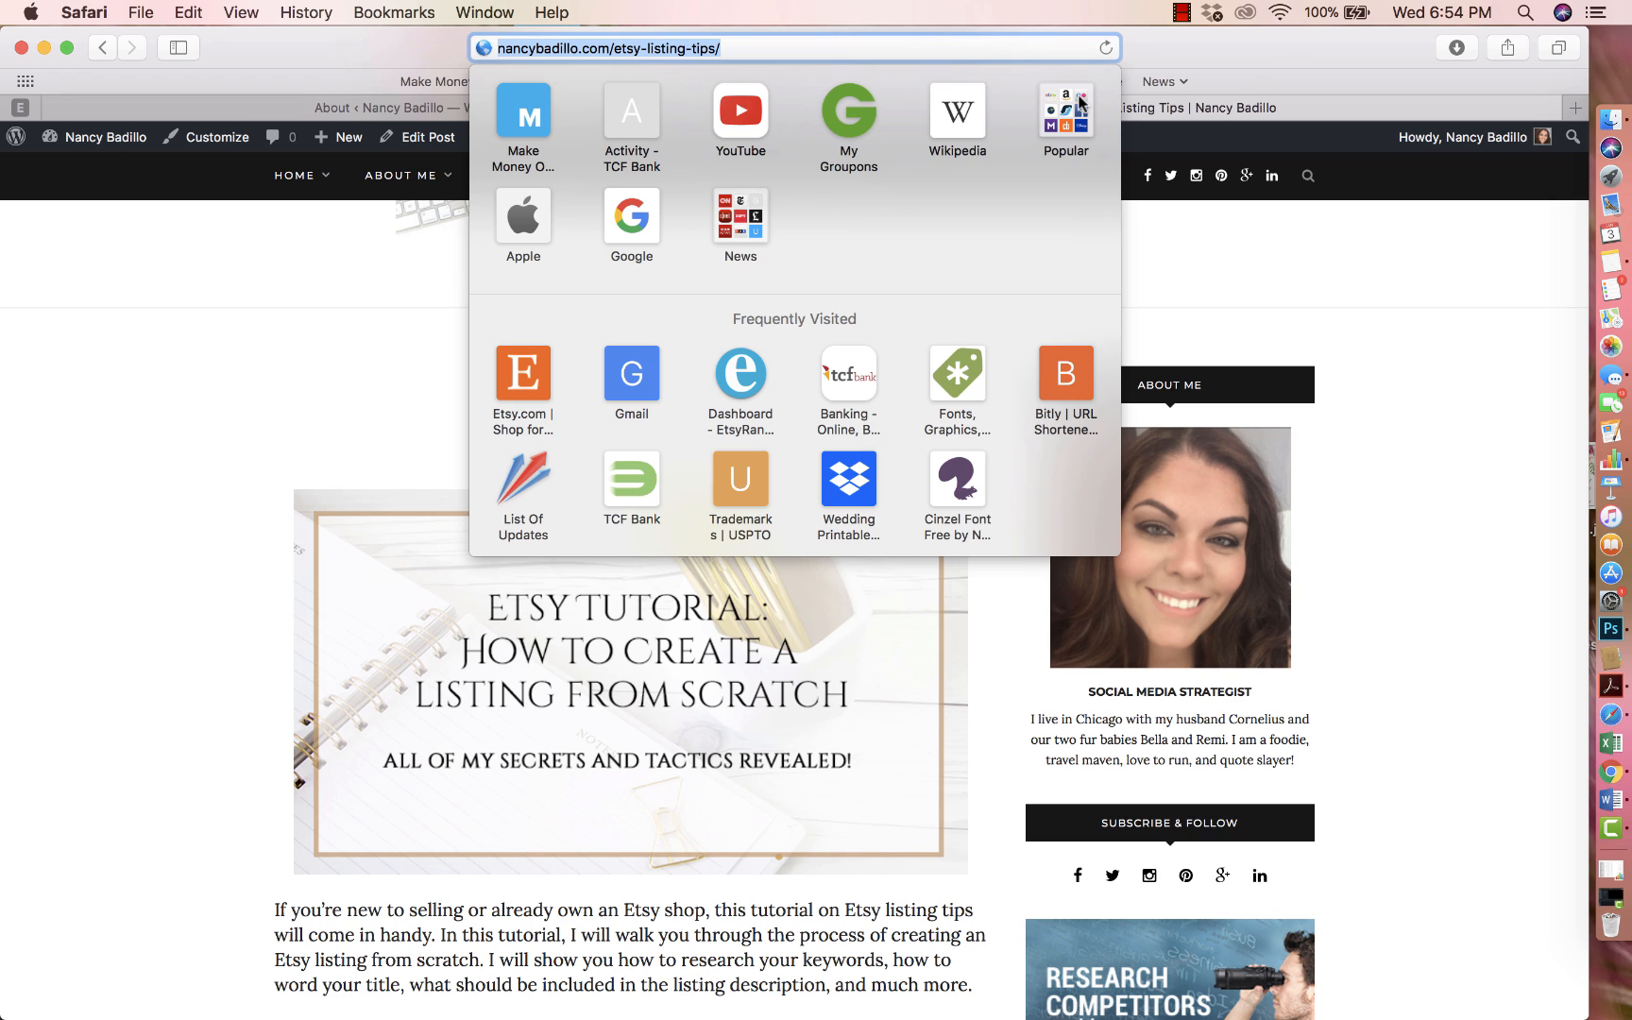
{"action": "mouse_move", "coordinate": [990, 45]}
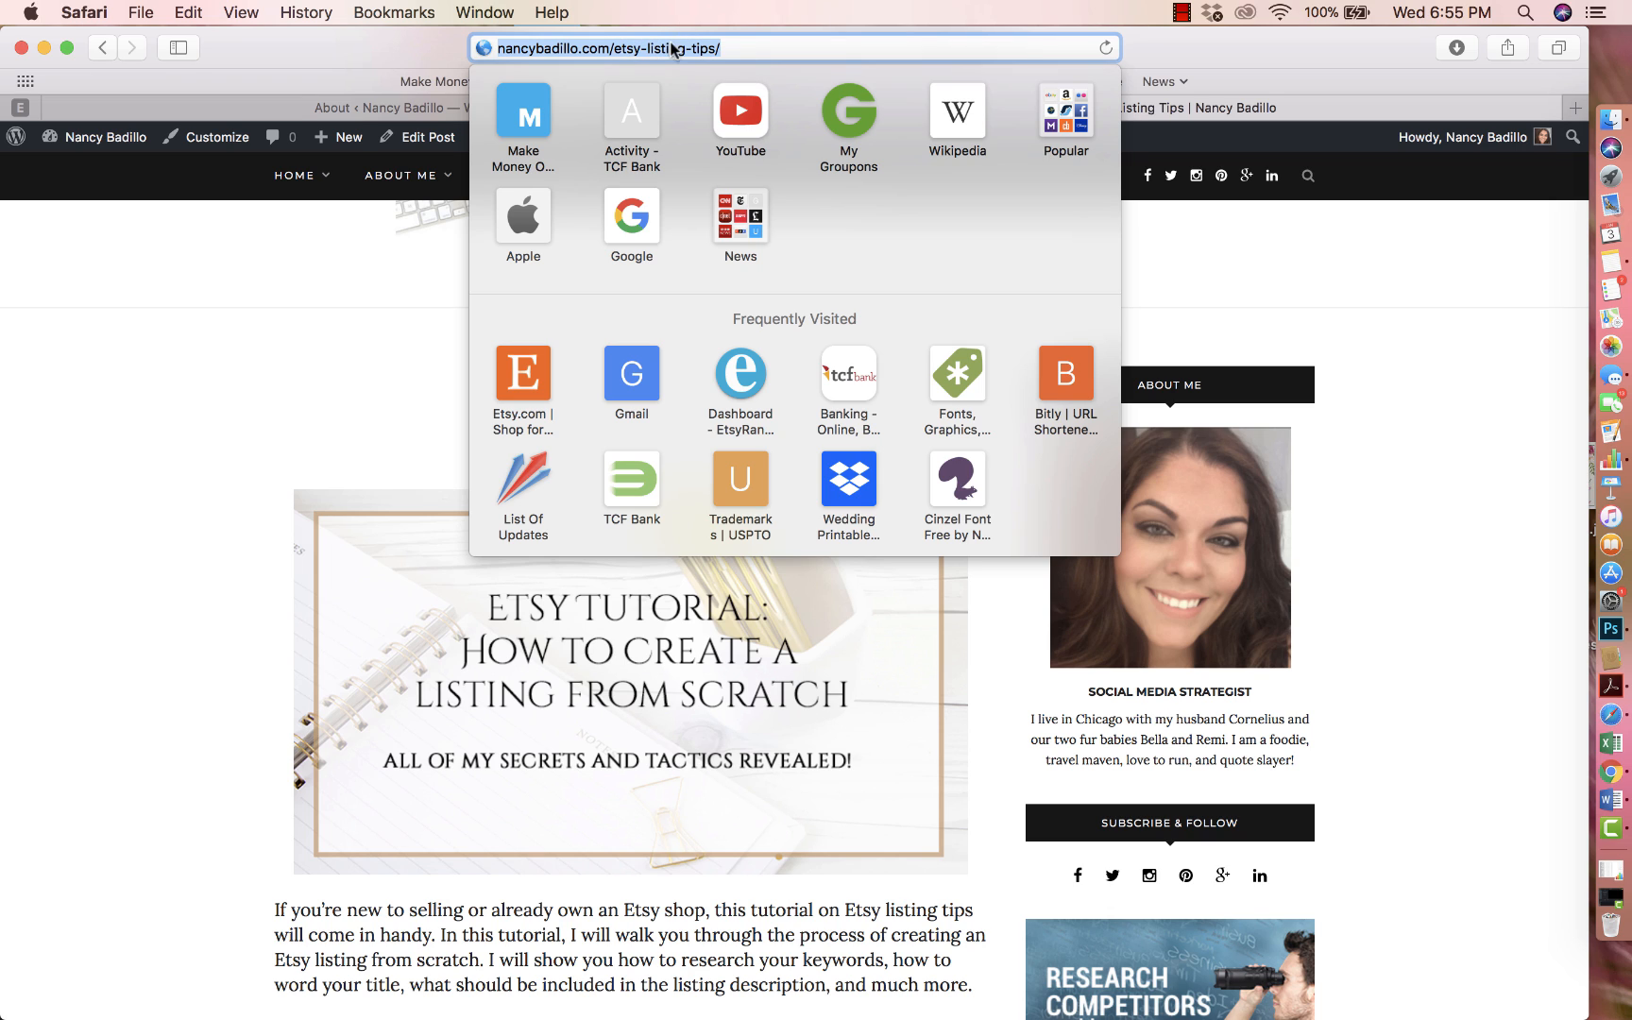
{"action": "mouse_move", "coordinate": [646, 74]}
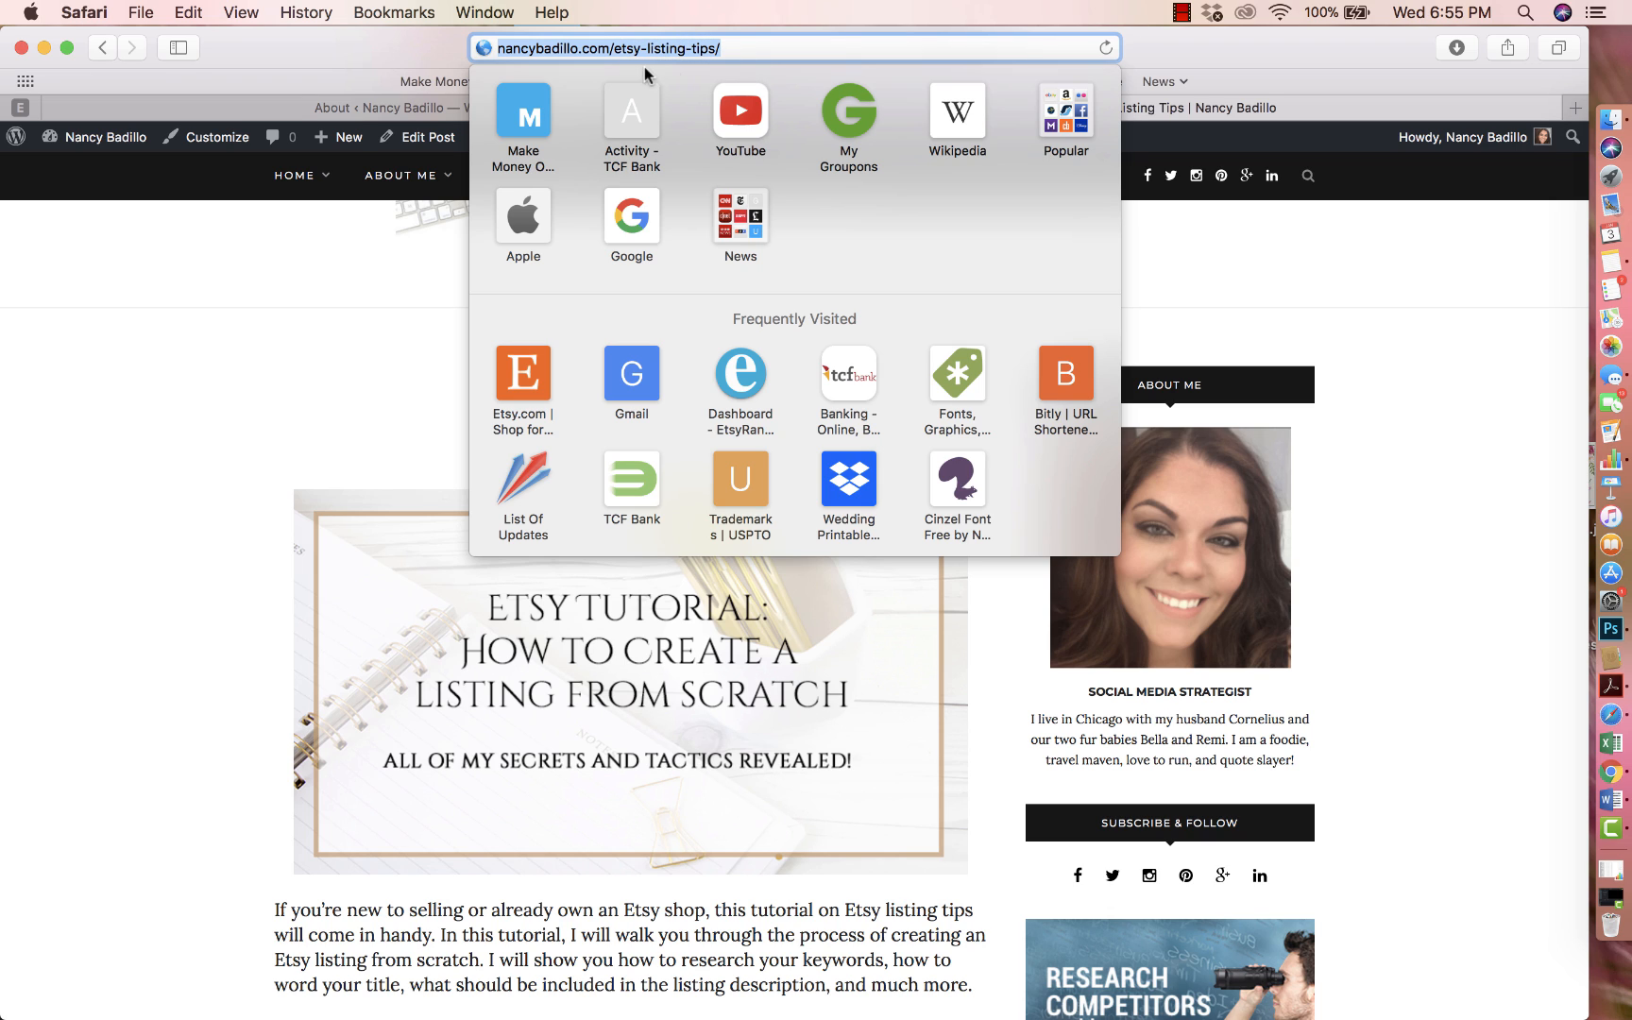
{"action": "mouse_move", "coordinate": [669, 74]}
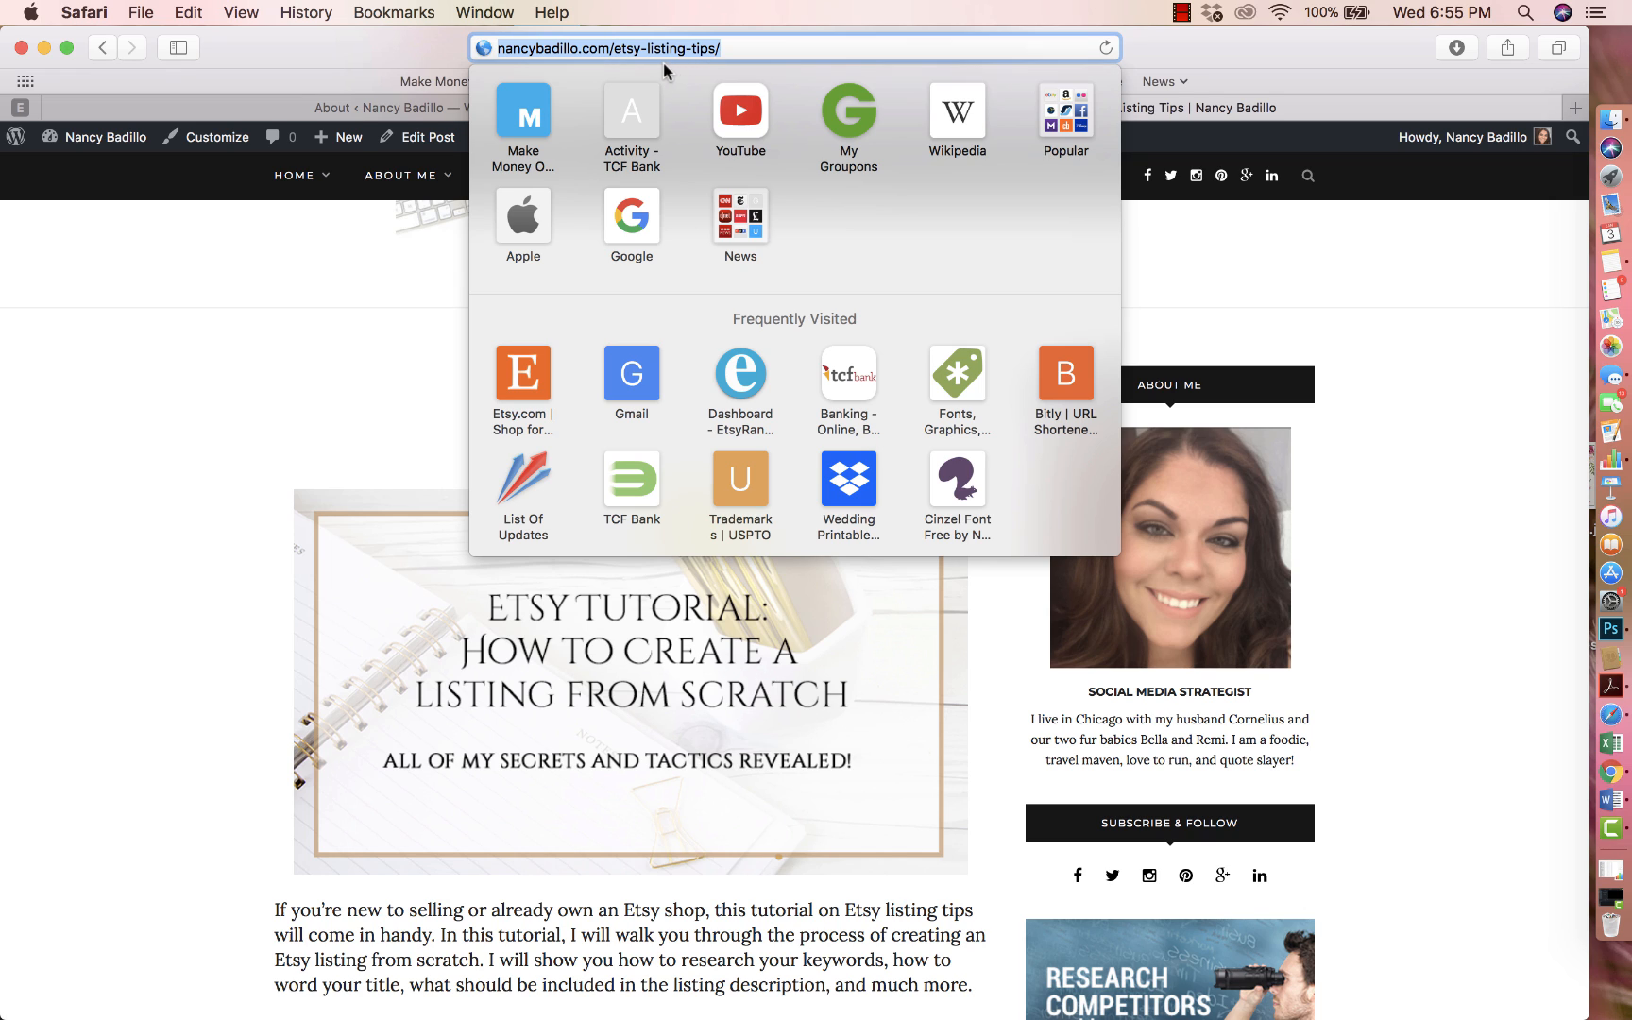
{"action": "mouse_move", "coordinate": [799, 70]}
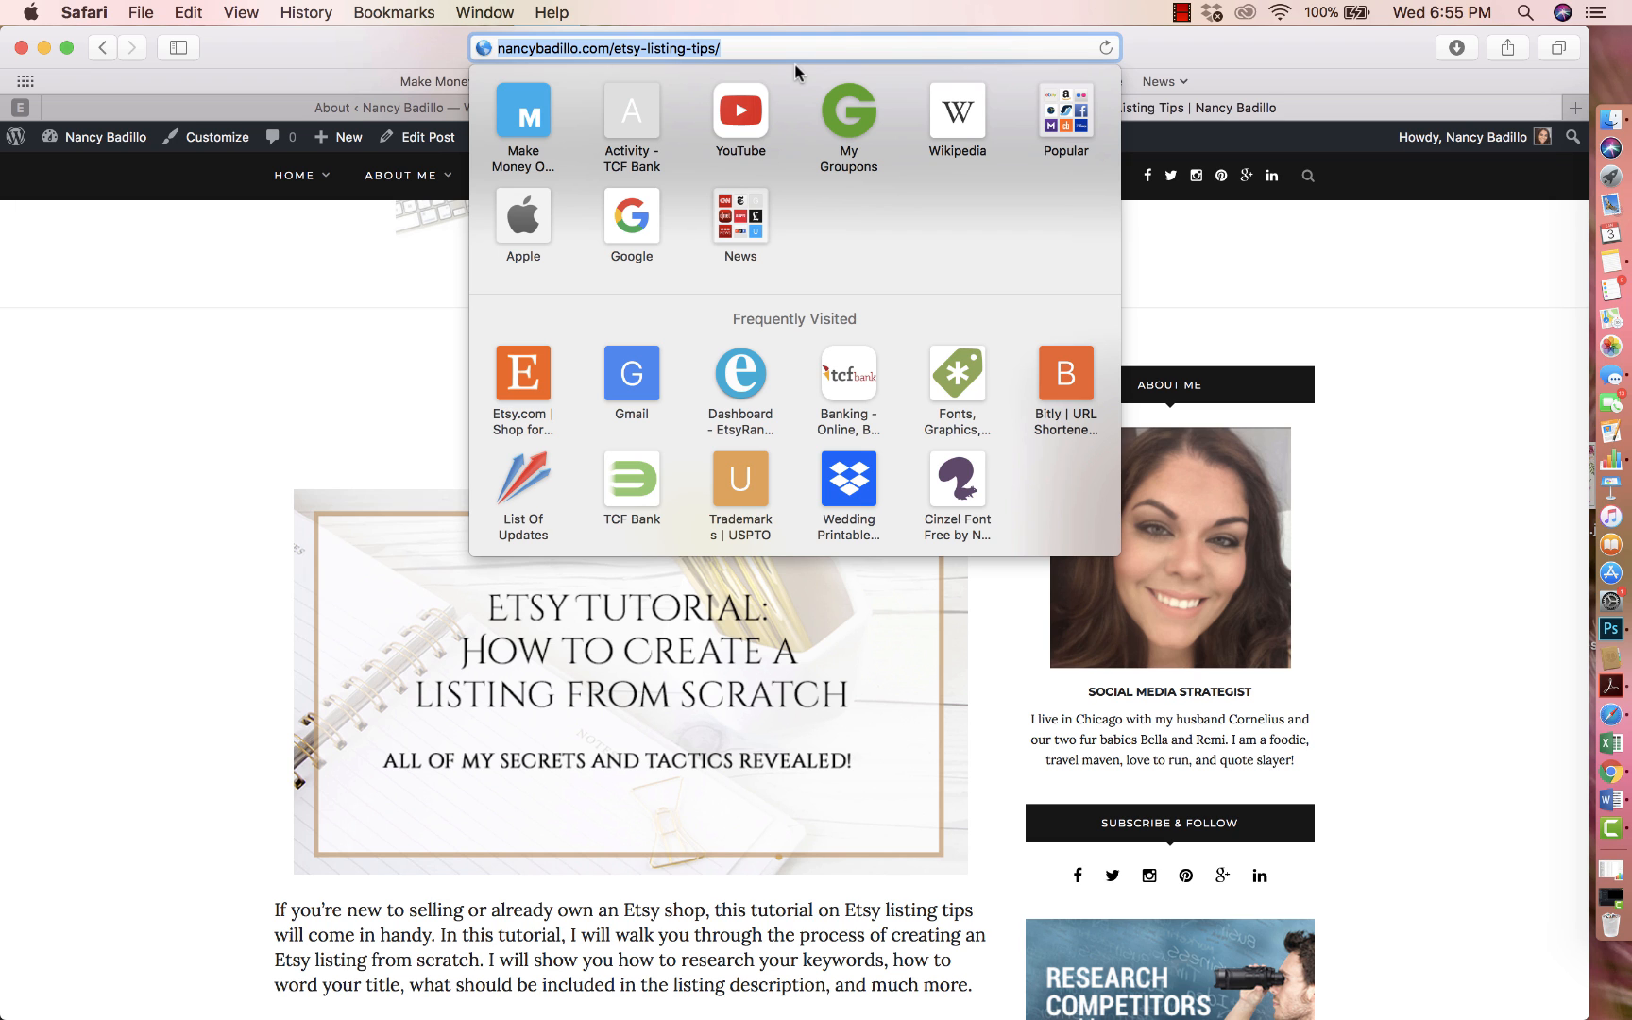
{"action": "mouse_move", "coordinate": [340, 317]}
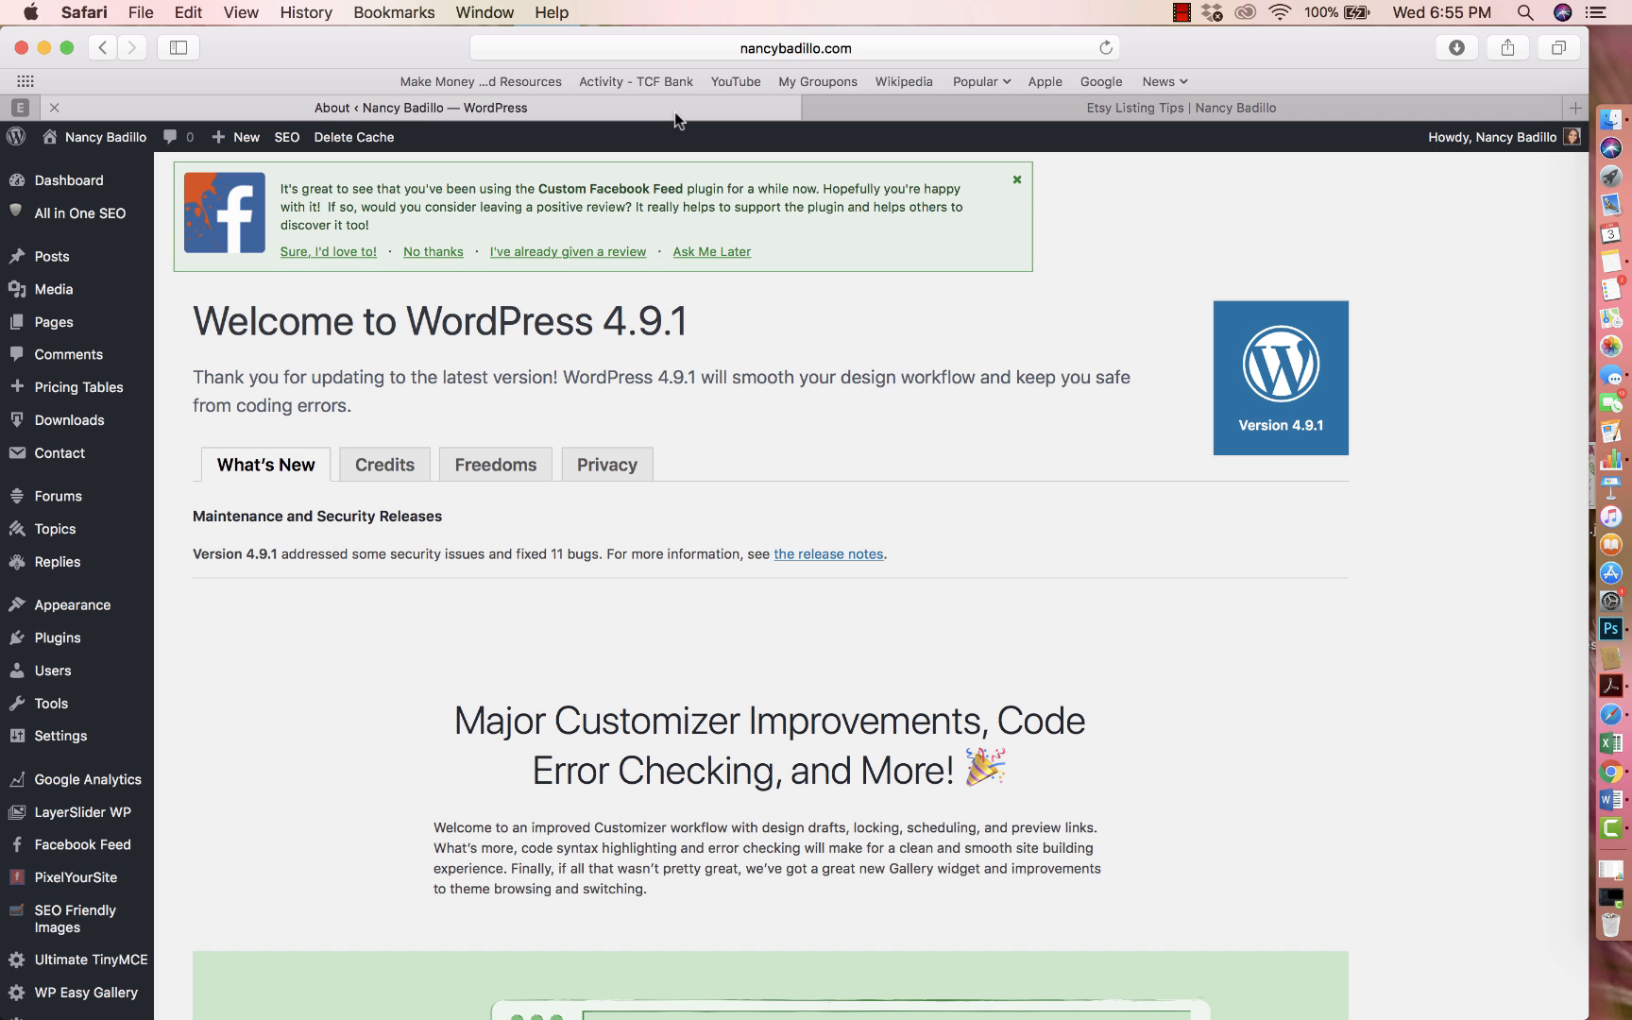
{"action": "left_click", "coordinate": [1181, 108]}
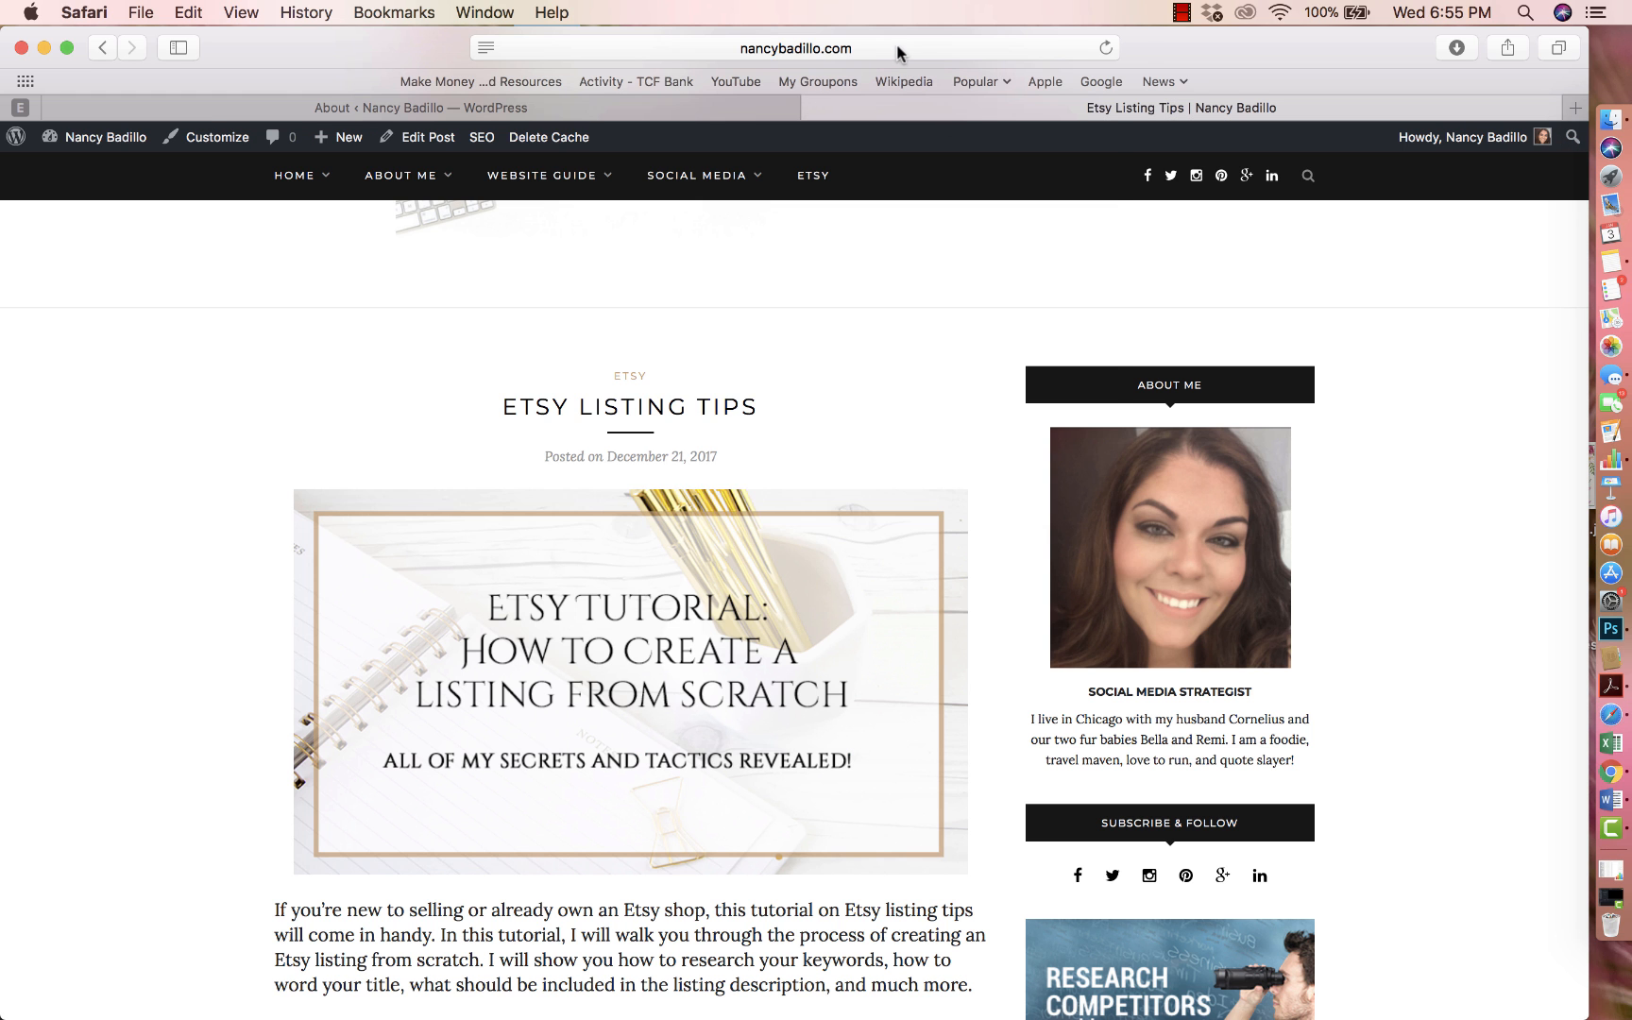
{"action": "left_click", "coordinate": [794, 48]}
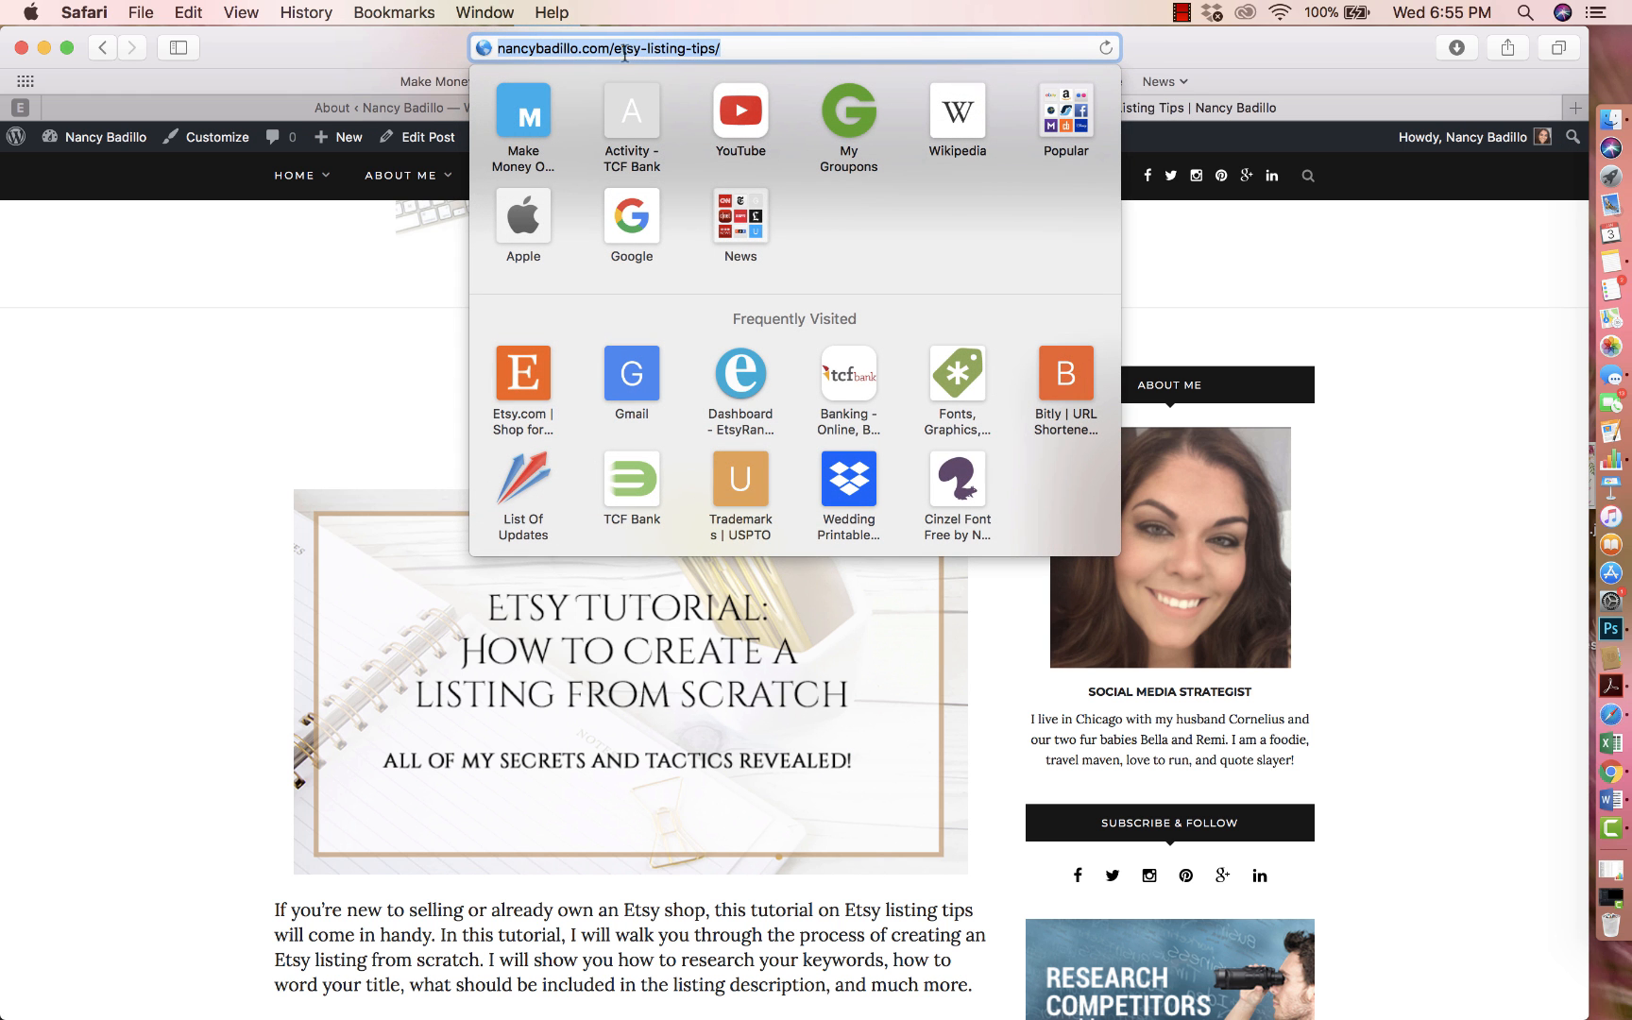
{"action": "mouse_move", "coordinate": [1088, 64]}
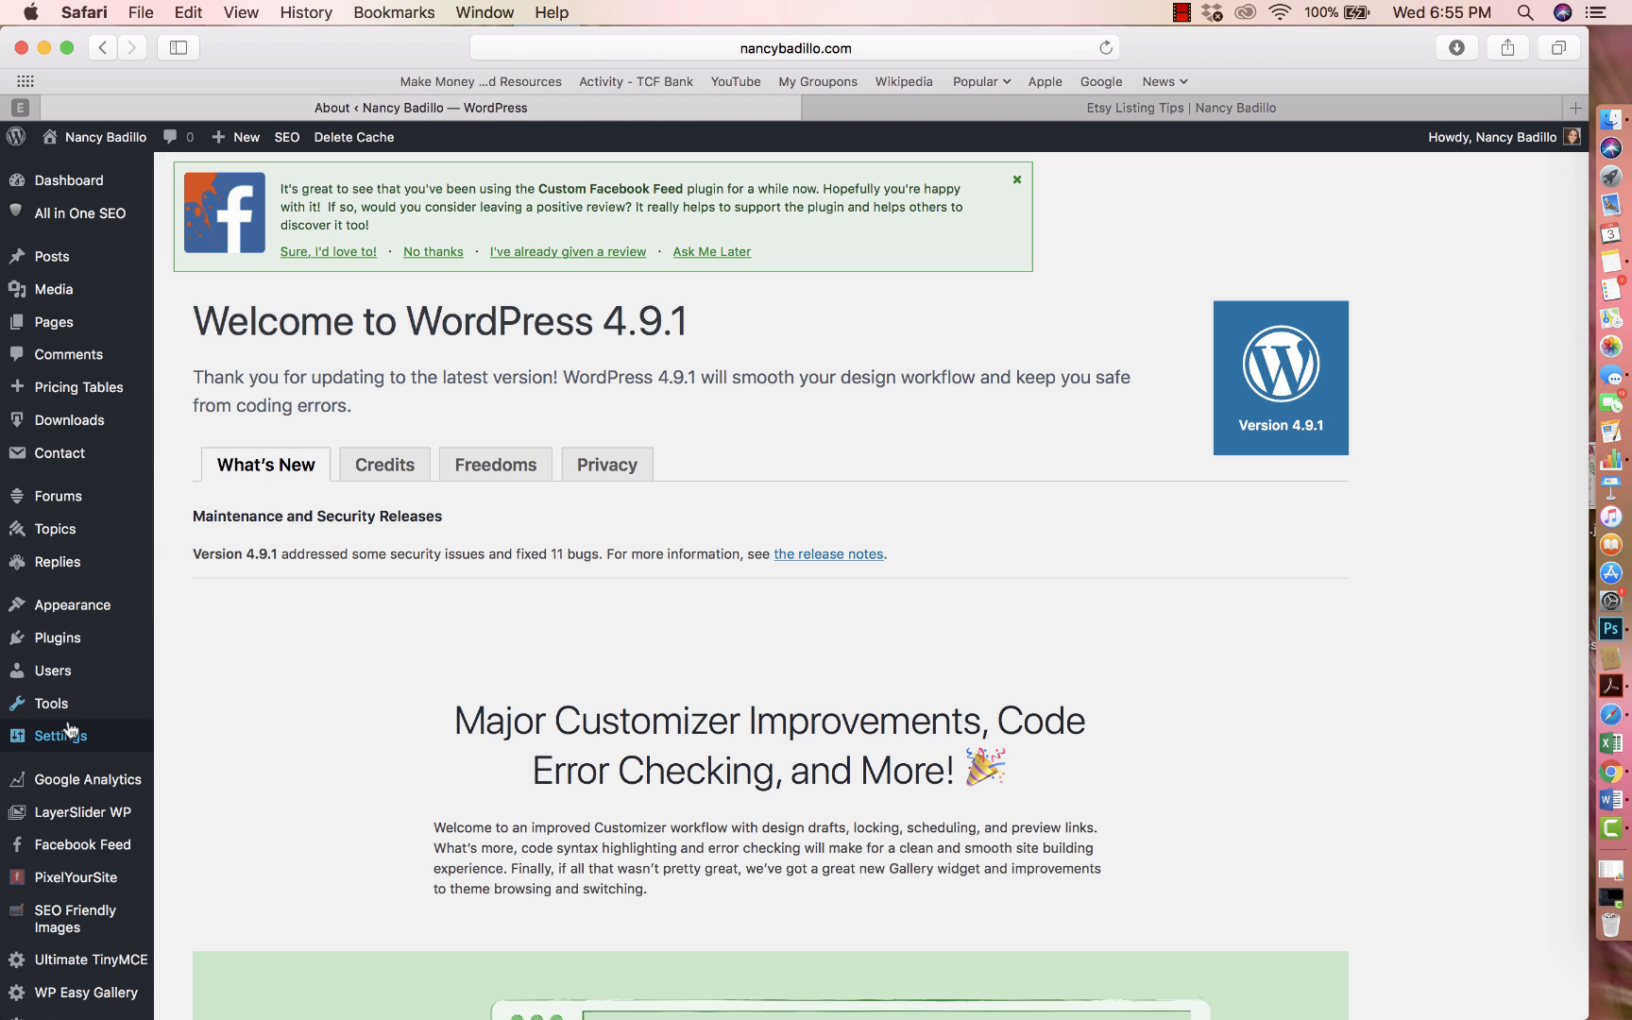
Expand the Settings menu in the admin sidebar to reach Permalinks
{"action": "left_click", "coordinate": [59, 737]}
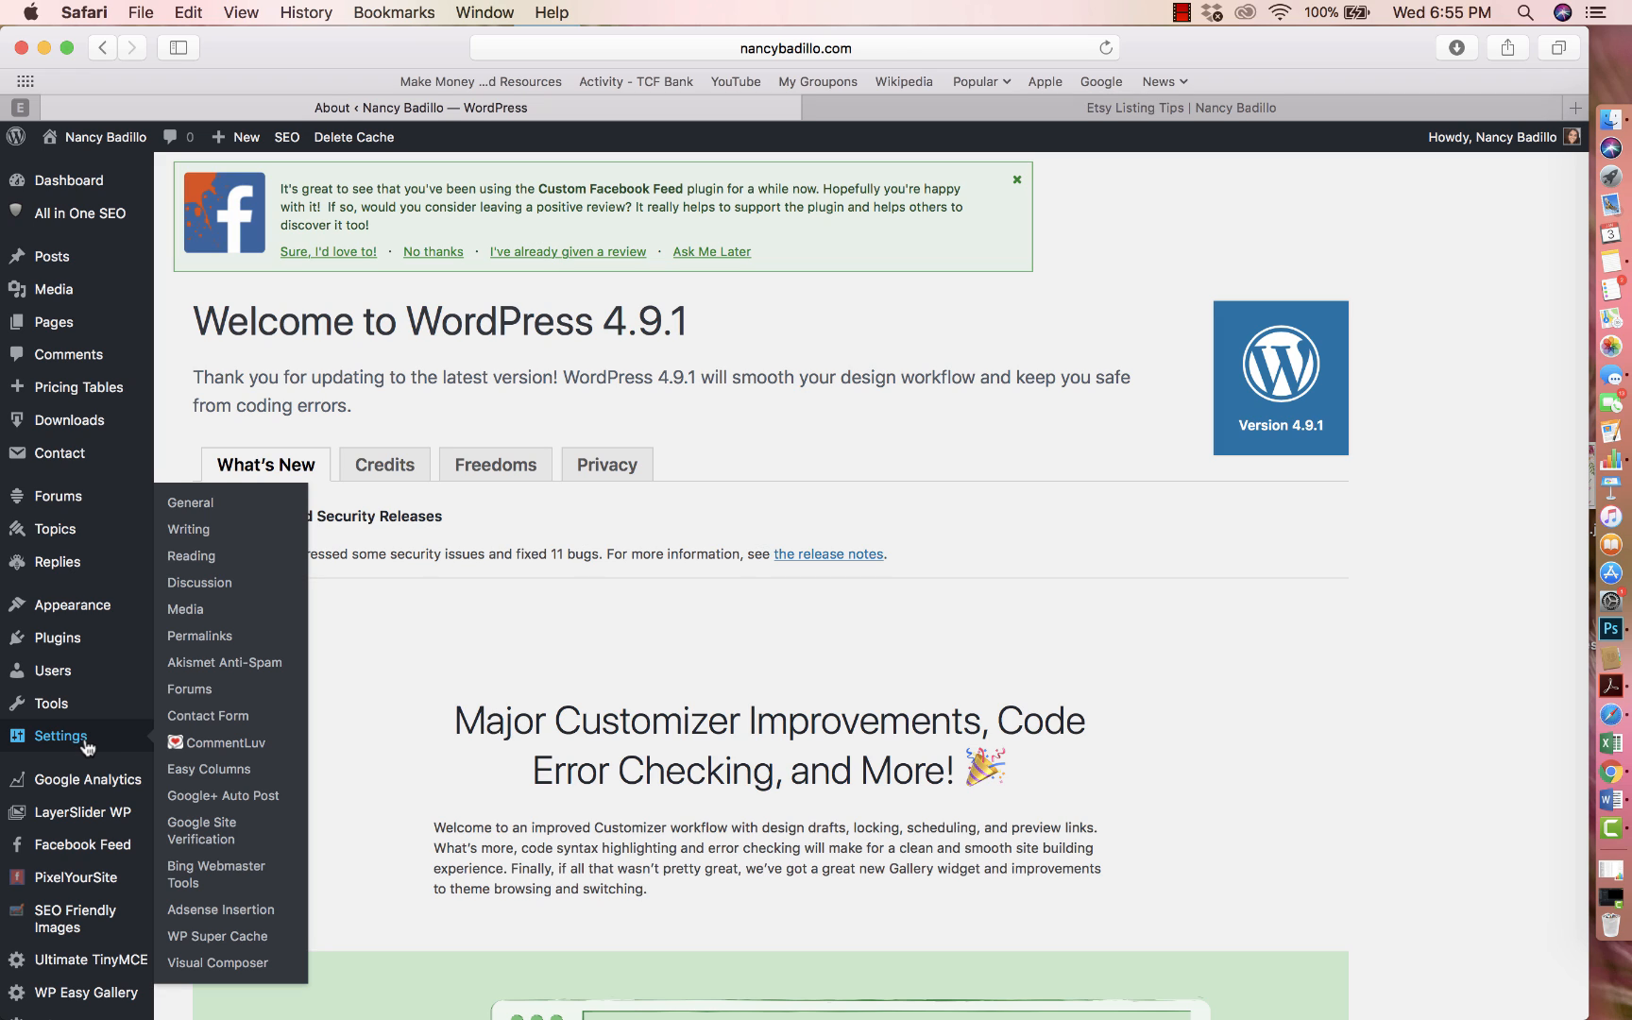
{"action": "mouse_move", "coordinate": [198, 637]}
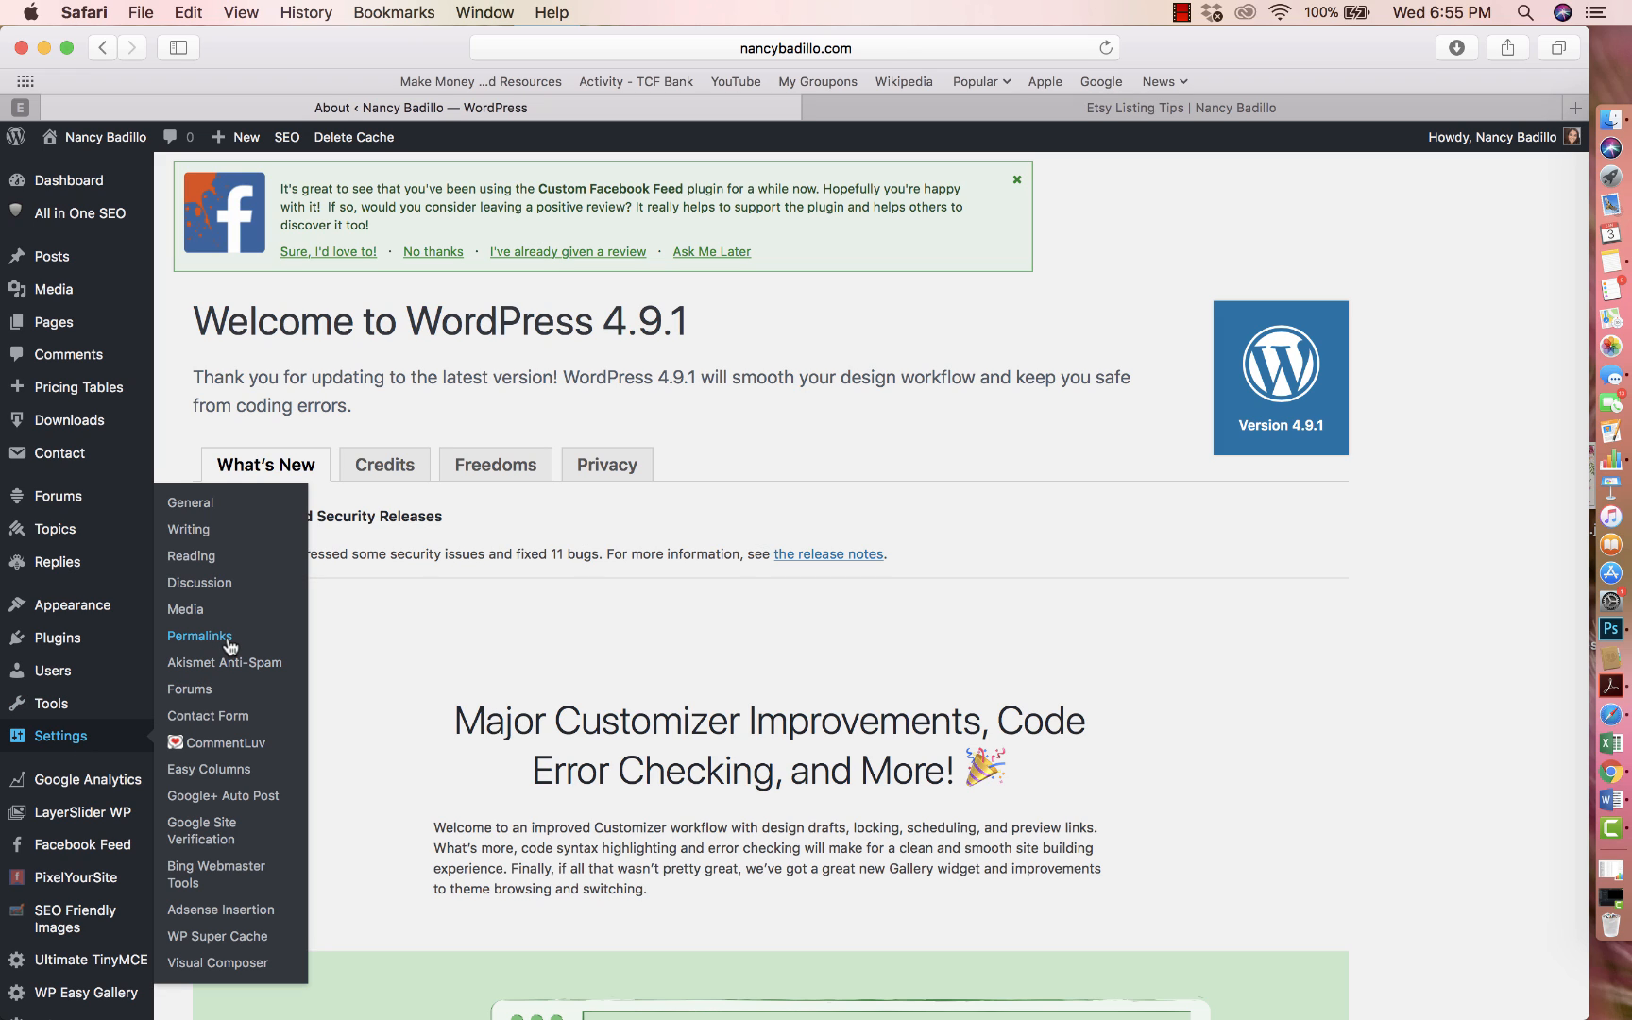
{"action": "left_click", "coordinate": [198, 637]}
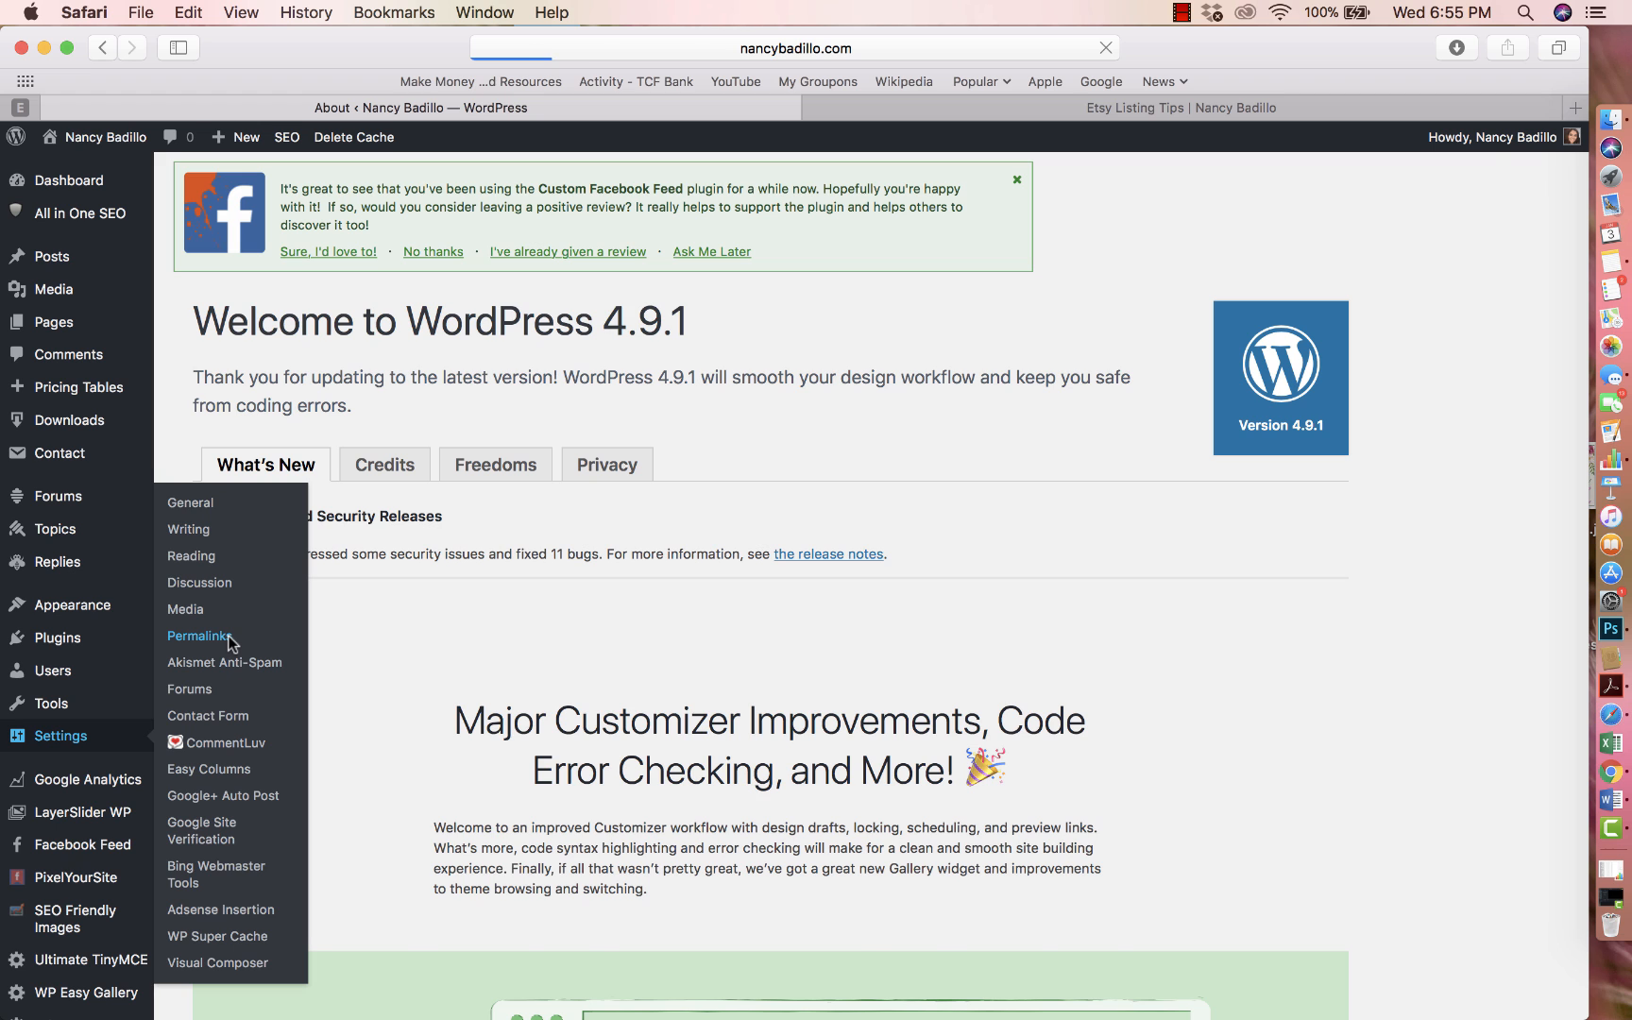
Show the Permalinks page with Post name selected and Save Changes in view
{"action": "left_click", "coordinate": [199, 637]}
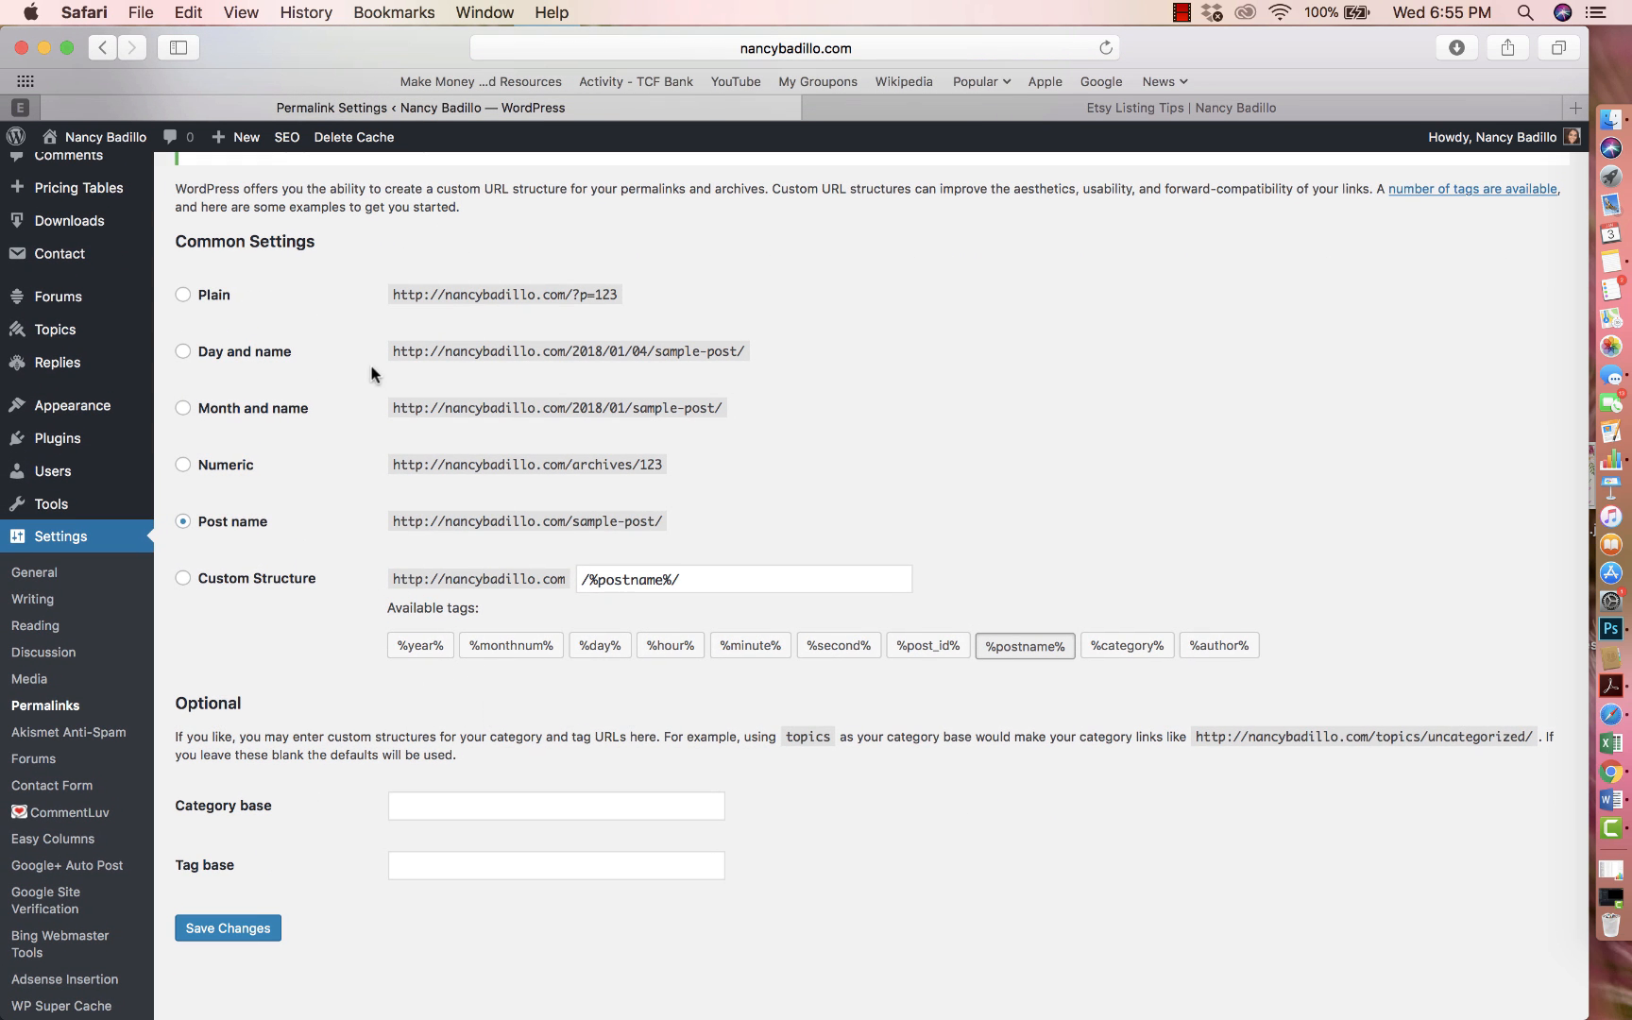
{"action": "mouse_move", "coordinate": [365, 283]}
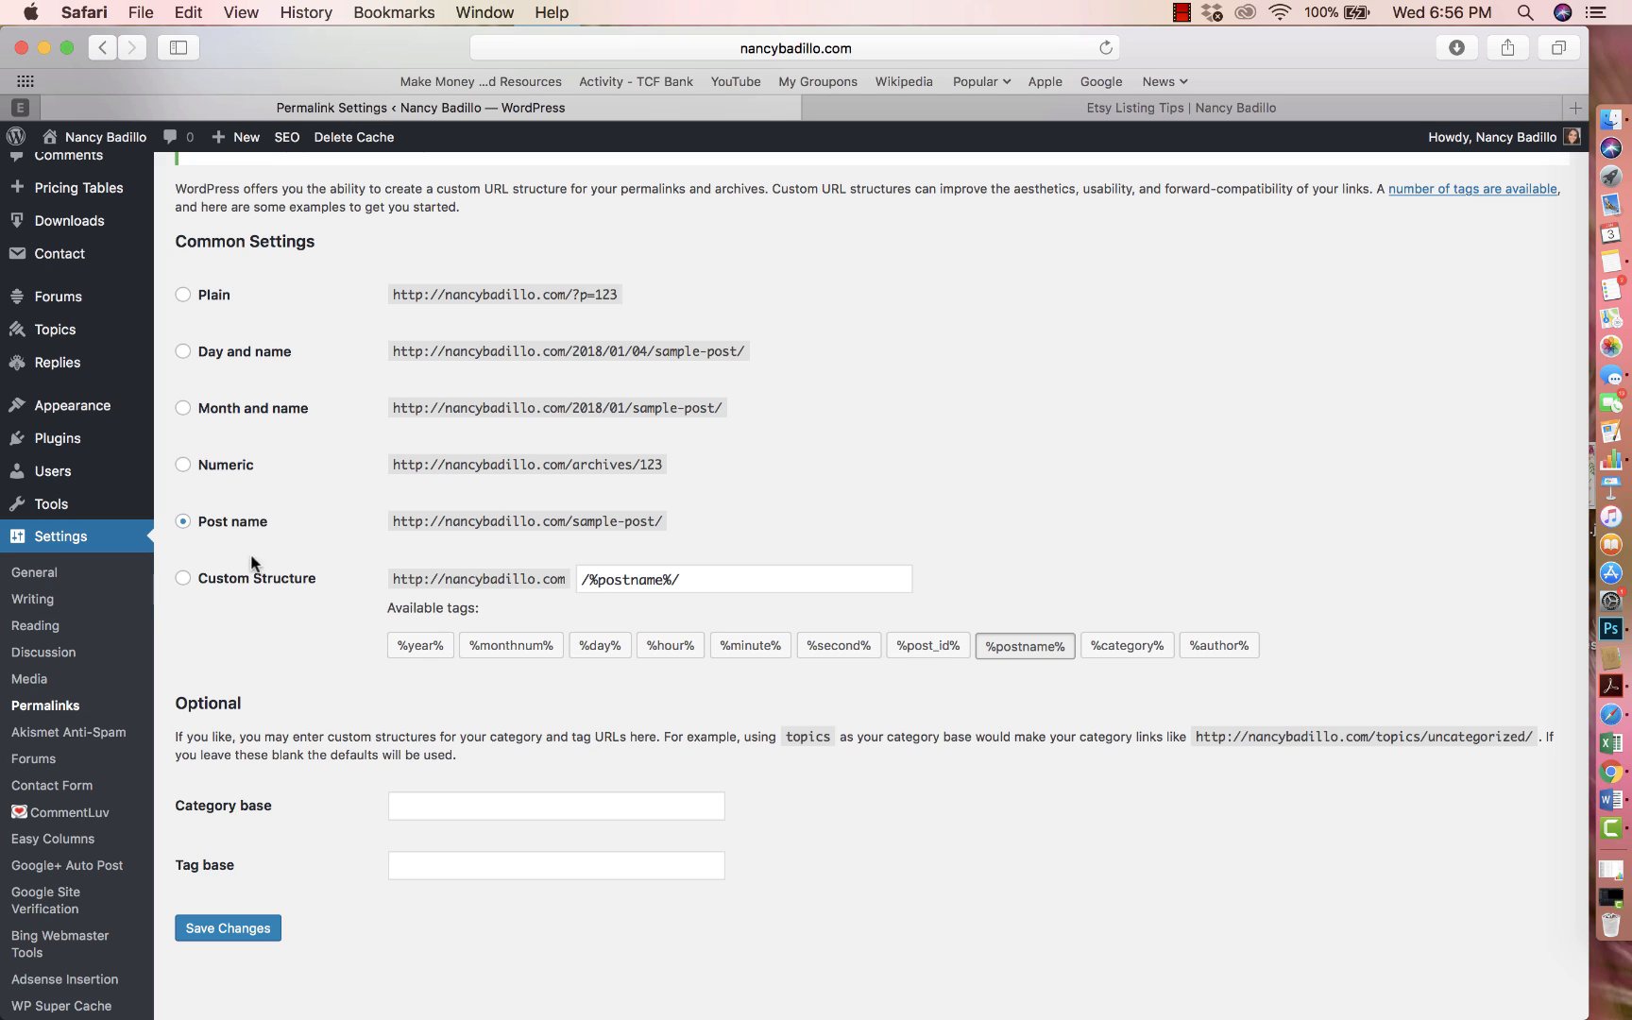
{"action": "mouse_move", "coordinate": [291, 590]}
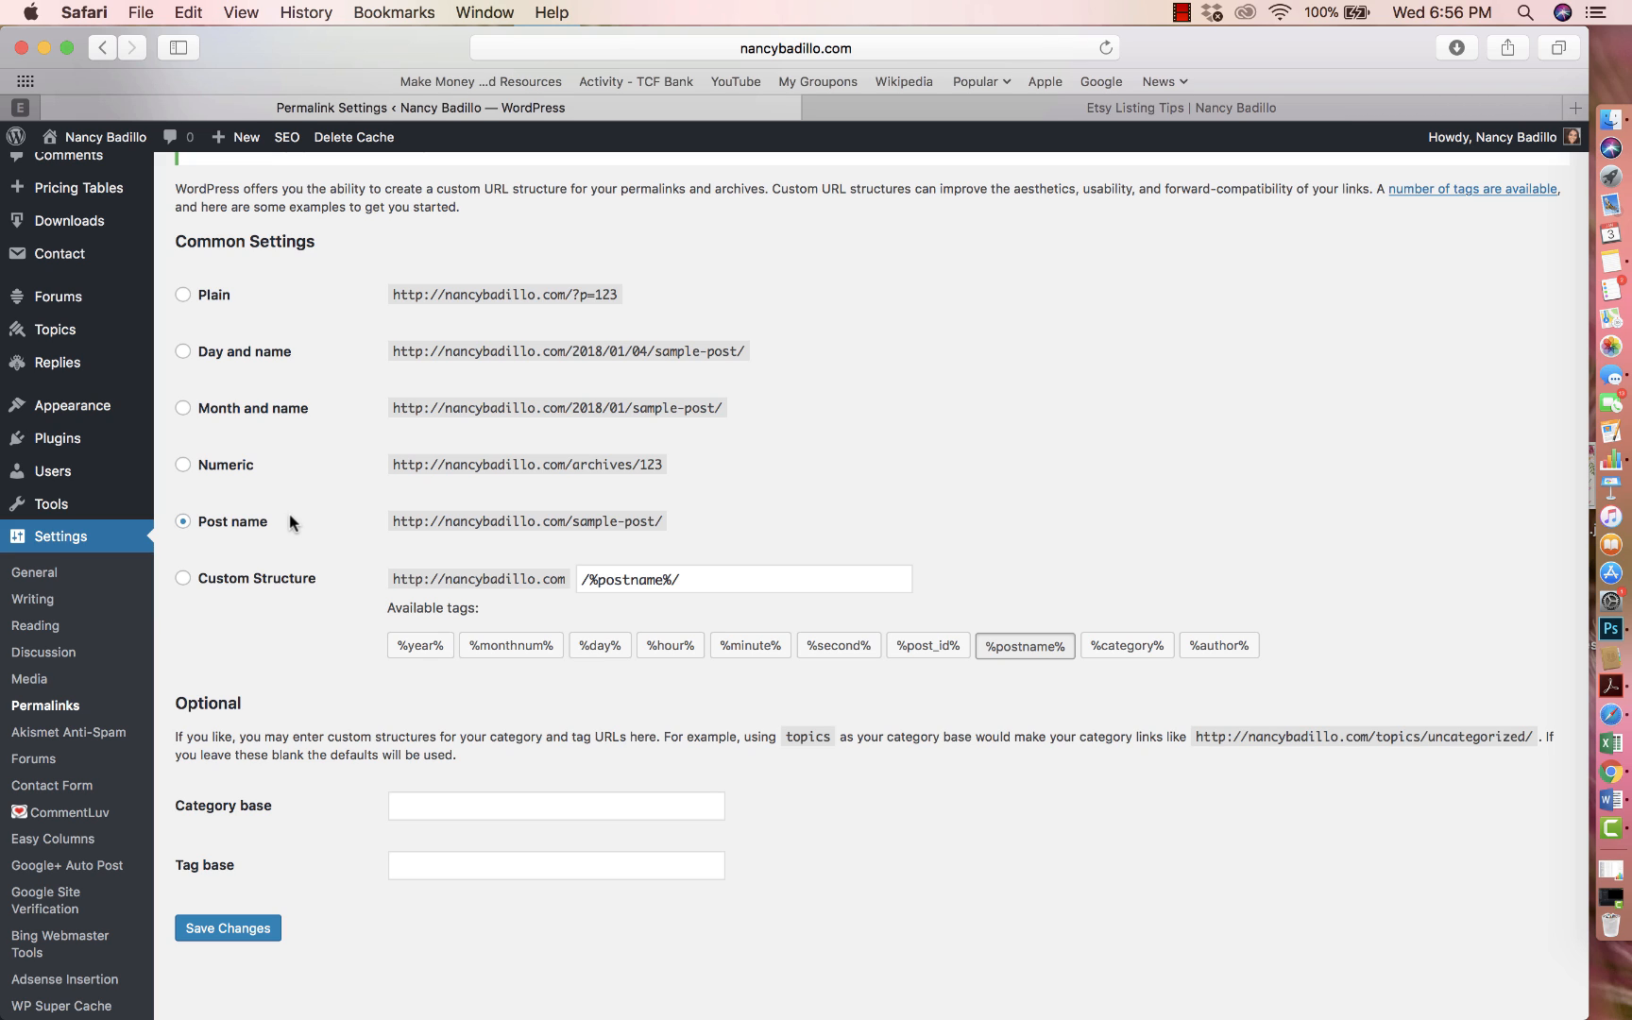
{"action": "mouse_move", "coordinate": [656, 508]}
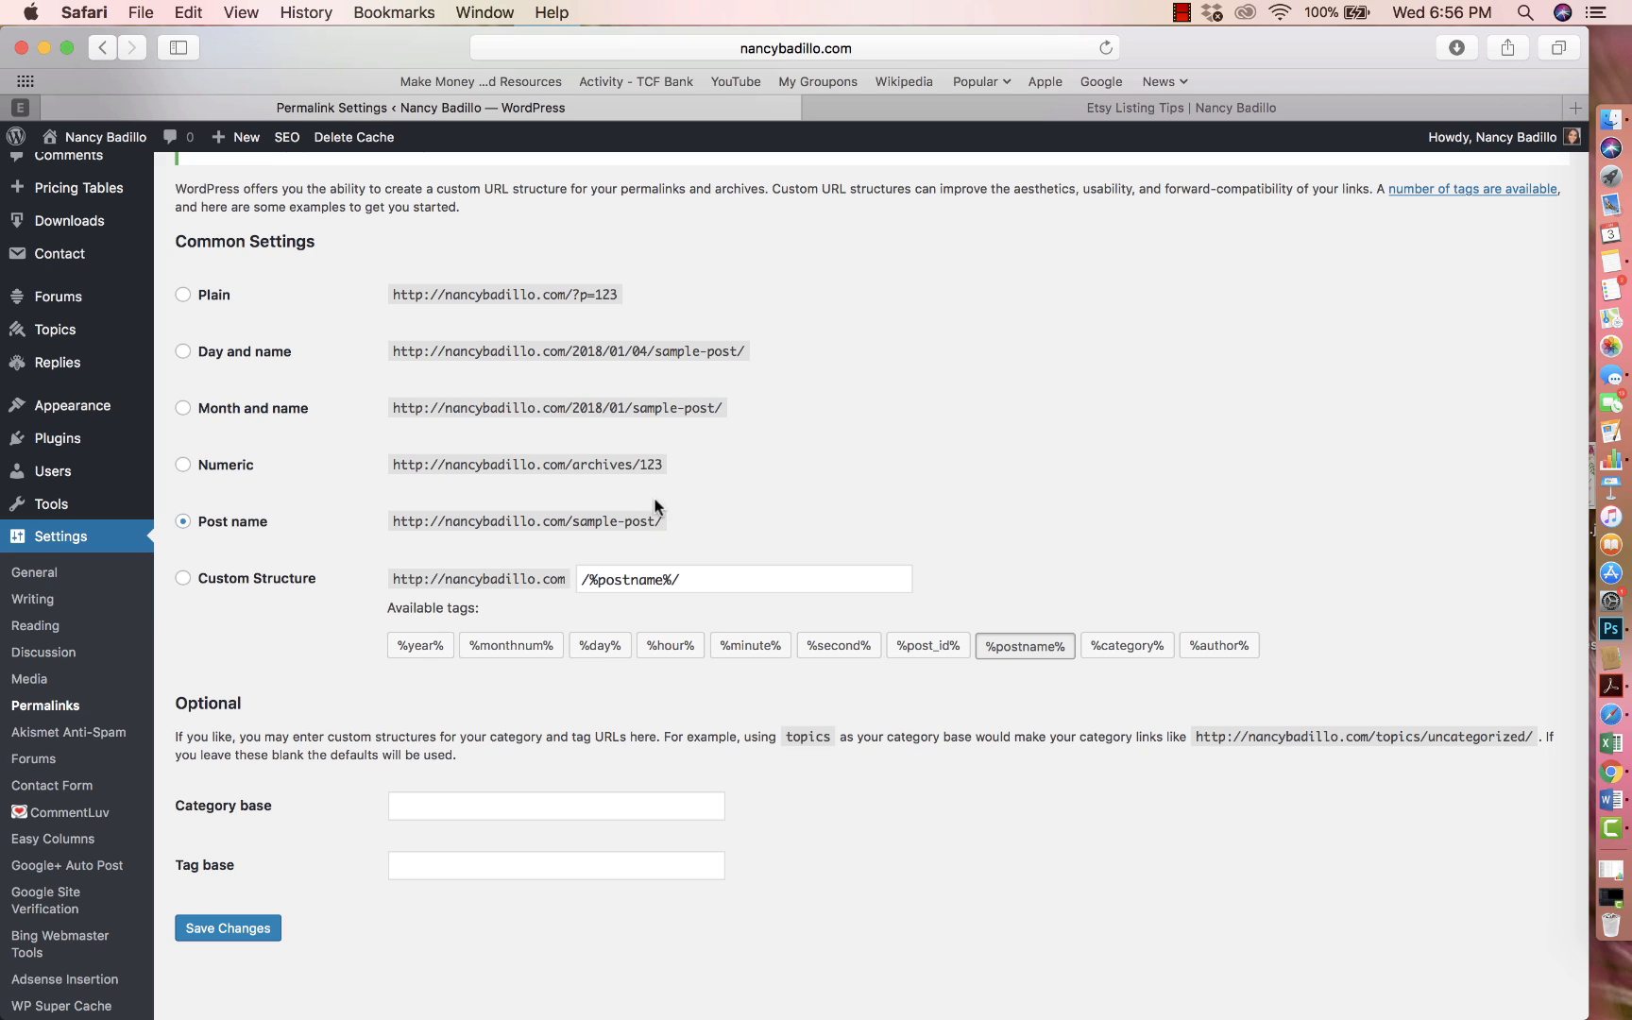
{"action": "mouse_move", "coordinate": [432, 359]}
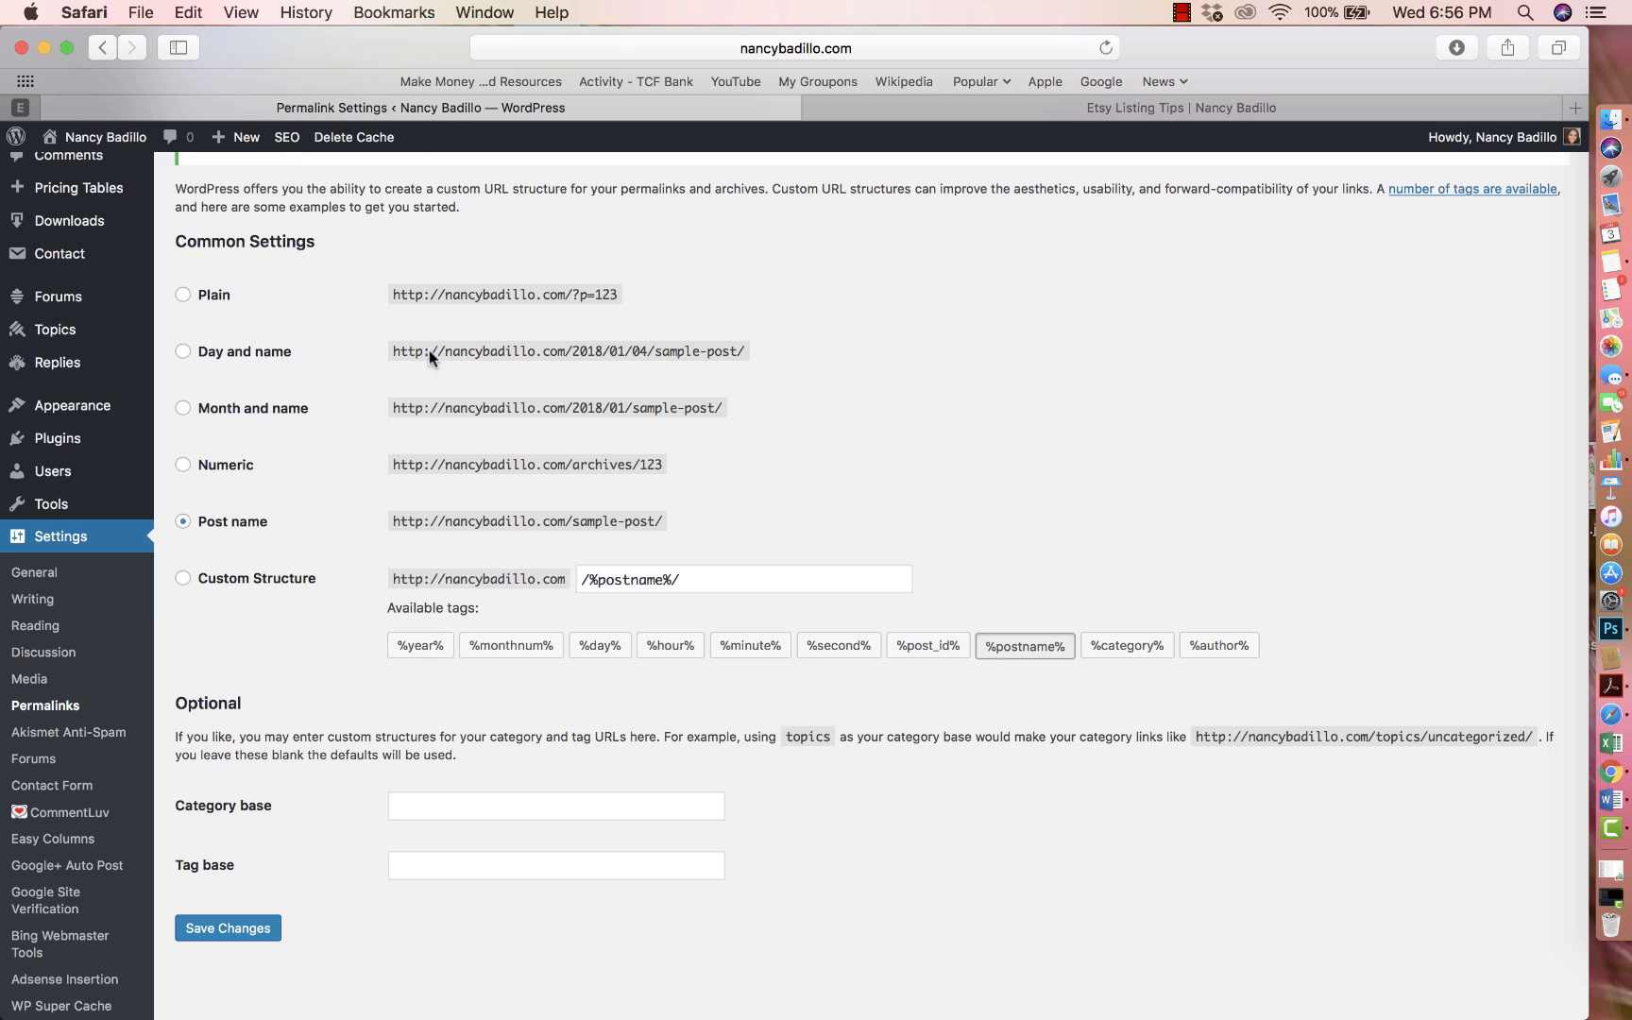
{"action": "mouse_move", "coordinate": [583, 295]}
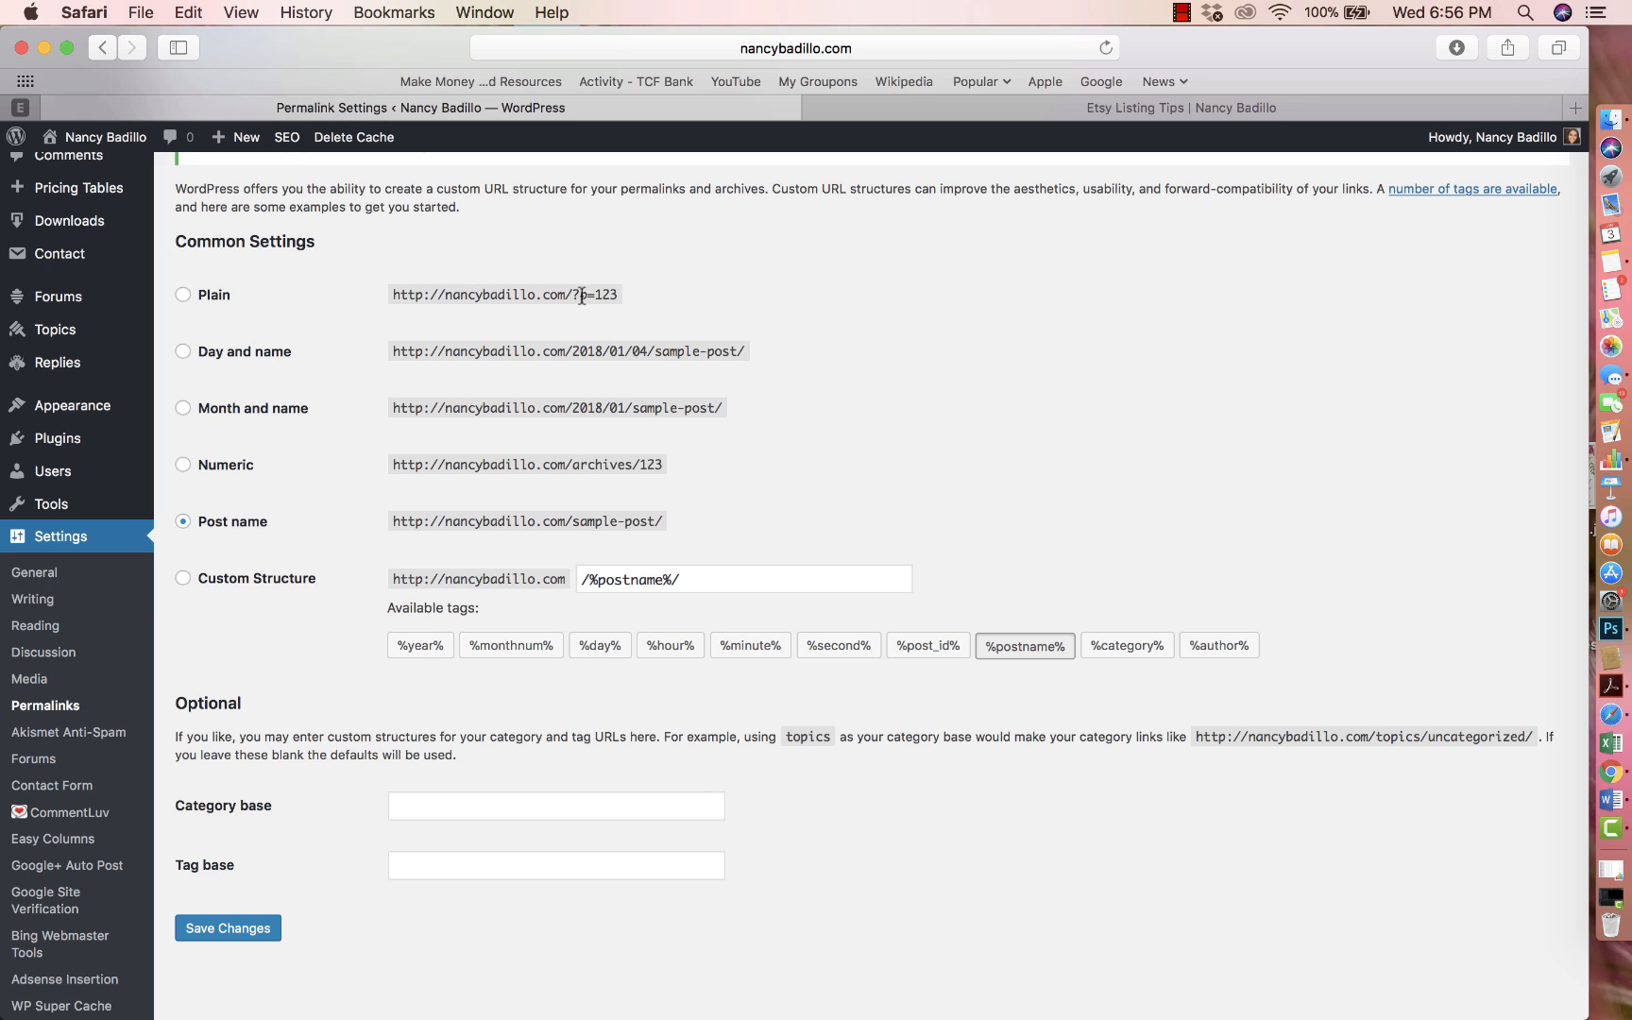
{"action": "mouse_move", "coordinate": [615, 374]}
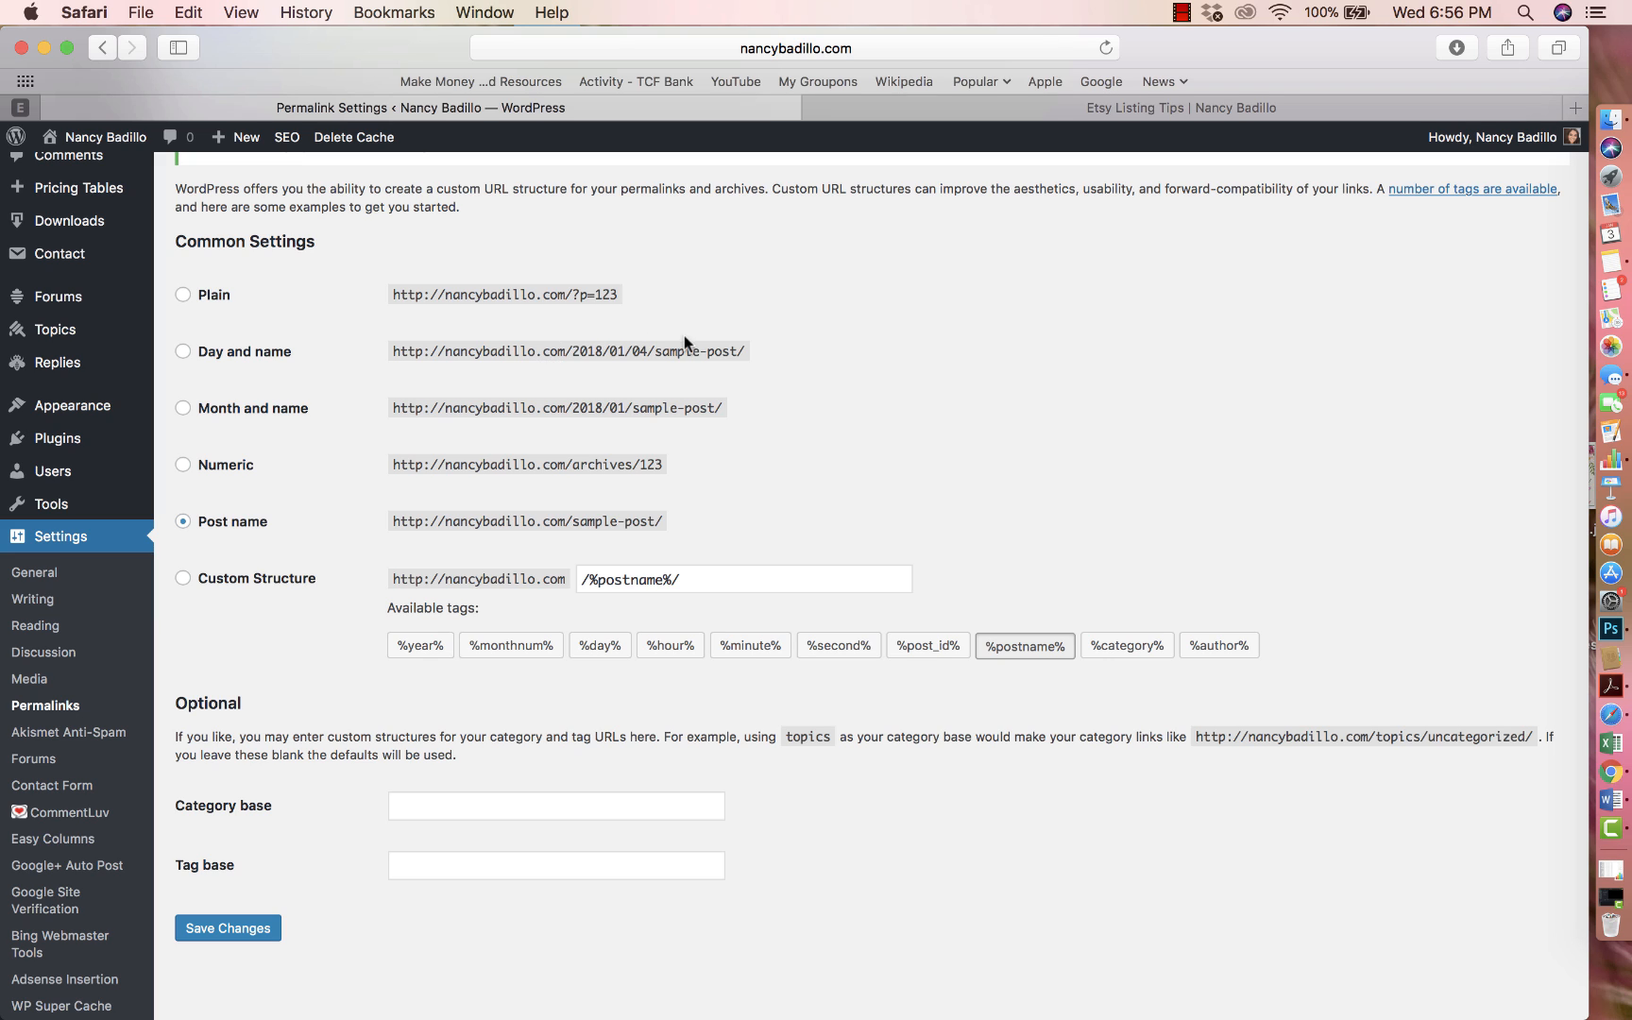
{"action": "mouse_move", "coordinate": [682, 393]}
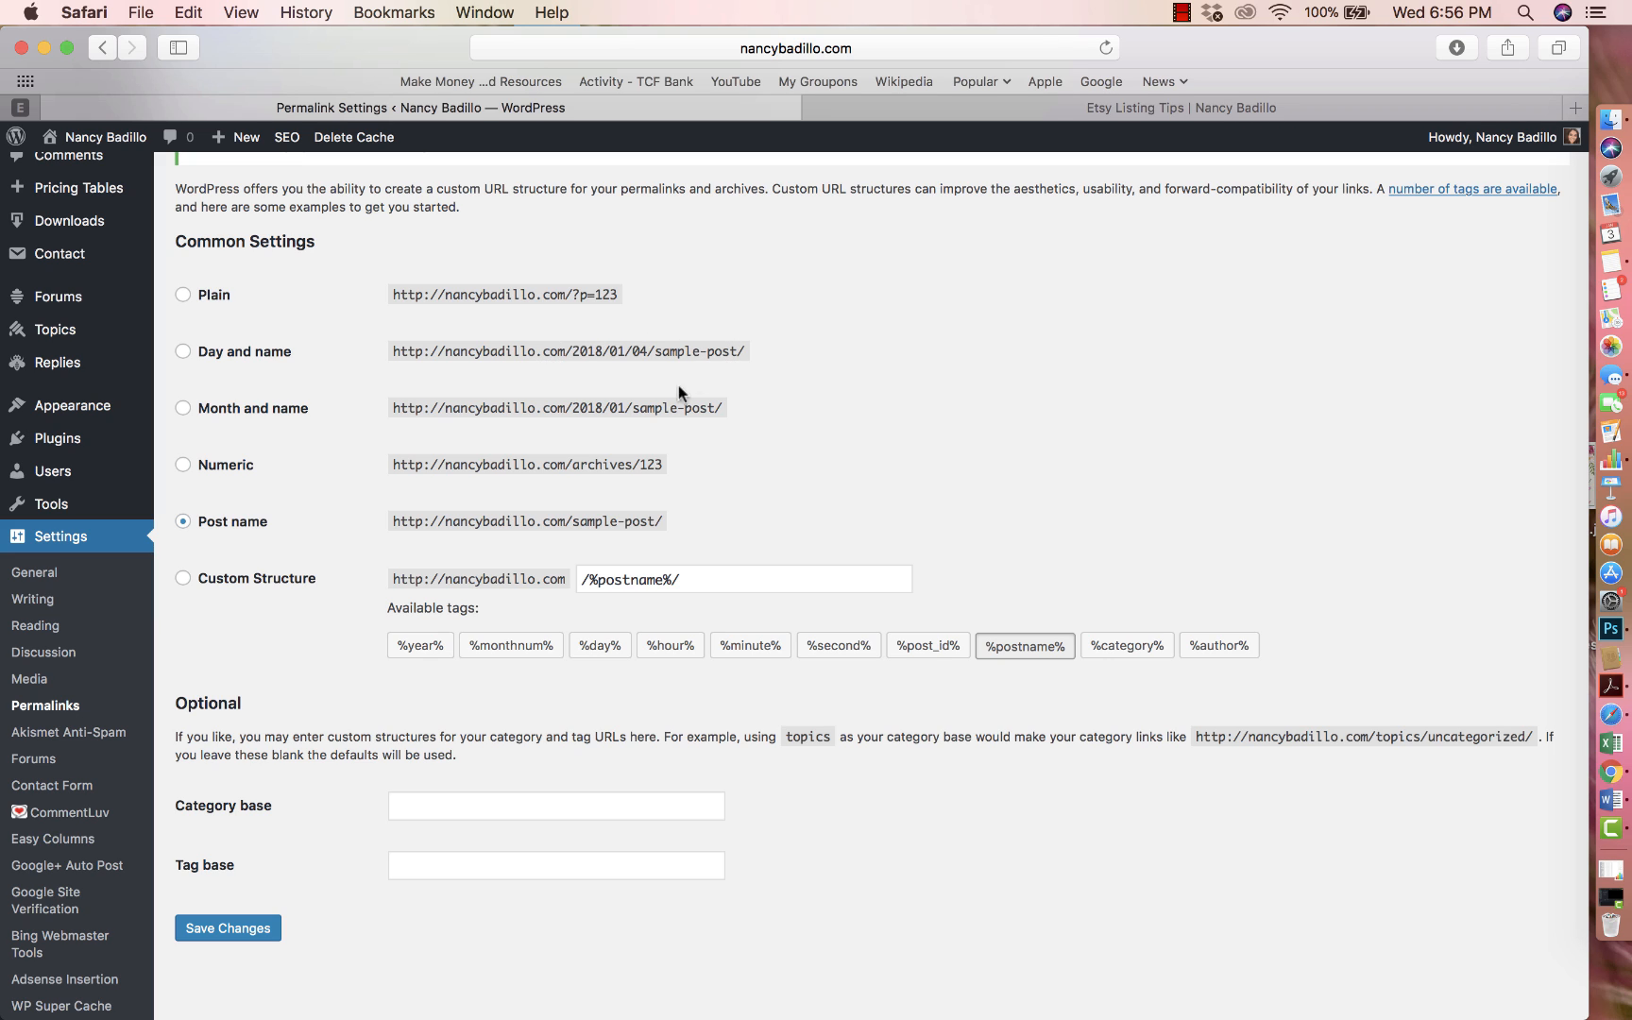
{"action": "mouse_move", "coordinate": [559, 408]}
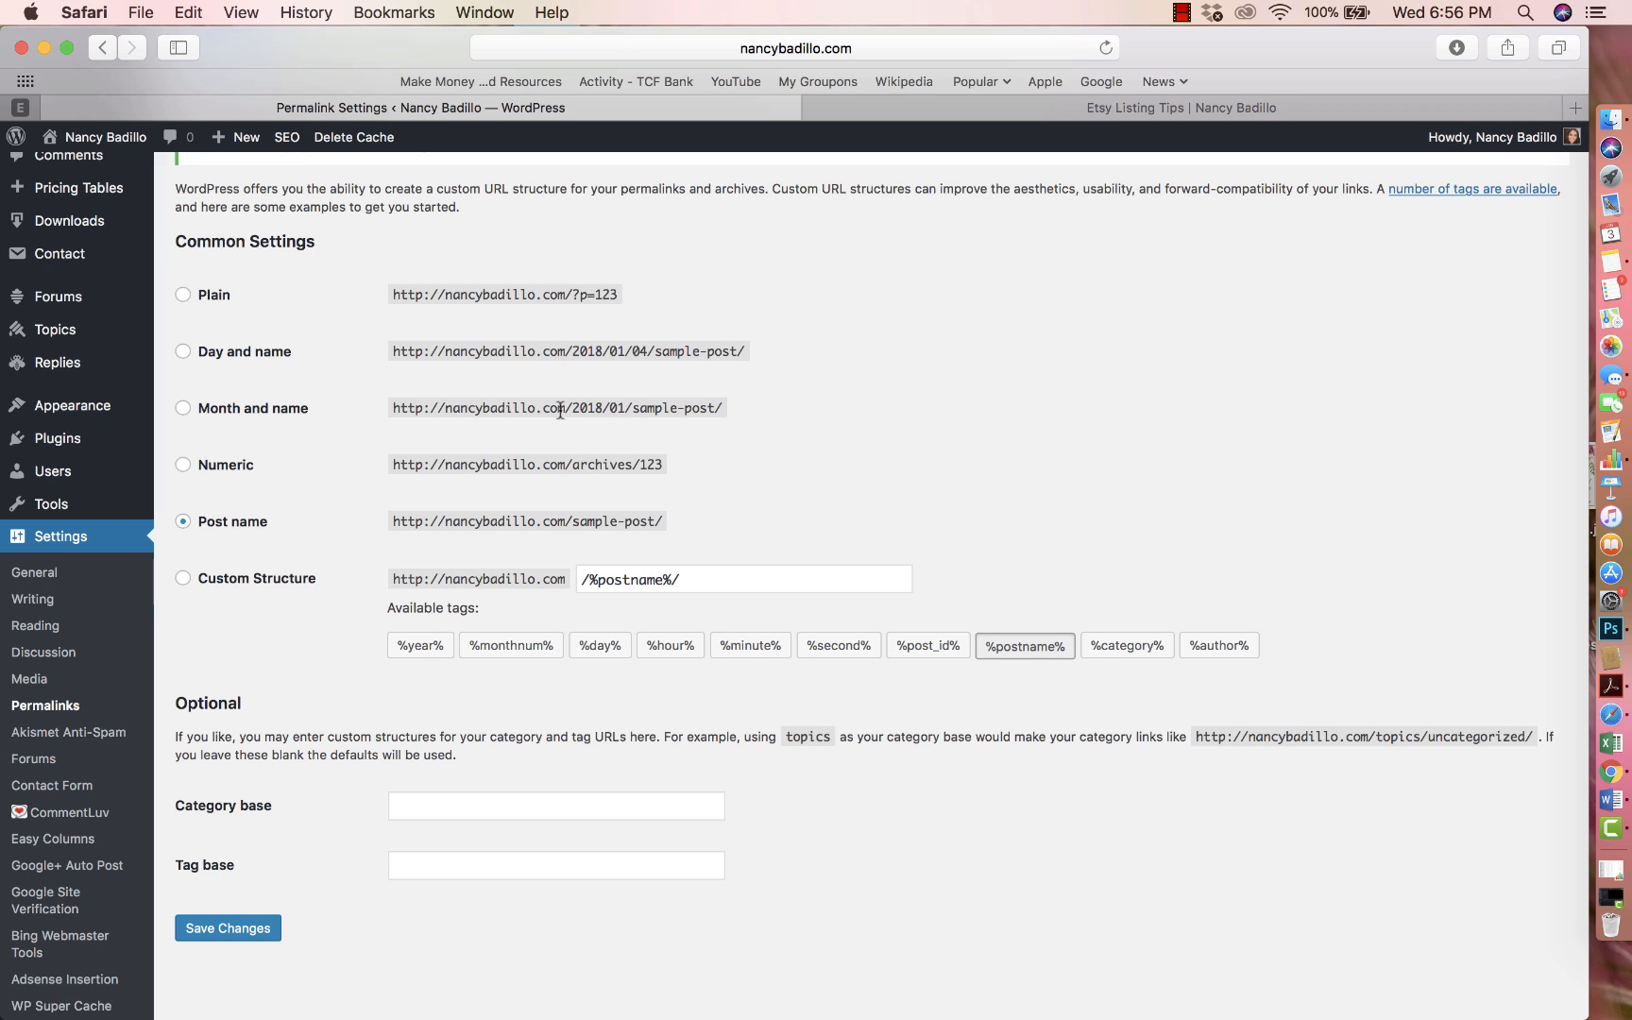
{"action": "mouse_move", "coordinate": [705, 416]}
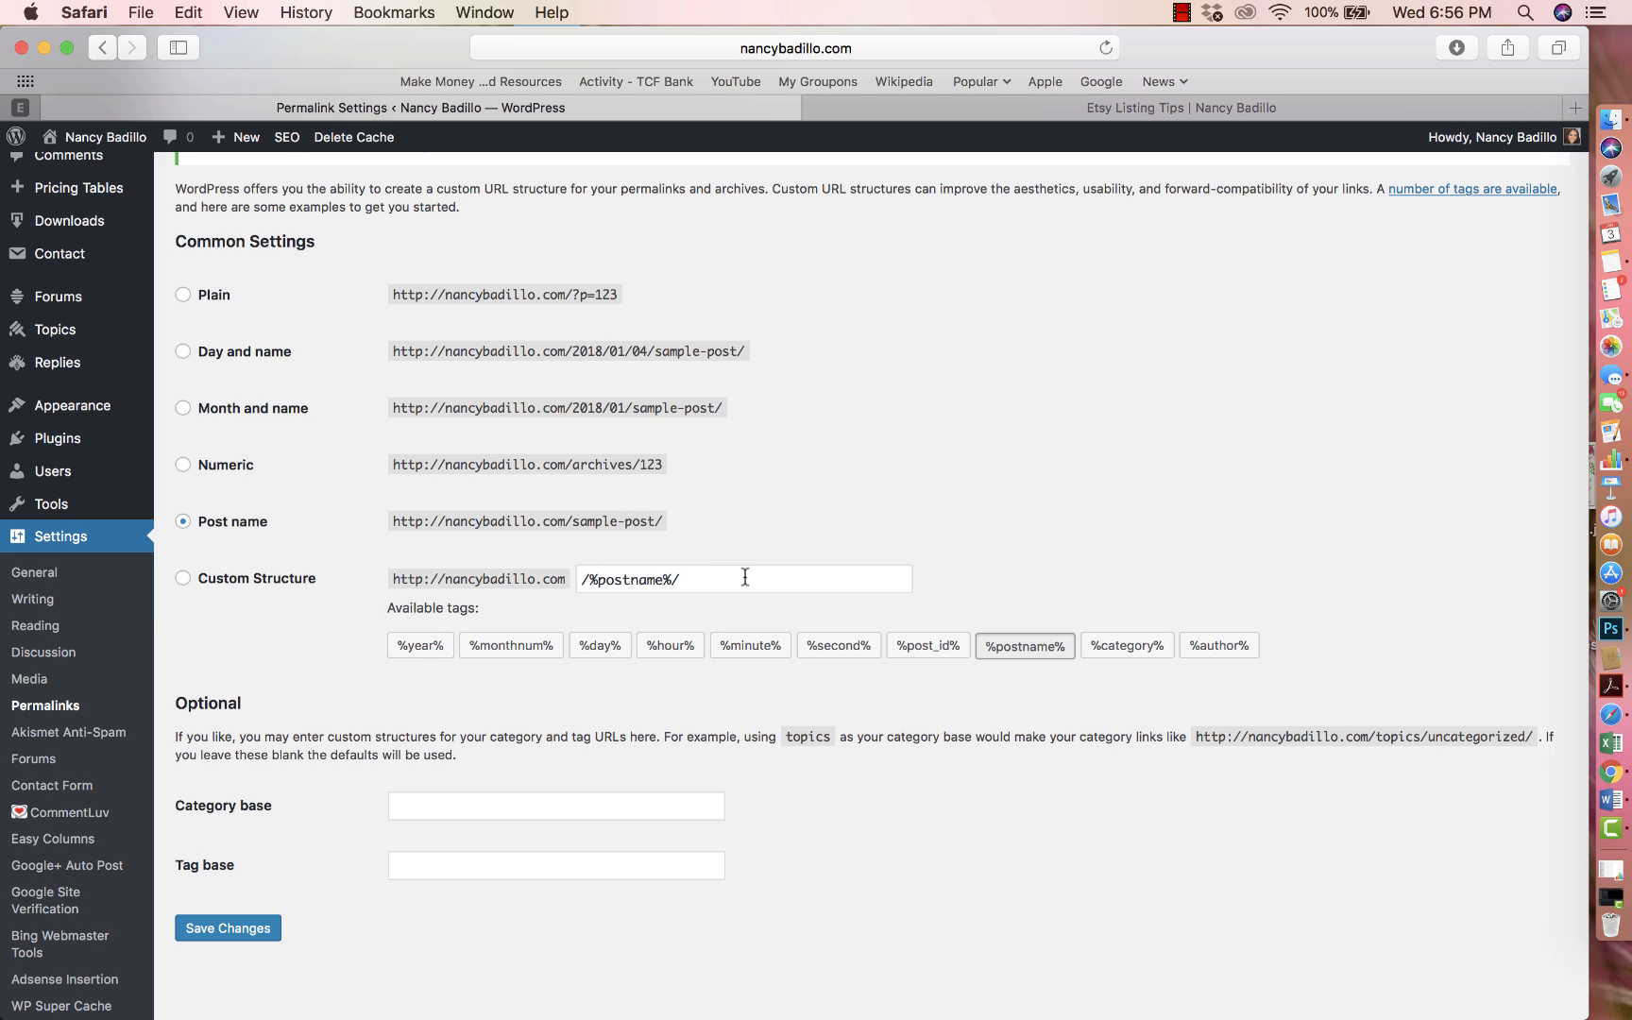
{"action": "mouse_move", "coordinate": [629, 599]}
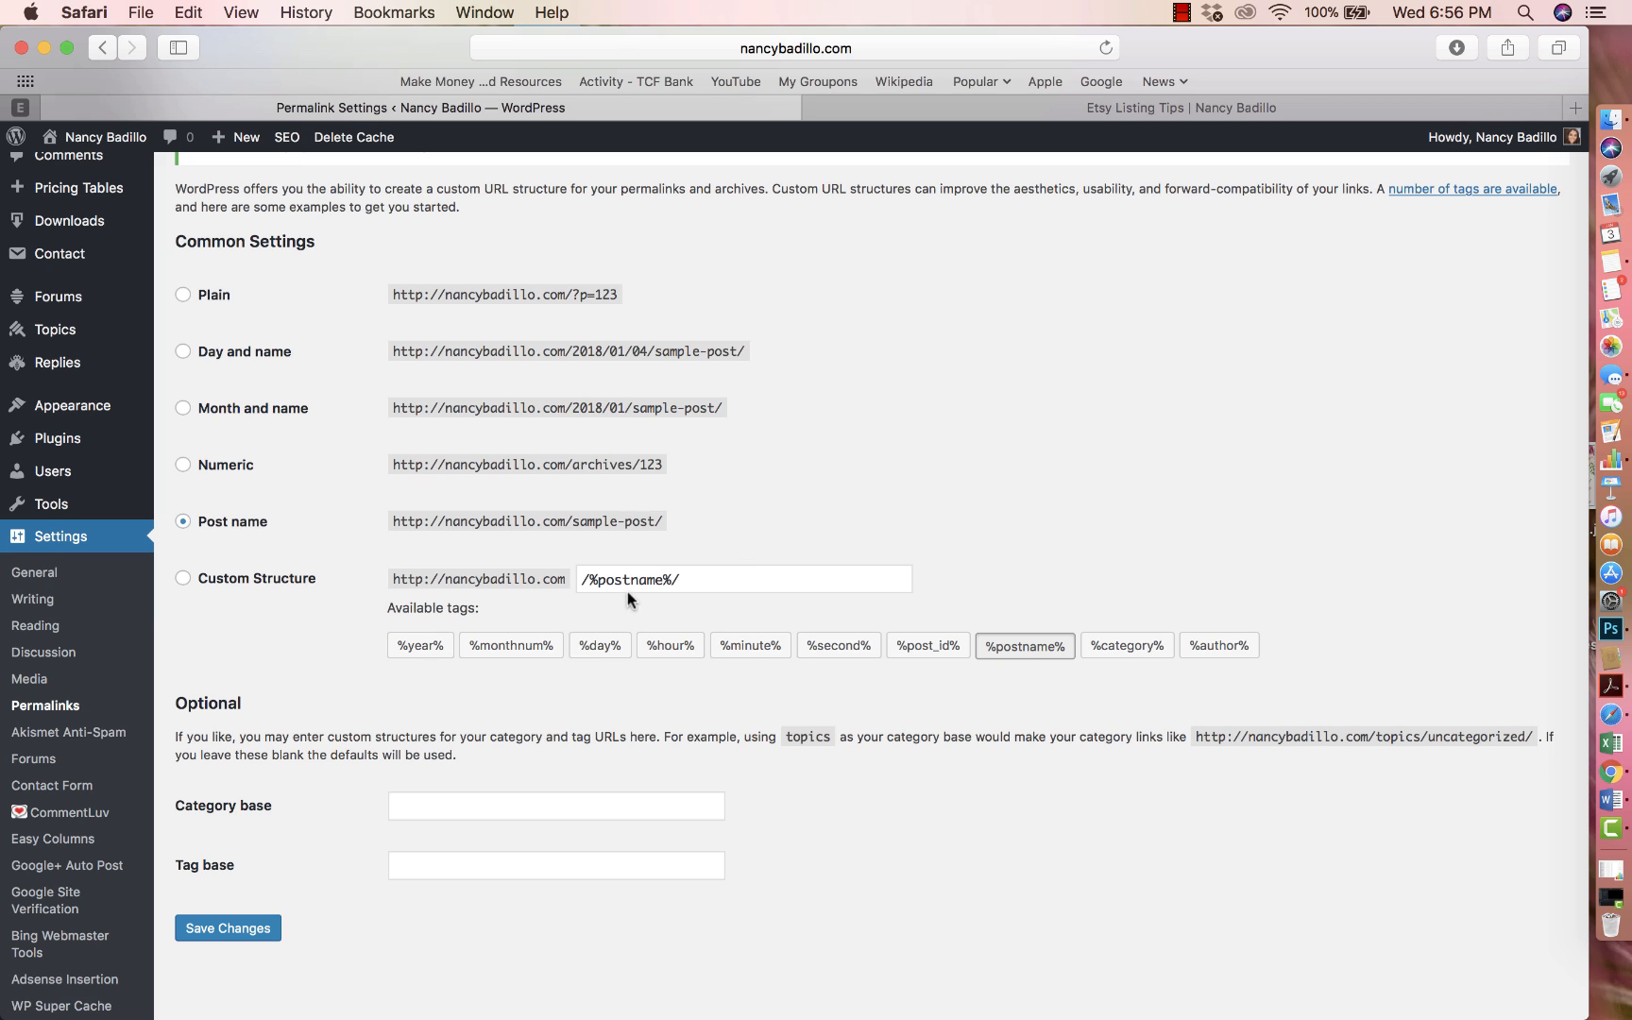
{"action": "mouse_move", "coordinate": [587, 536]}
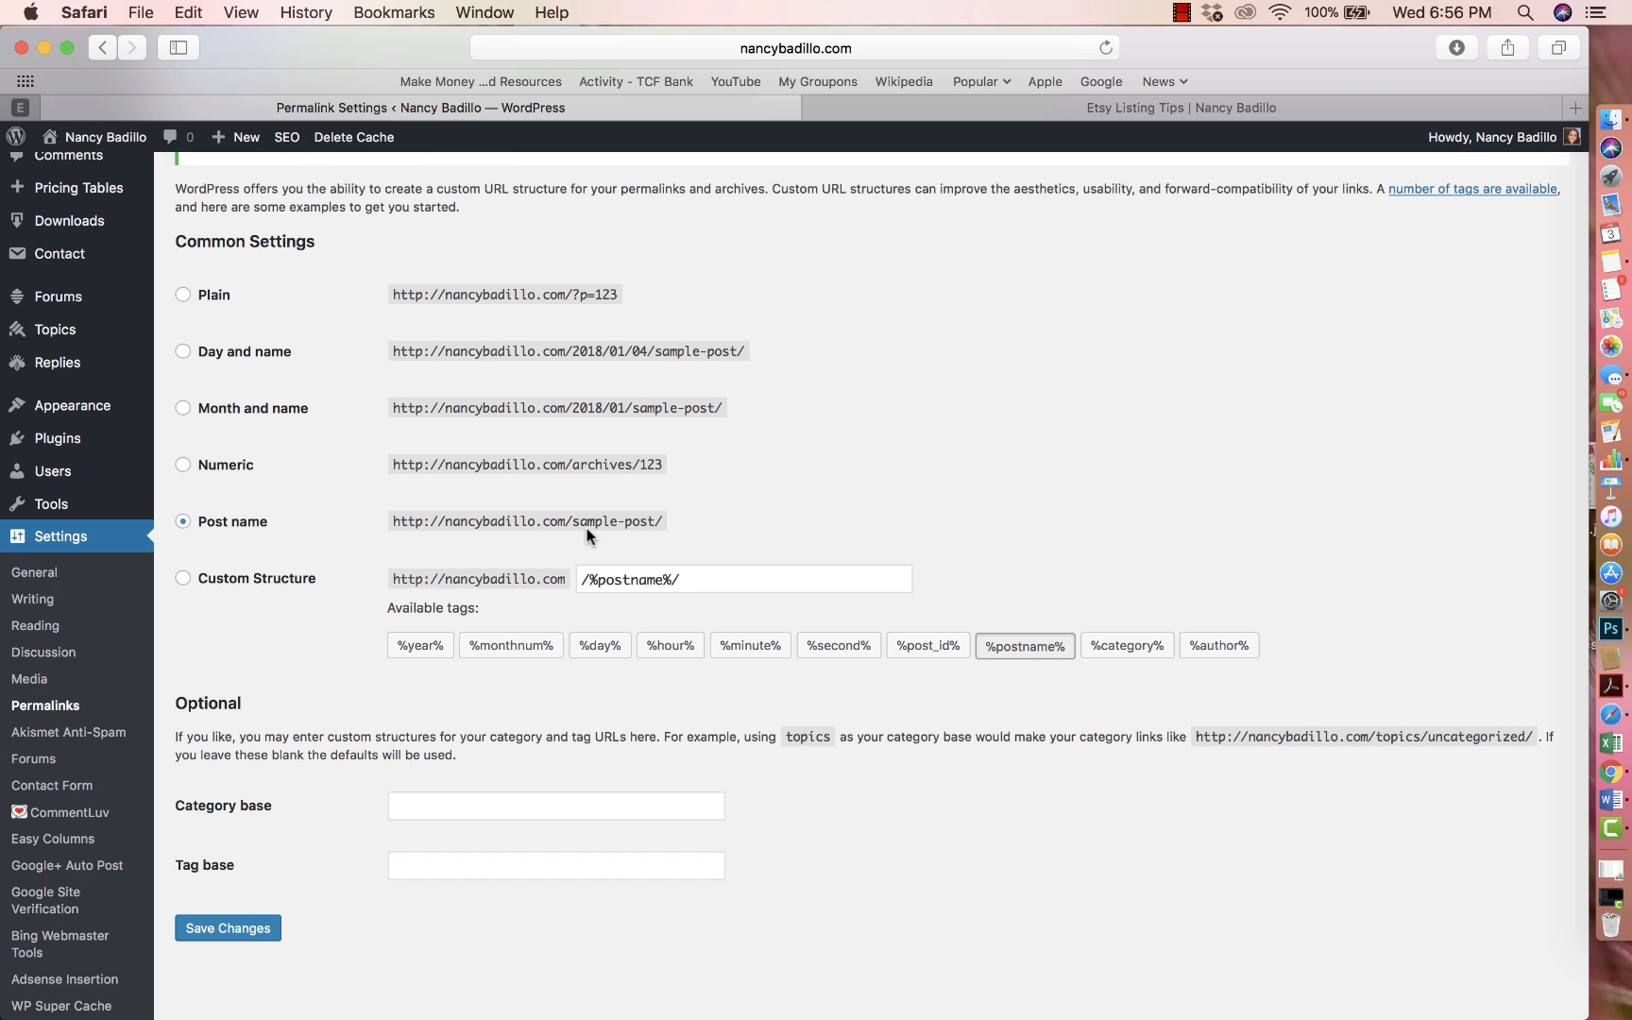
{"action": "scroll", "scroll_direction": "down", "scroll_amount": 3}
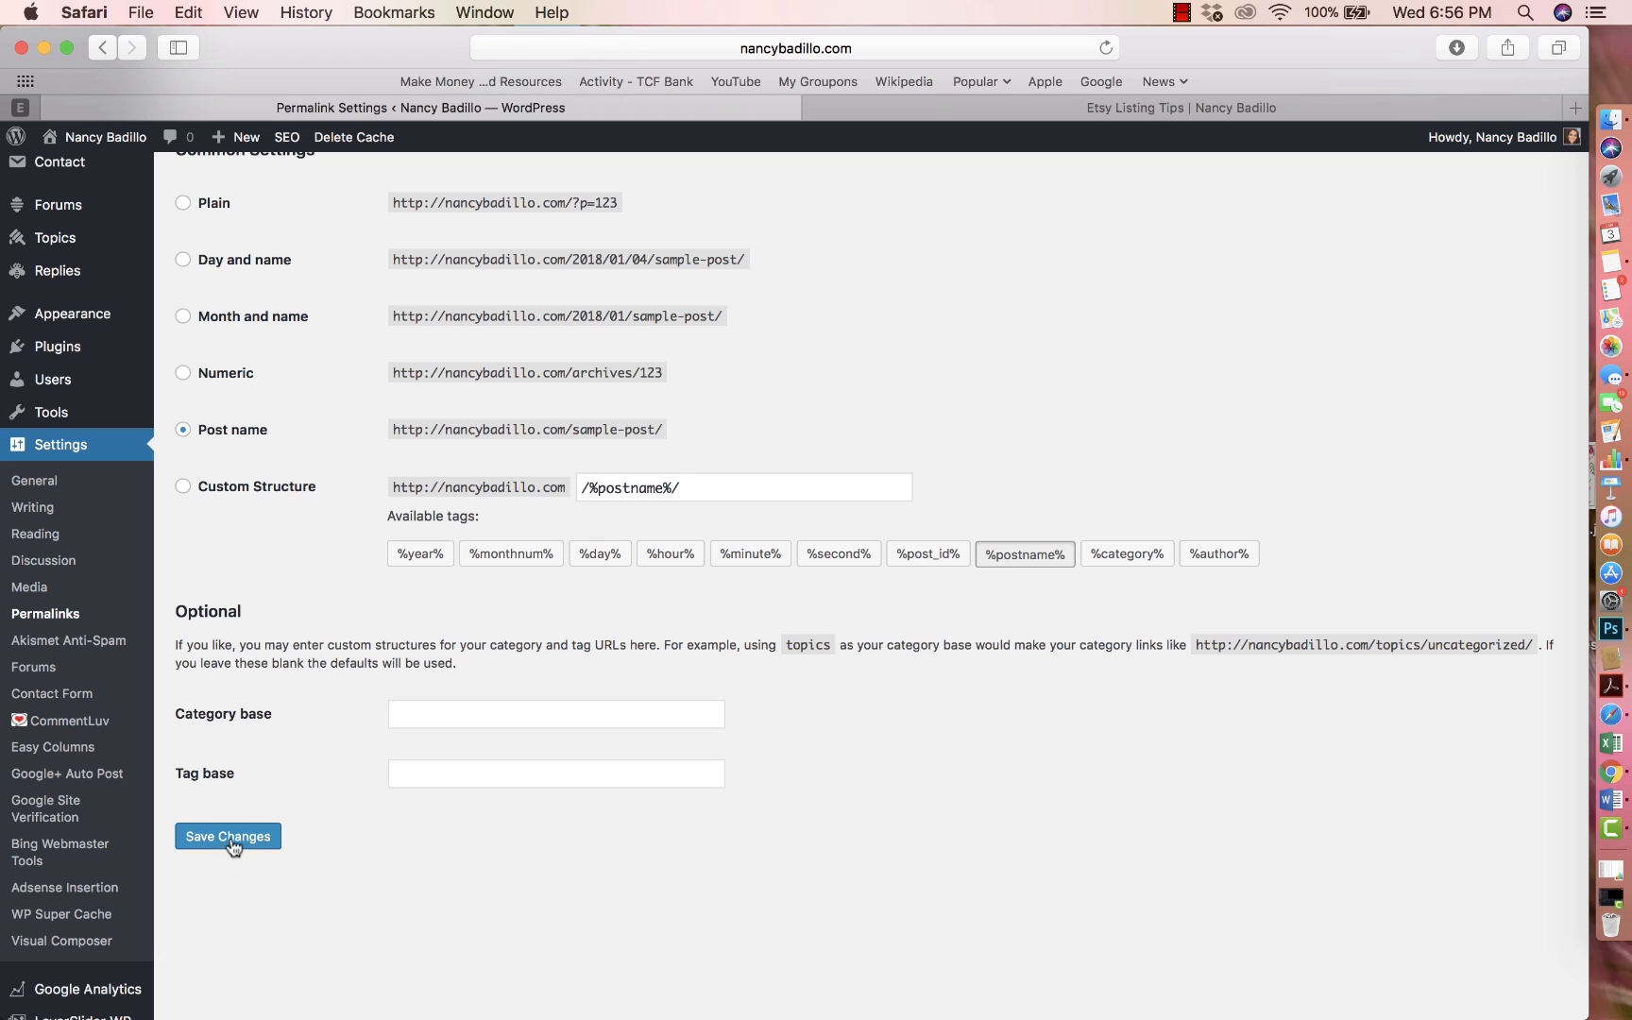
Save the Post name structure so the 'Permalink structure updated' notice appears
{"action": "left_click", "coordinate": [227, 837]}
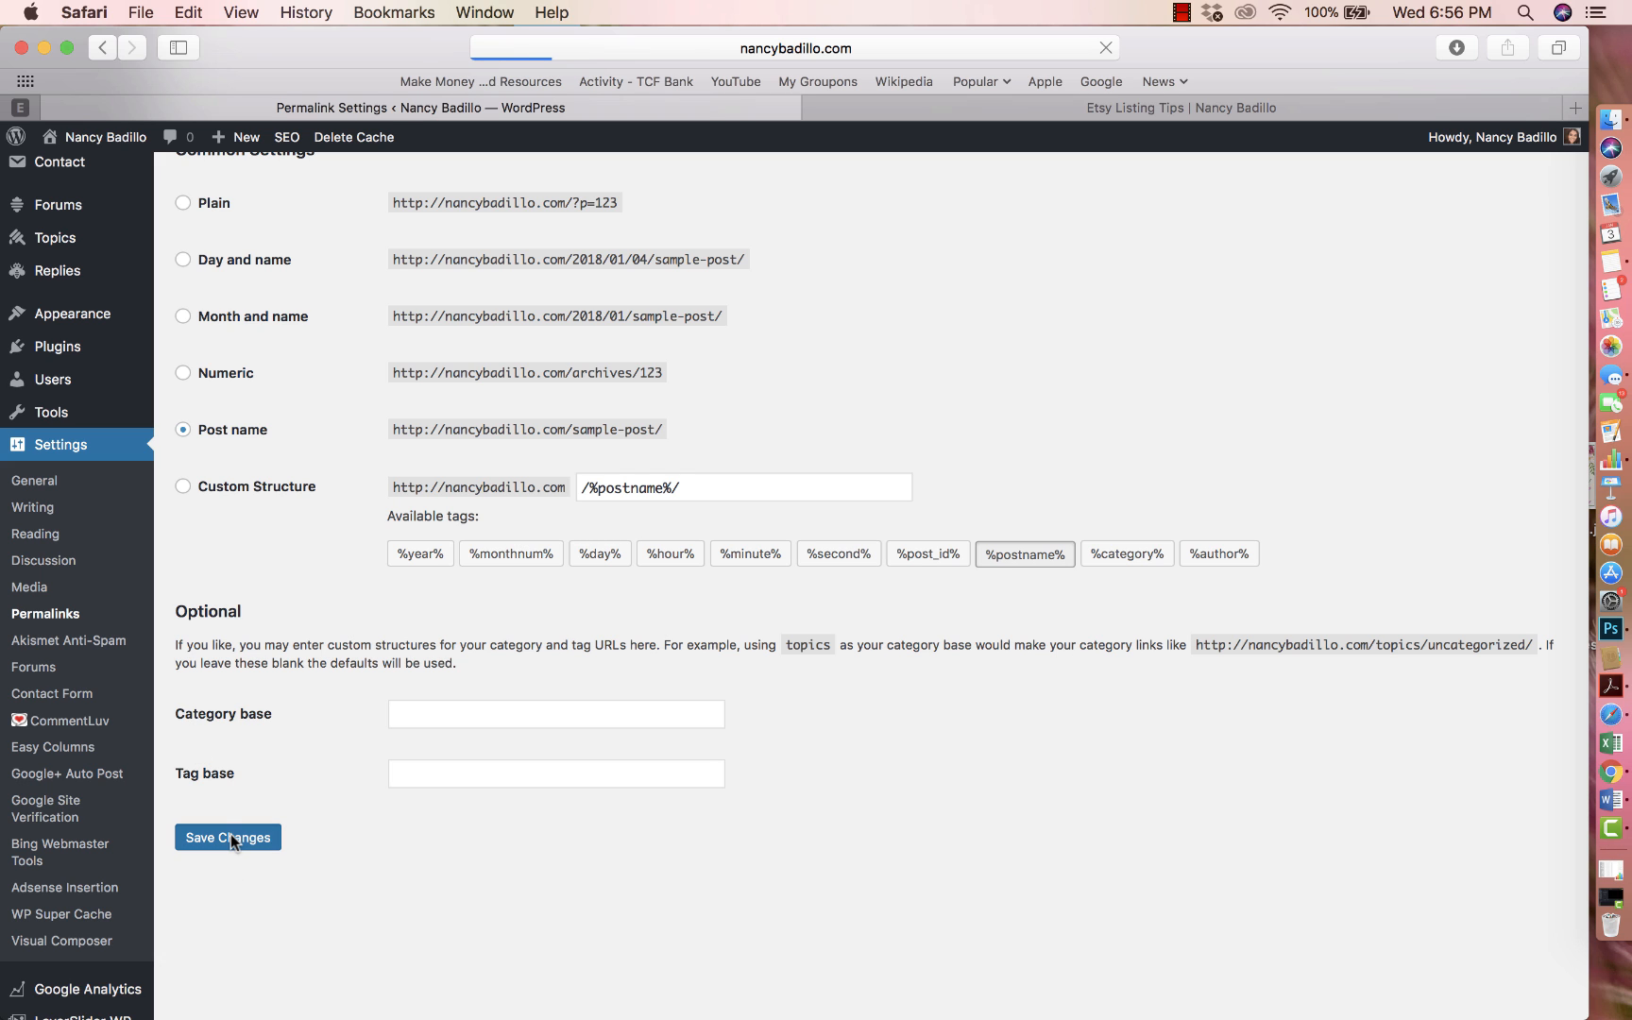
{"action": "left_click", "coordinate": [226, 837]}
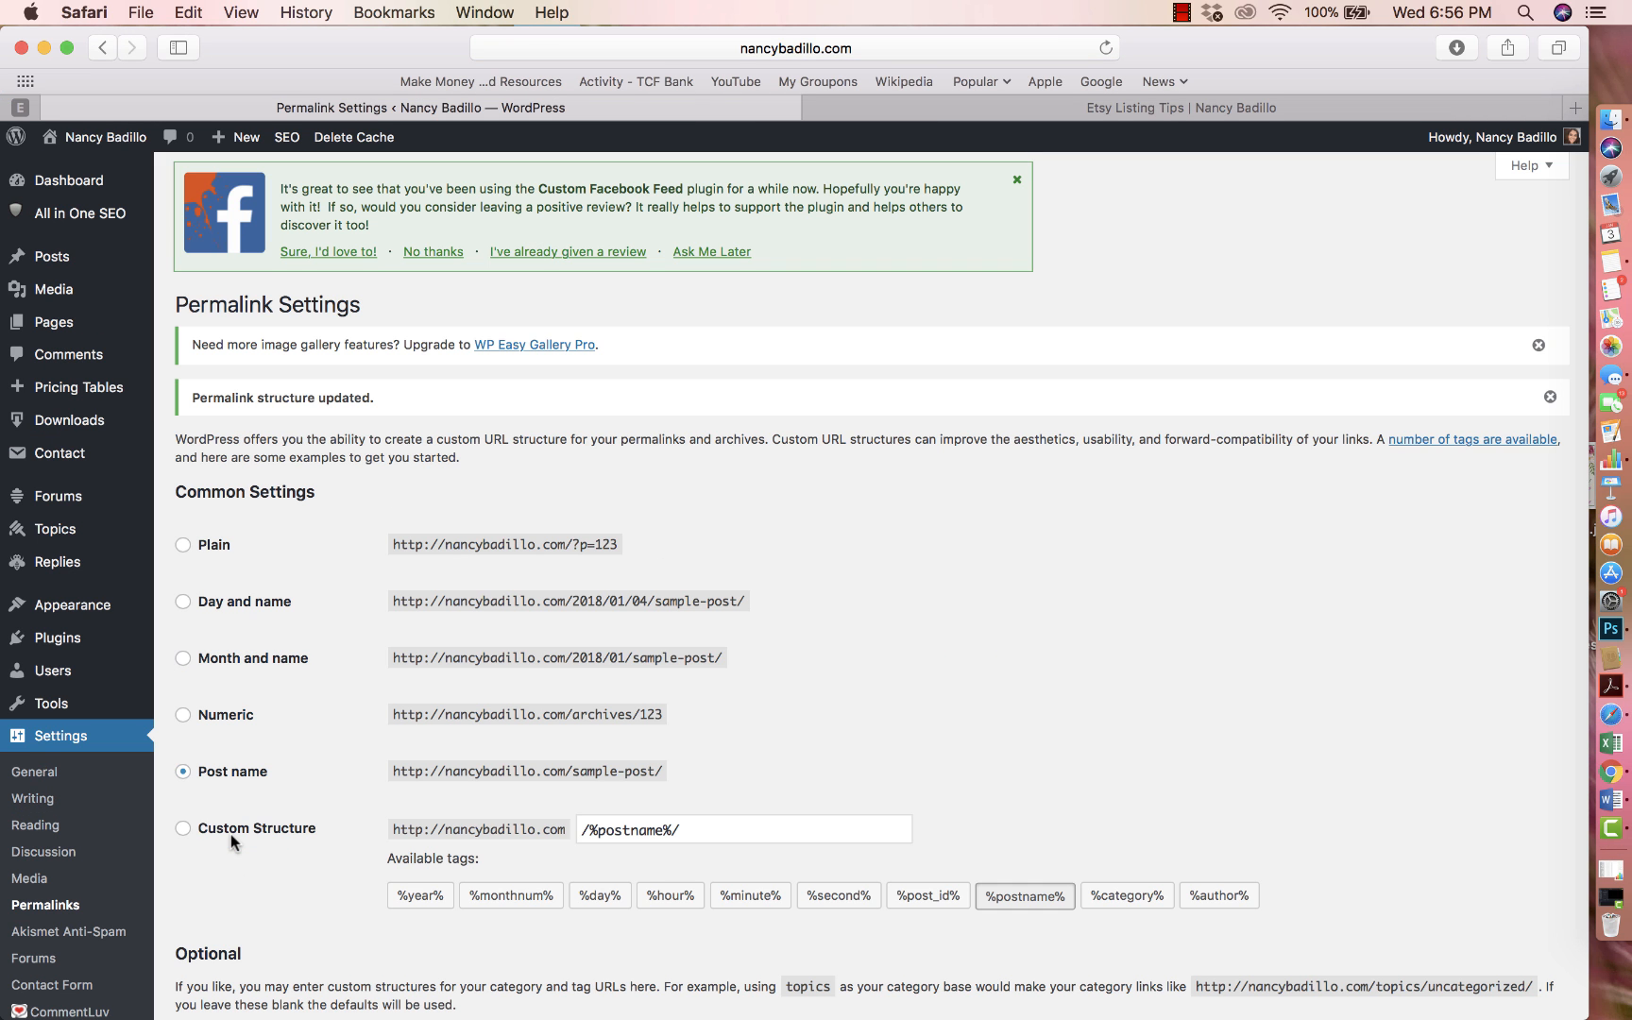
{"action": "scroll", "scroll_direction": "down", "scroll_amount": 3}
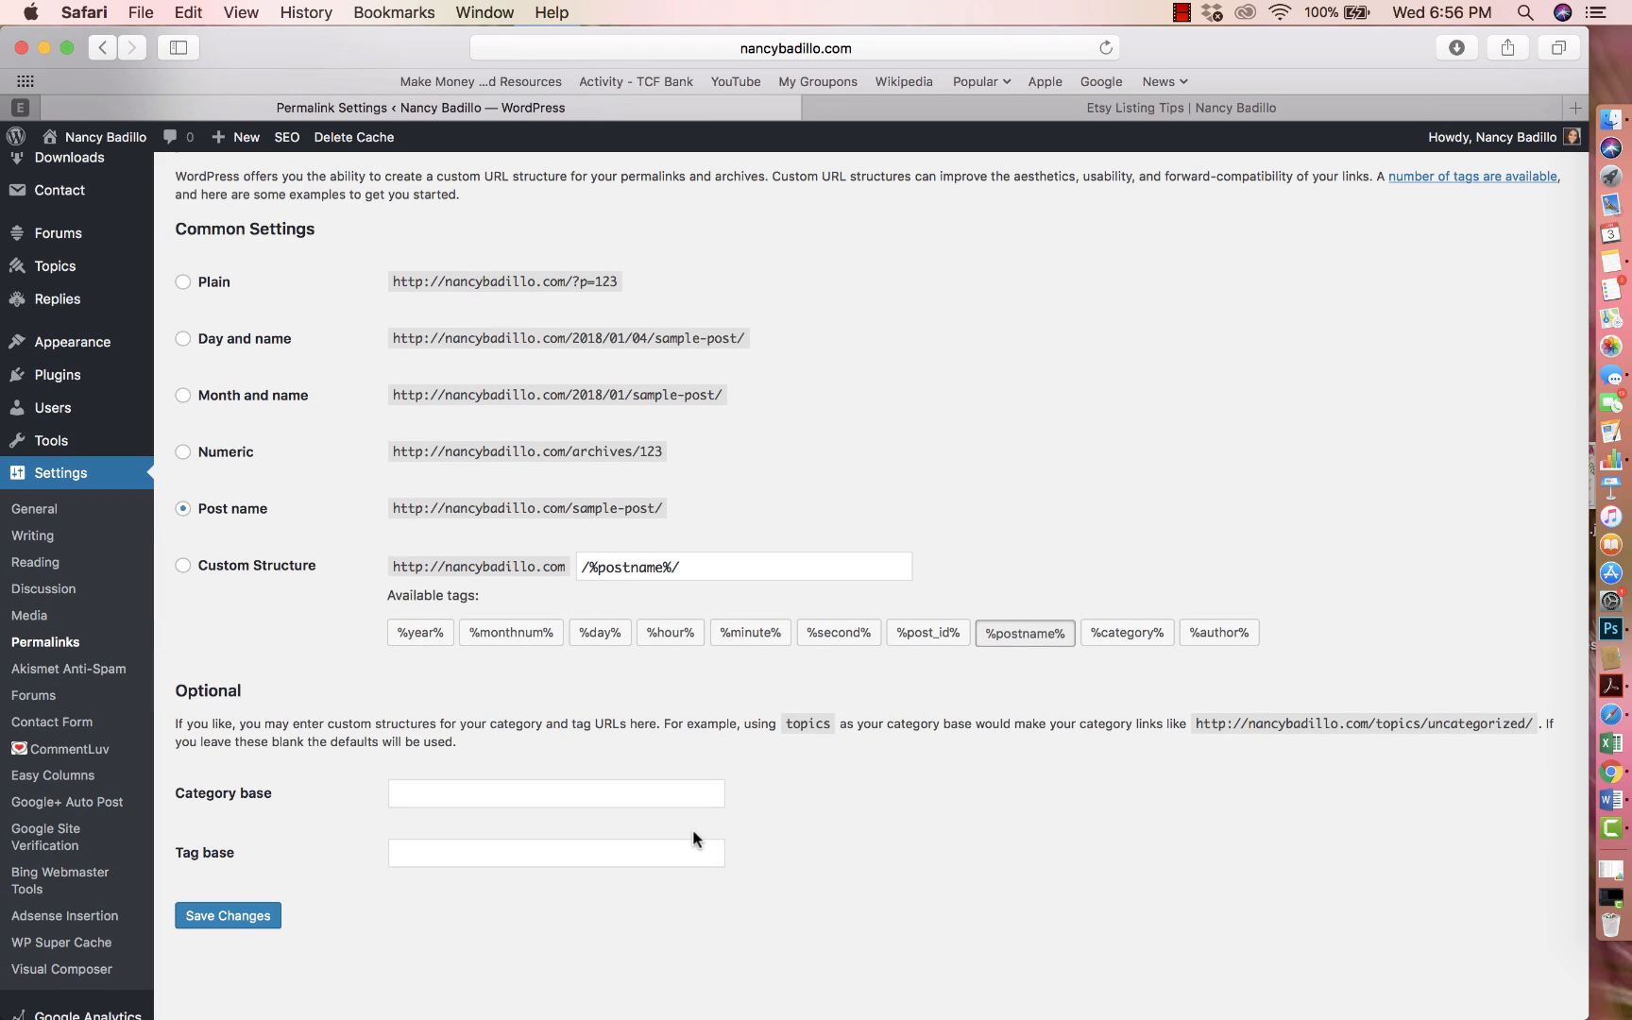
{"action": "mouse_move", "coordinate": [444, 319]}
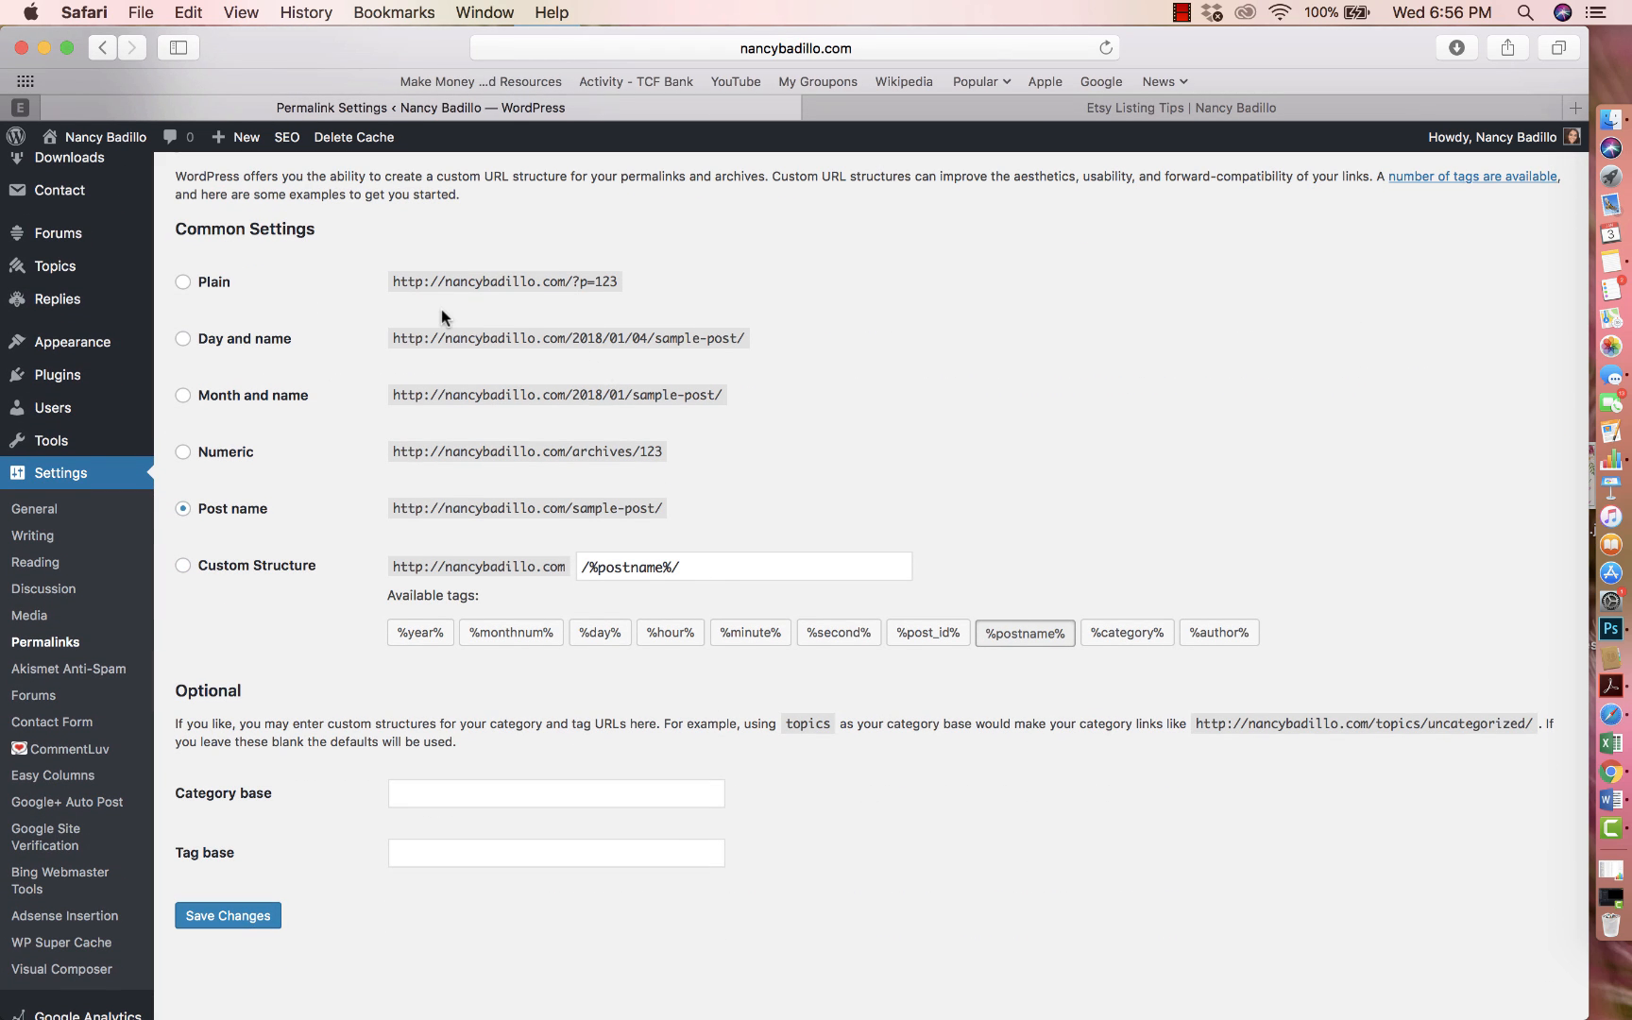
{"action": "left_click", "coordinate": [227, 914]}
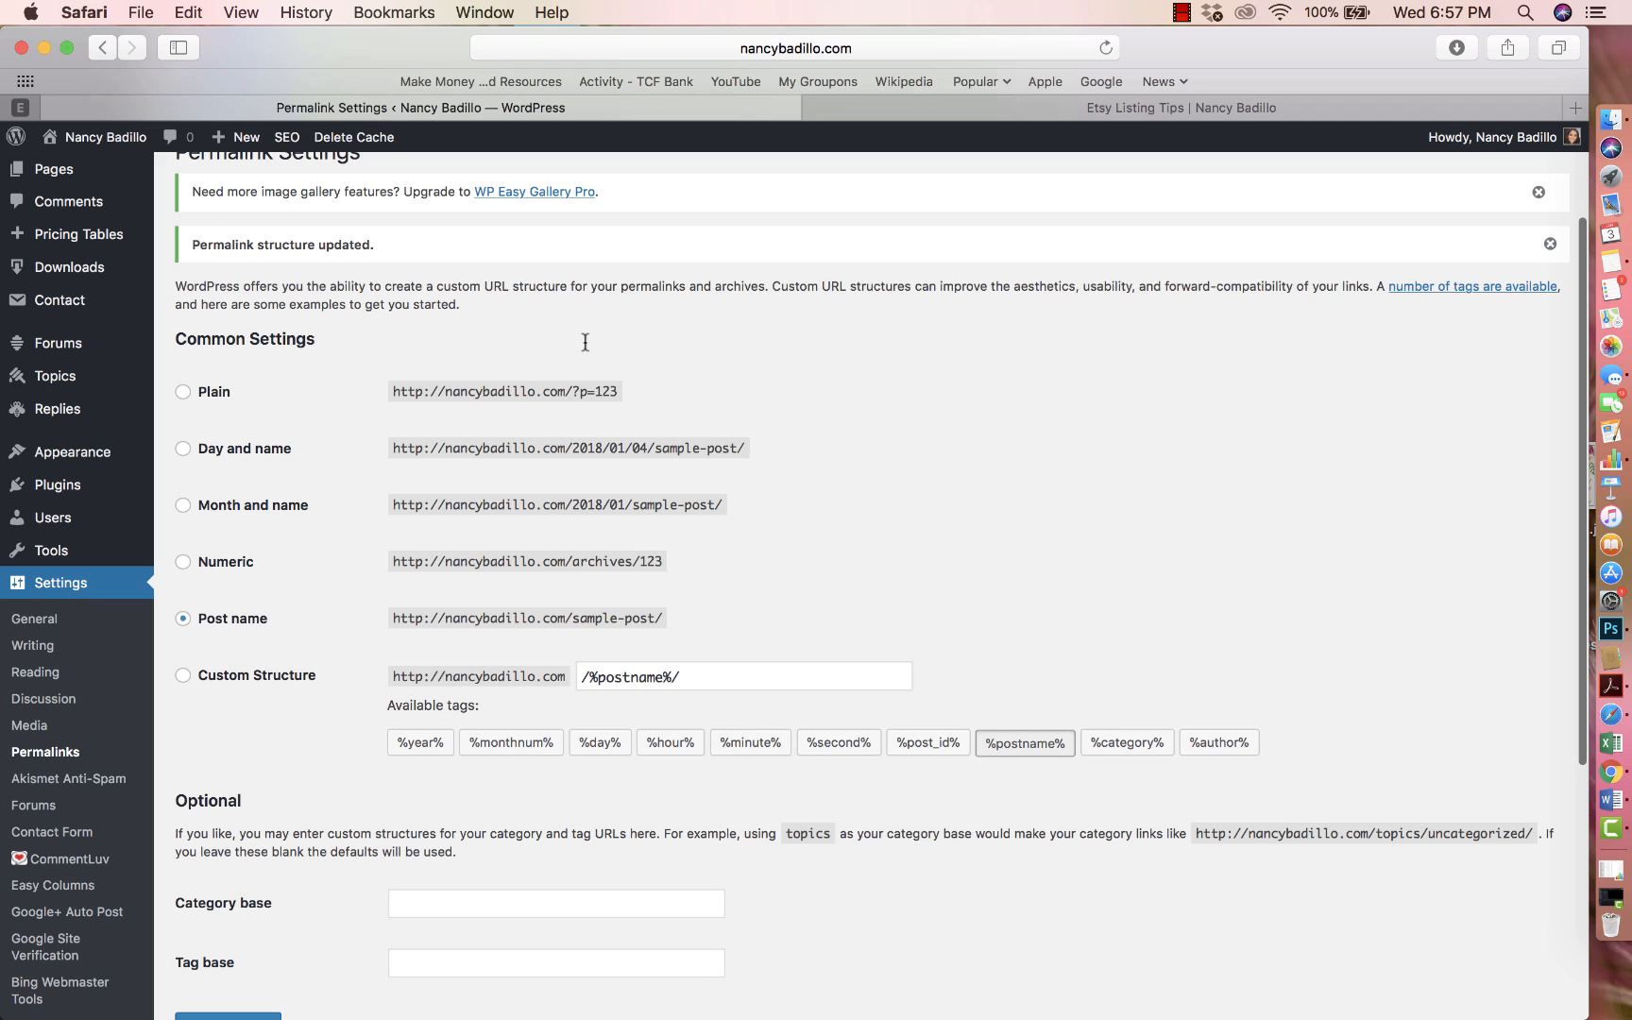
{"action": "mouse_move", "coordinate": [446, 640]}
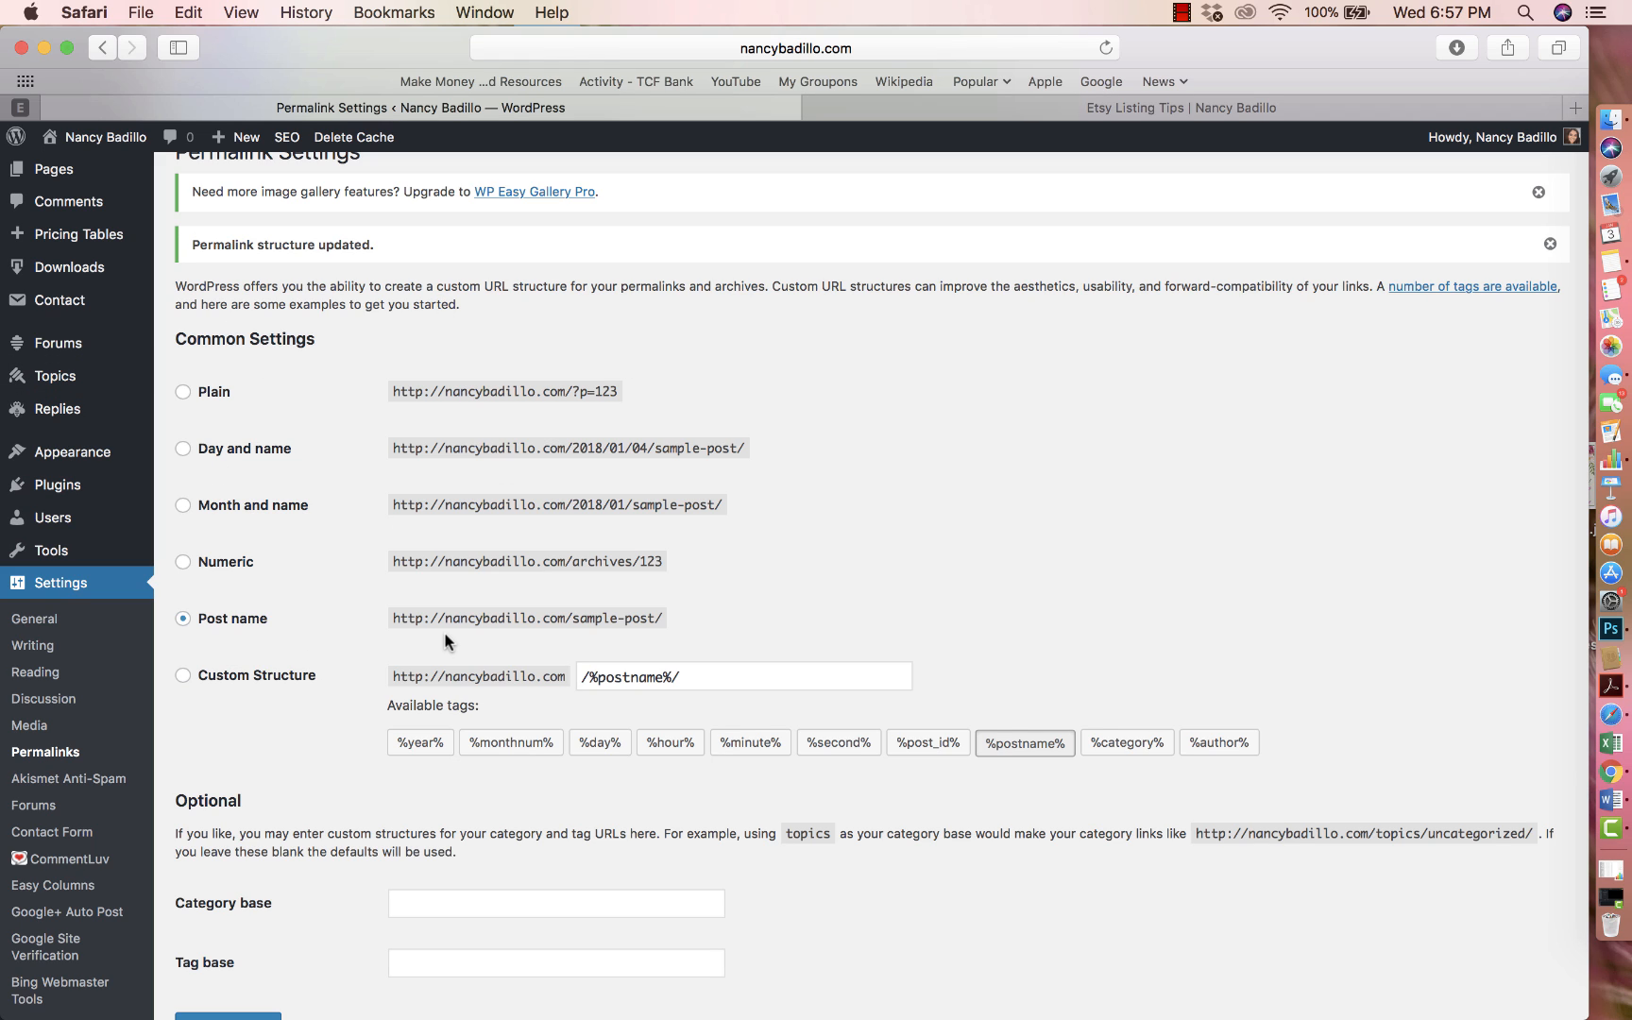
{"action": "mouse_move", "coordinate": [461, 590]}
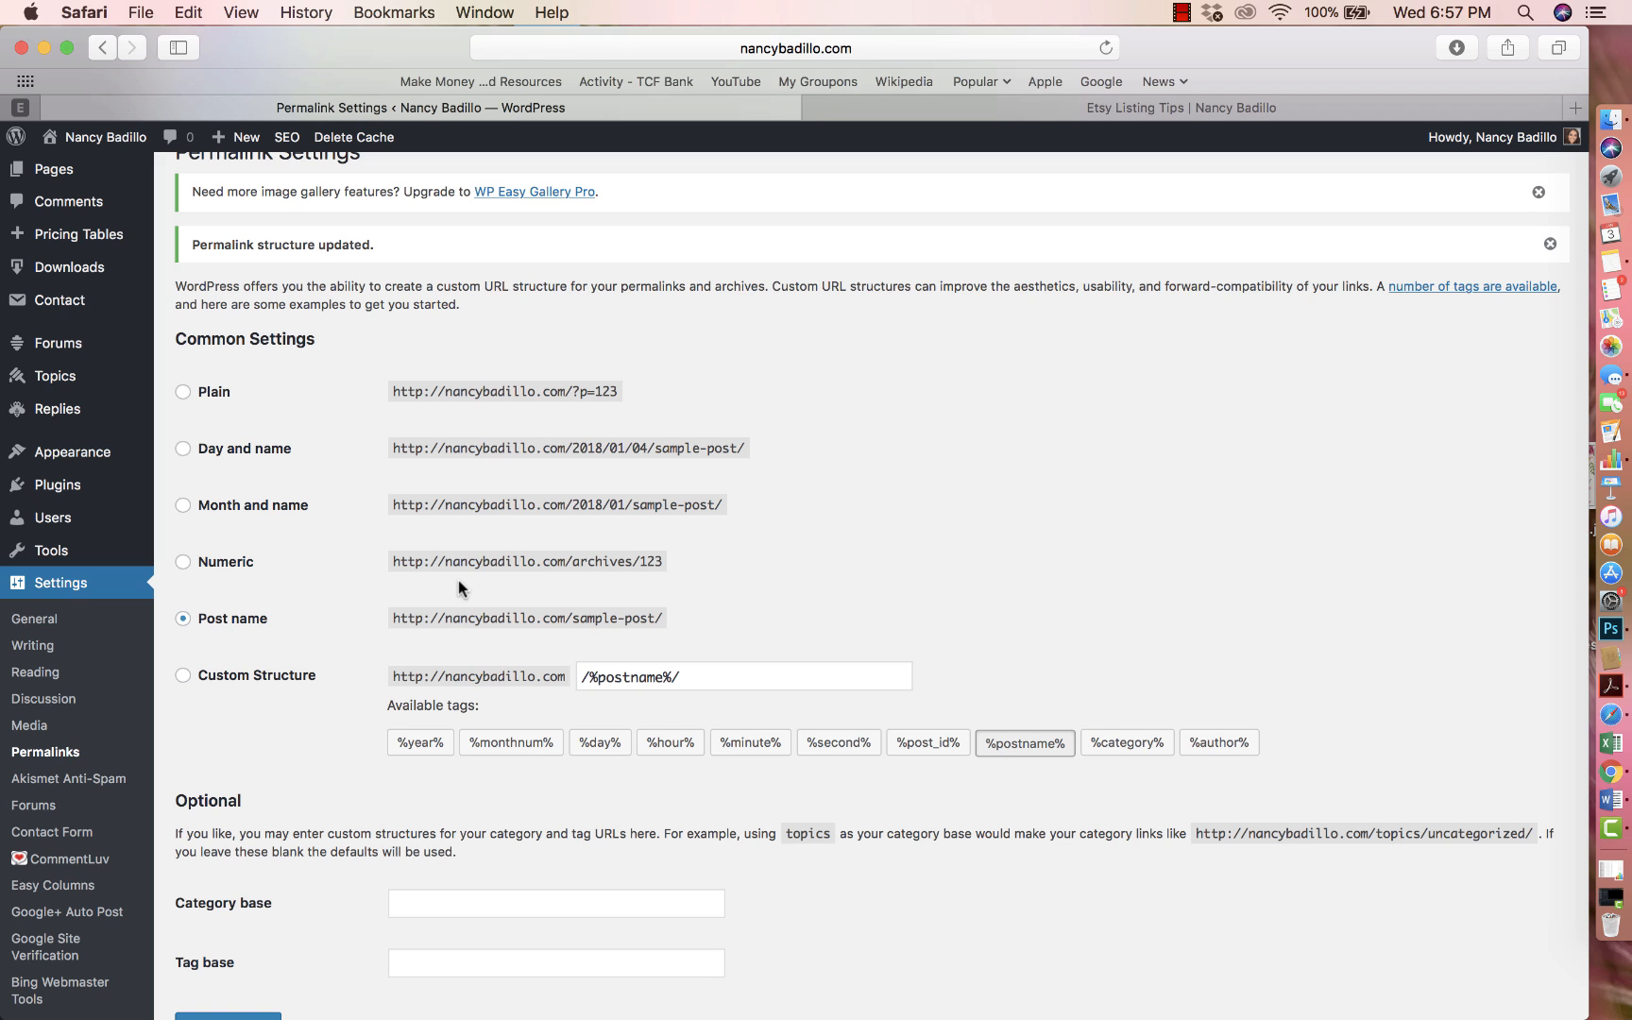